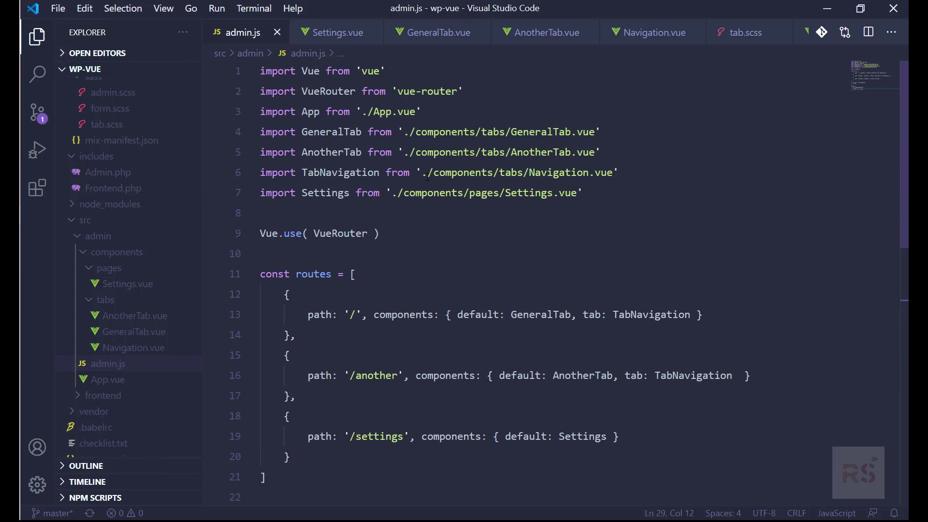
# Add the line import Vuex from 'vuex' to admin.js
pyautogui.write('imp')
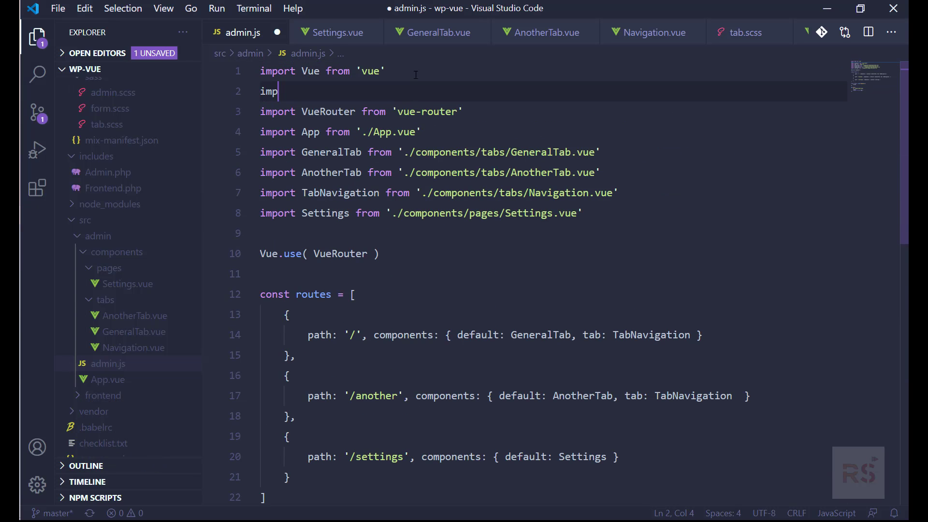
pyautogui.write('ort Vuex')
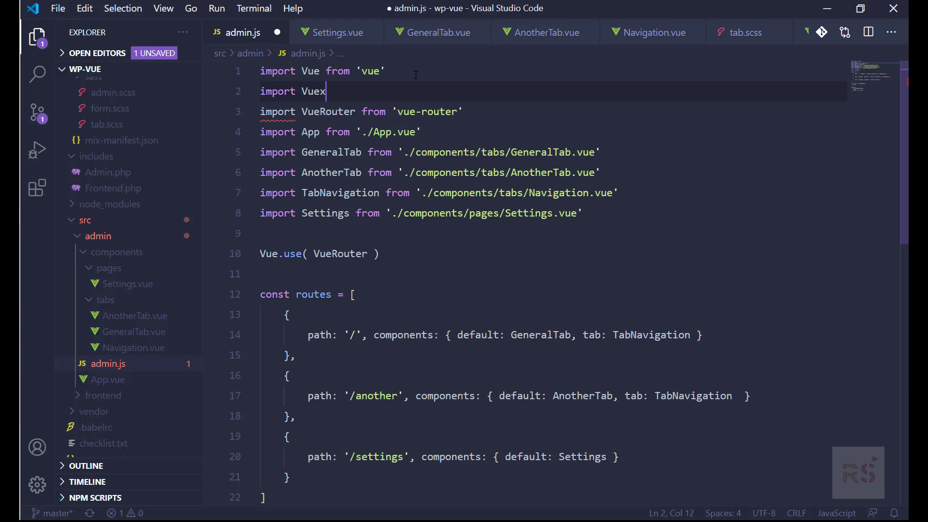
pyautogui.write("from 'vuex")
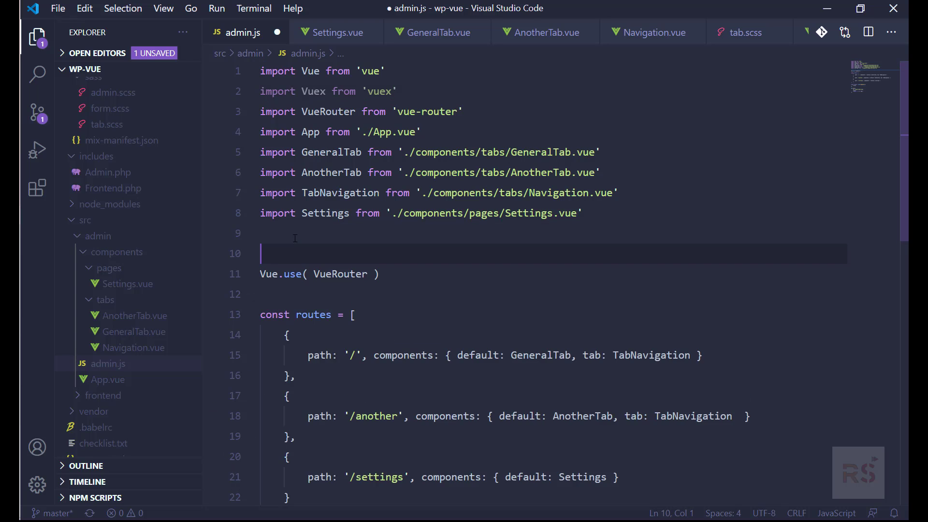
# Register Vuex with Vue.use( Vuex ) above the VueRouter registration
pyautogui.write('Vue.us')
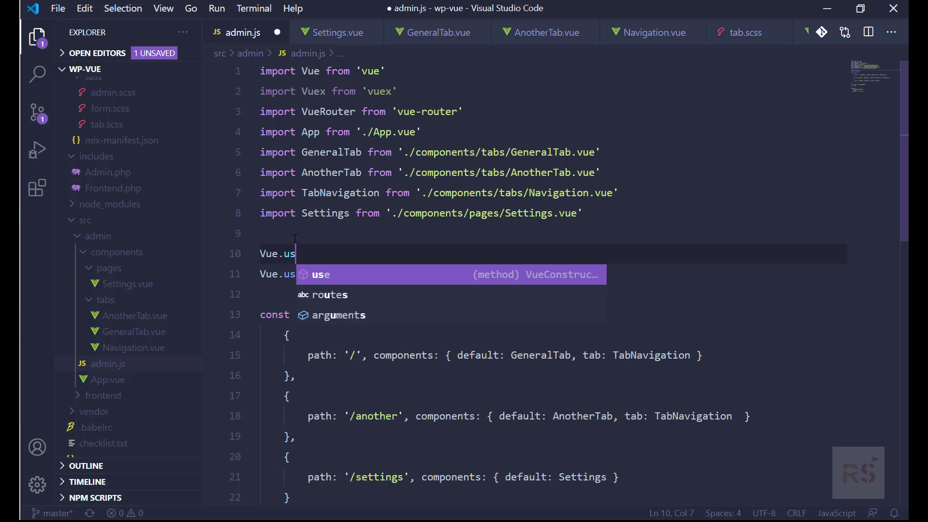
pyautogui.write('(')
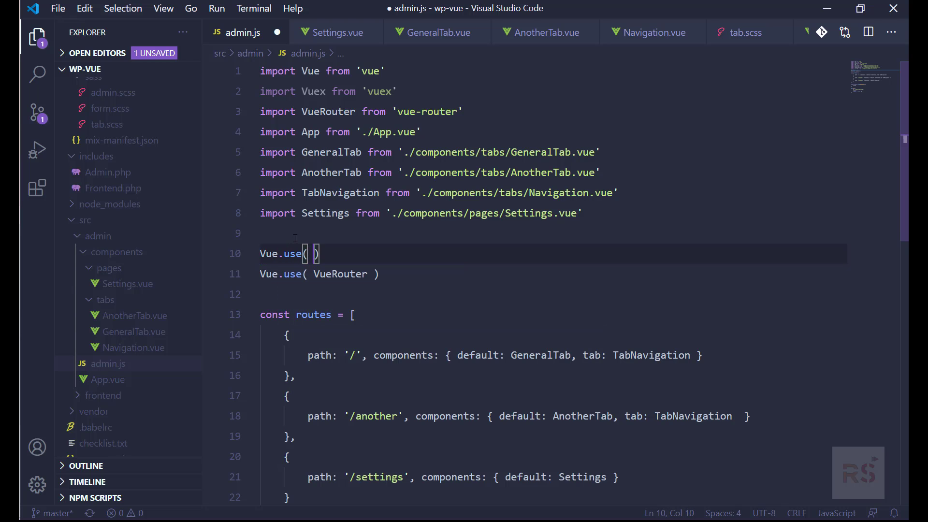
pyautogui.write('Vuex')
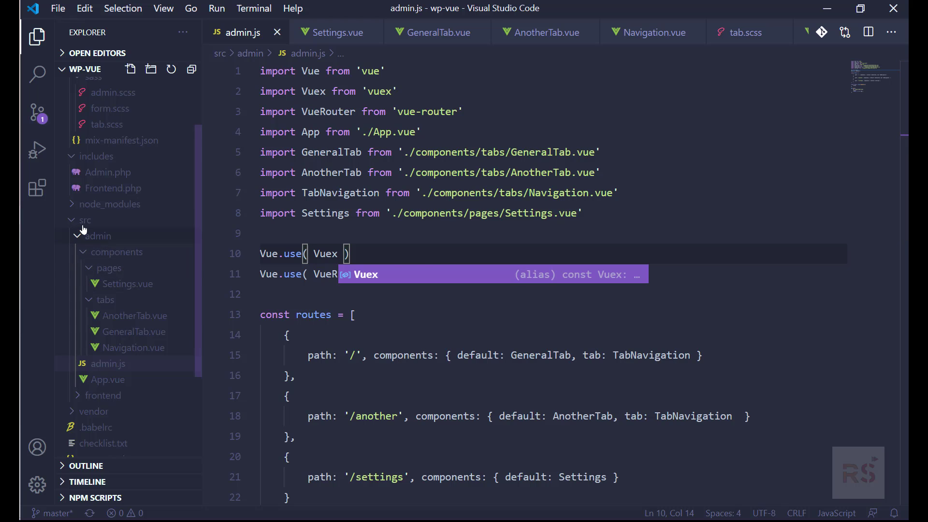
# Create a new folder named store inside src
pyautogui.click(85, 219)
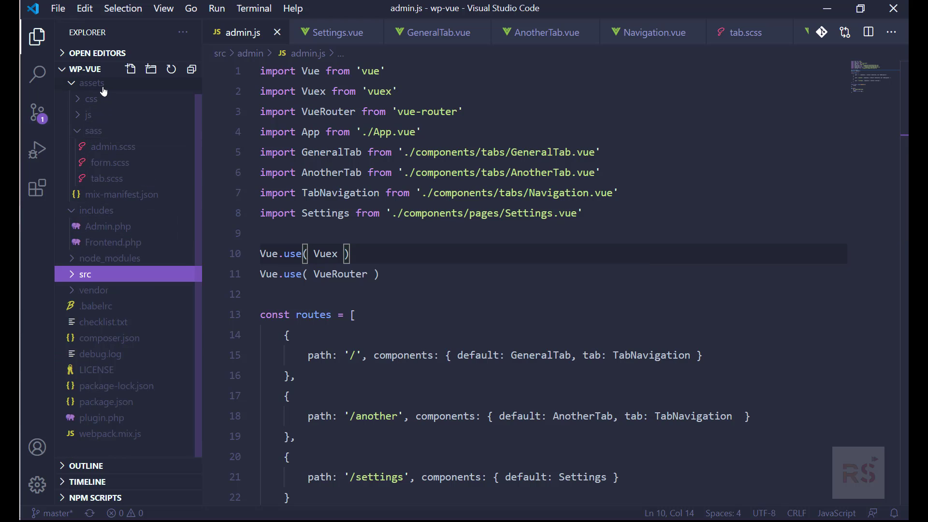
pyautogui.click(92, 83)
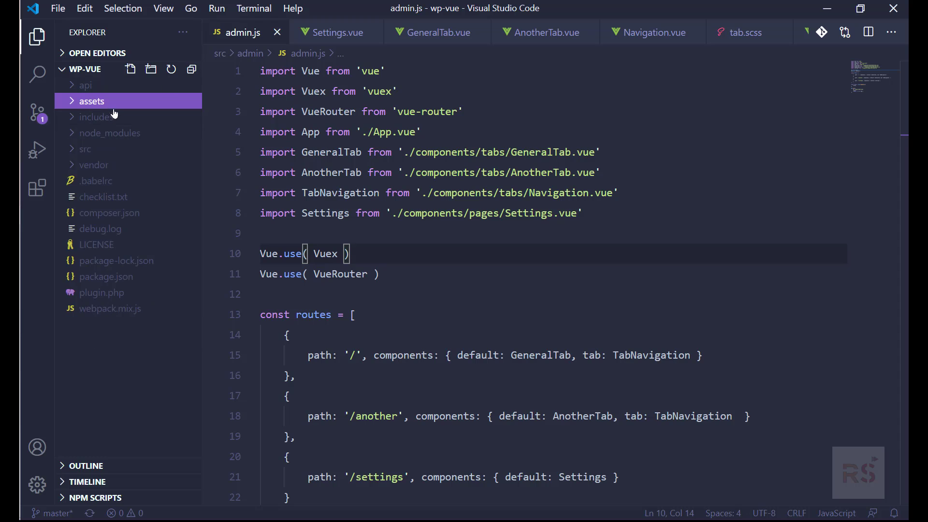
pyautogui.moveTo(86, 149)
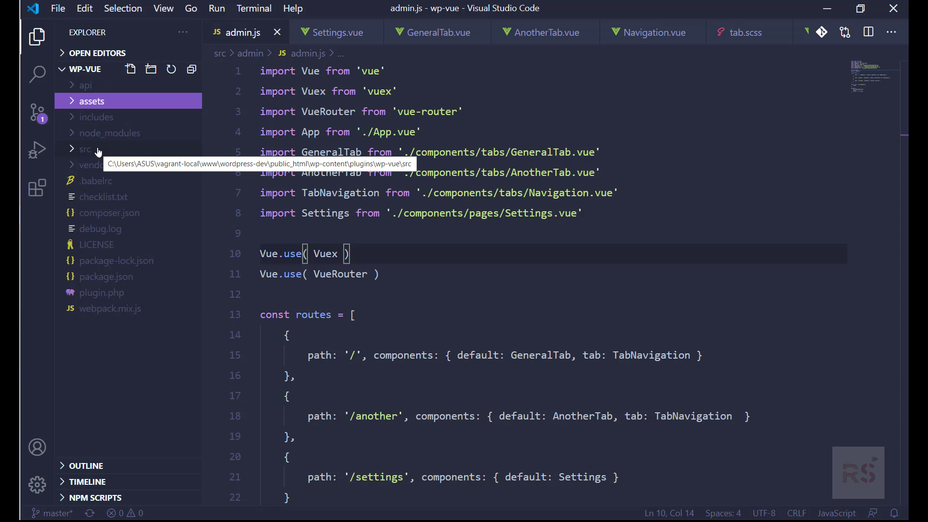
pyautogui.click(86, 149)
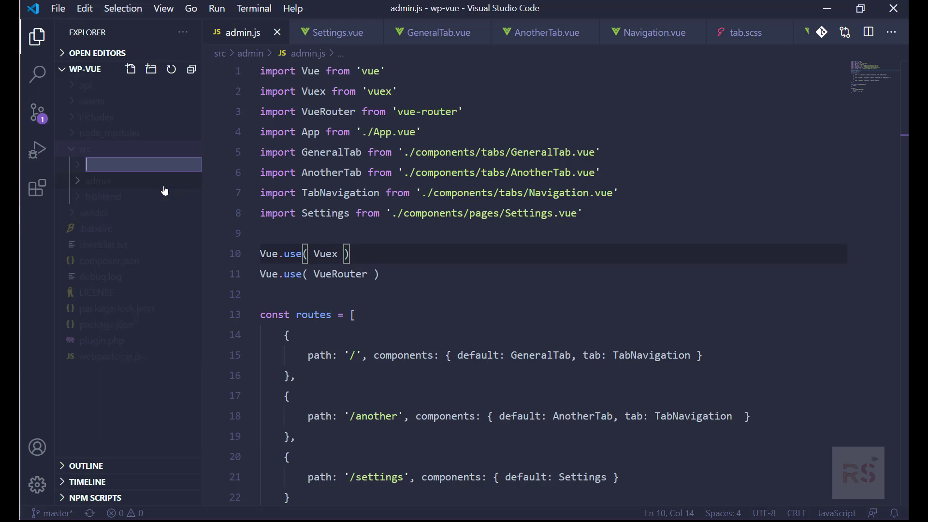
pyautogui.write('store')
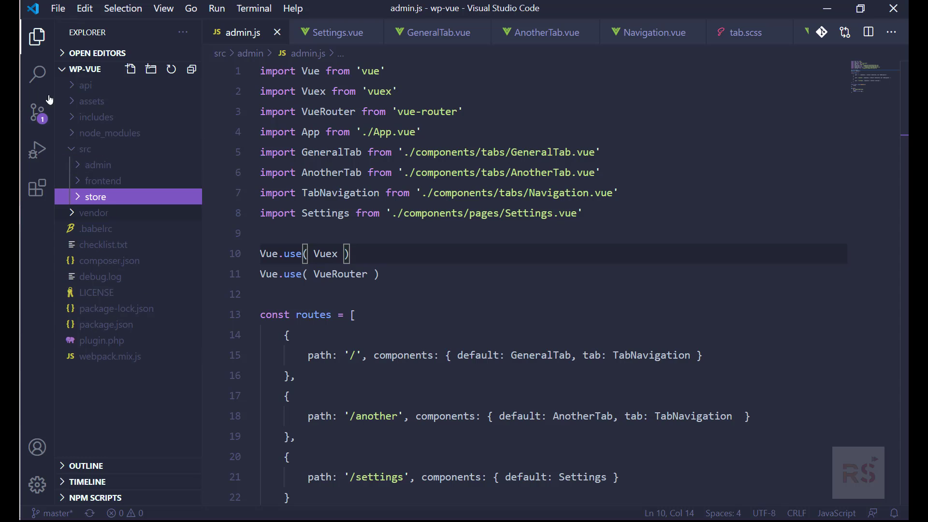
pyautogui.moveTo(97, 213)
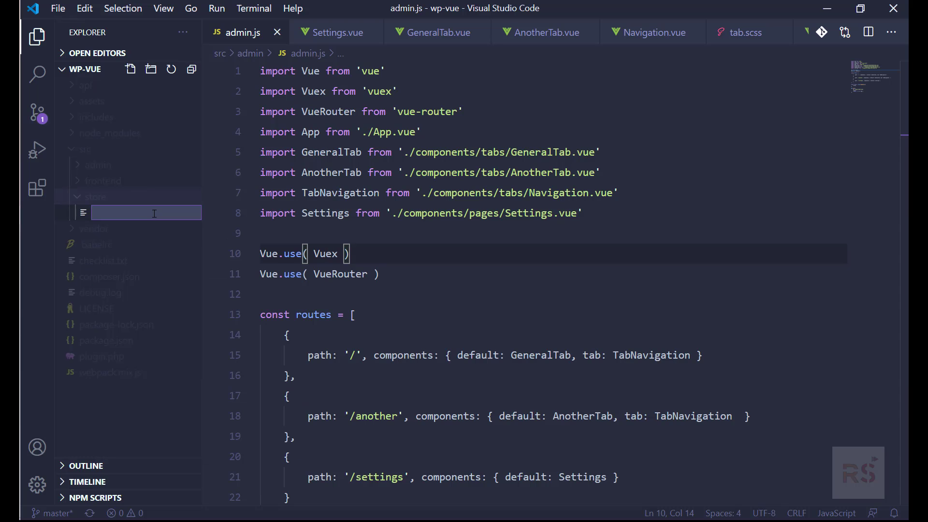
# Add an empty index.js file to the store folder and return to admin.js
pyautogui.write('index.js')
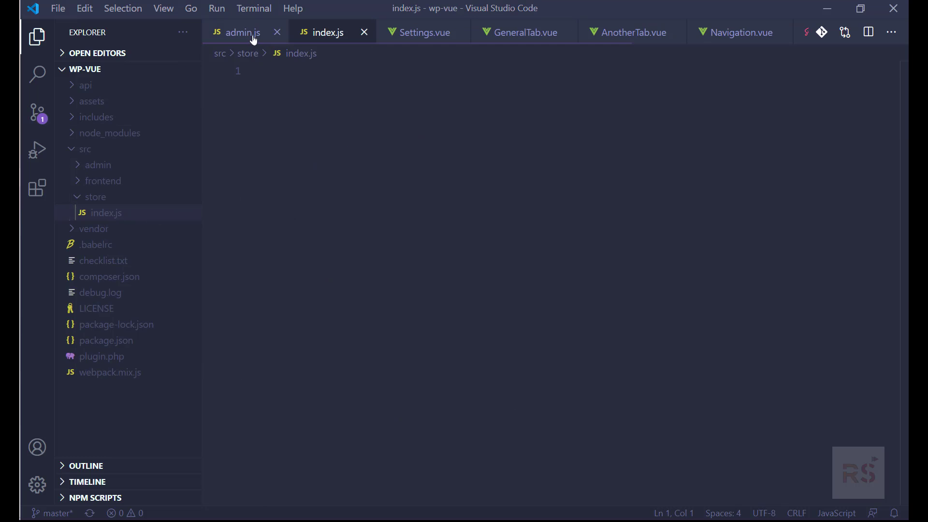
pyautogui.click(243, 32)
pyautogui.write('import')
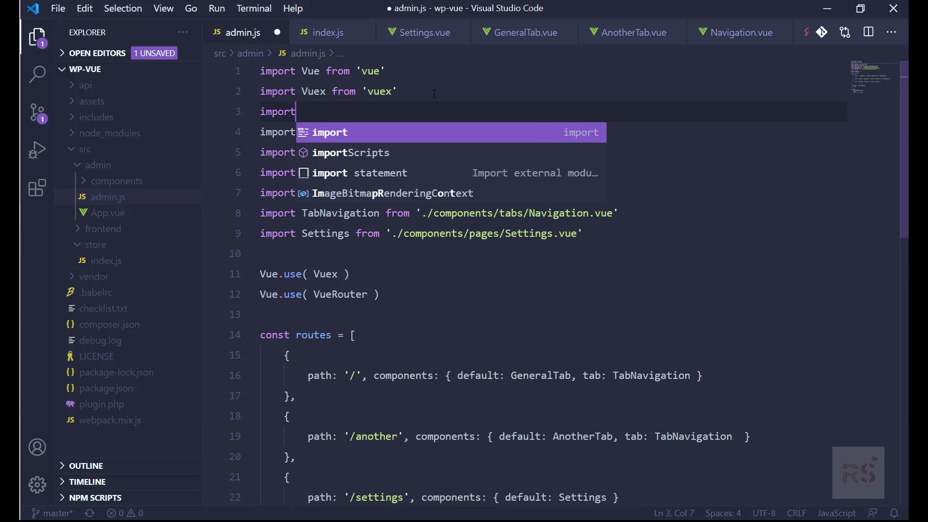
# Add the line import store from '../store' to admin.js
pyautogui.write('sto')
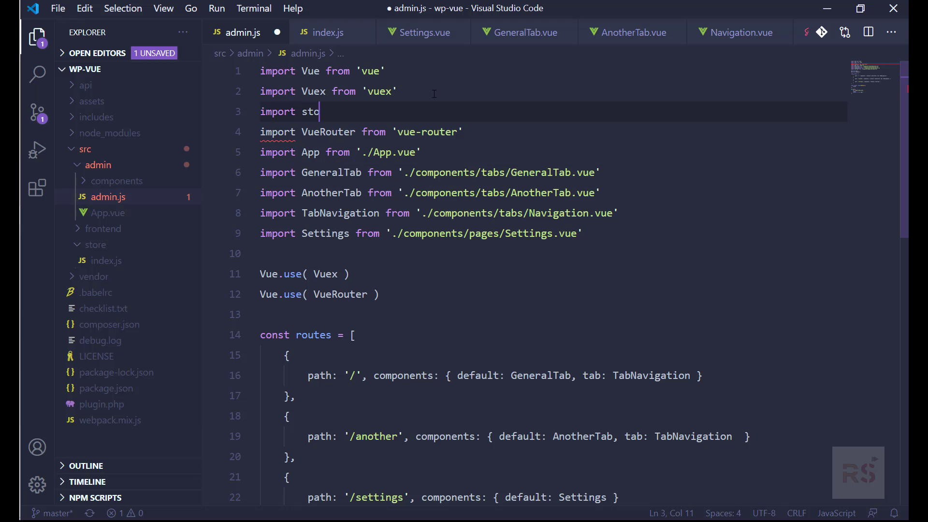
pyautogui.write('re from')
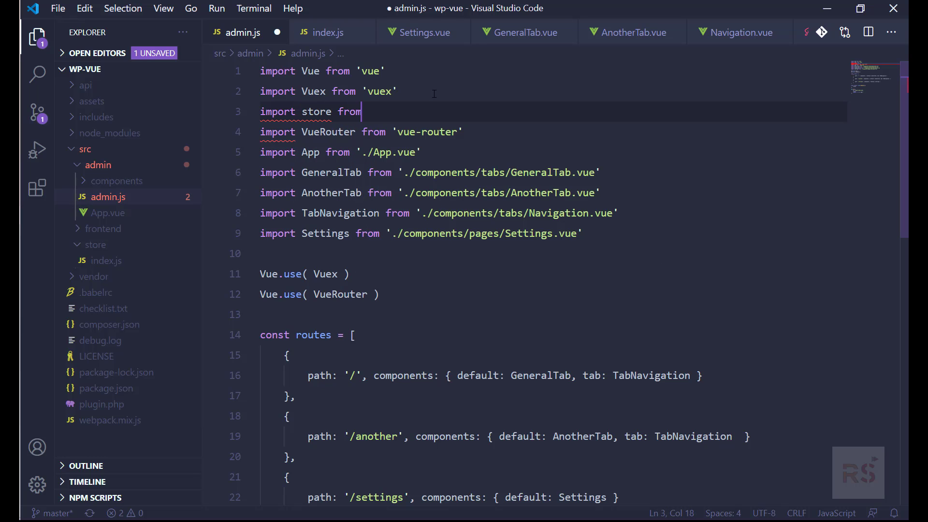
pyautogui.write("'.")
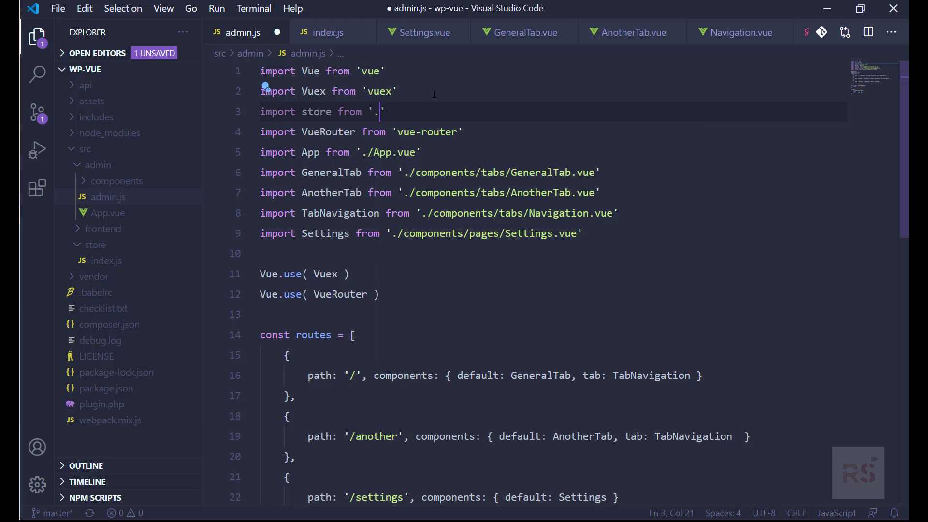
pyautogui.write('../st')
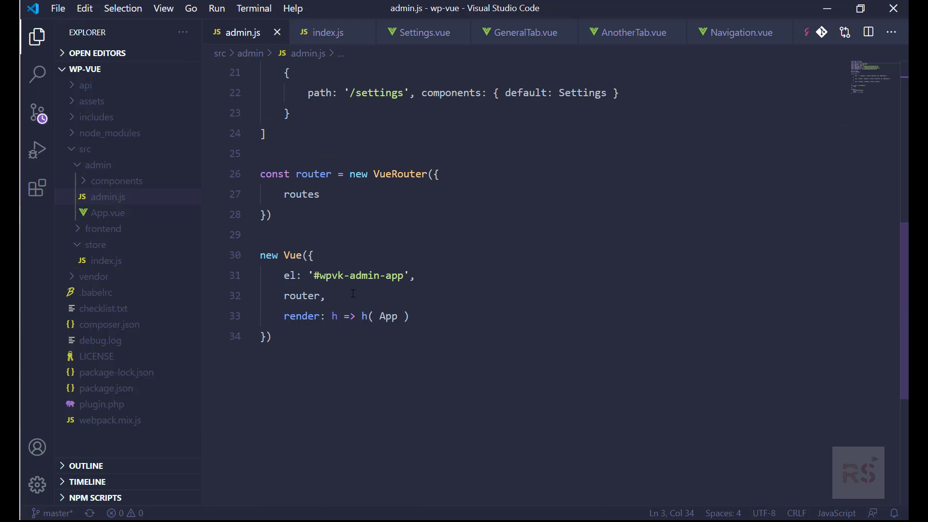
# Pass store alongside router into the root new Vue instance and save admin.js
pyautogui.write('strore')
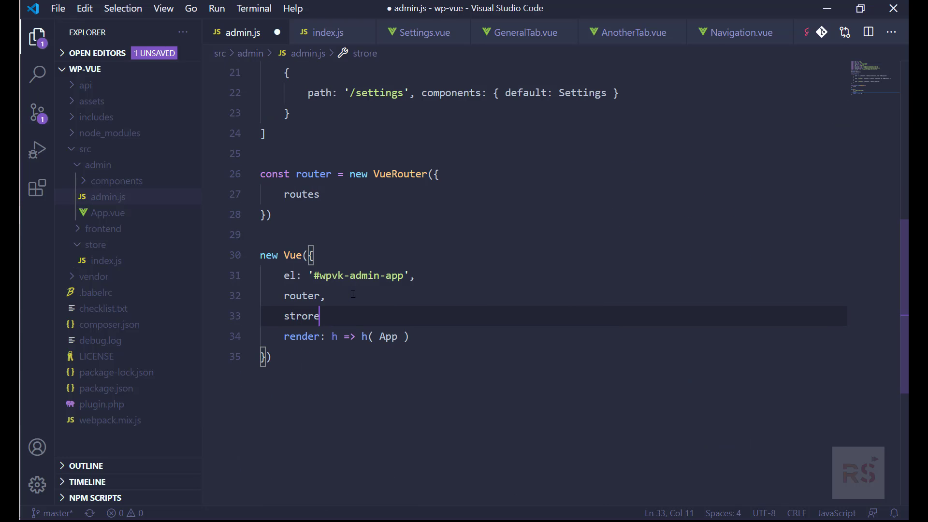
pyautogui.press('BackSpace')
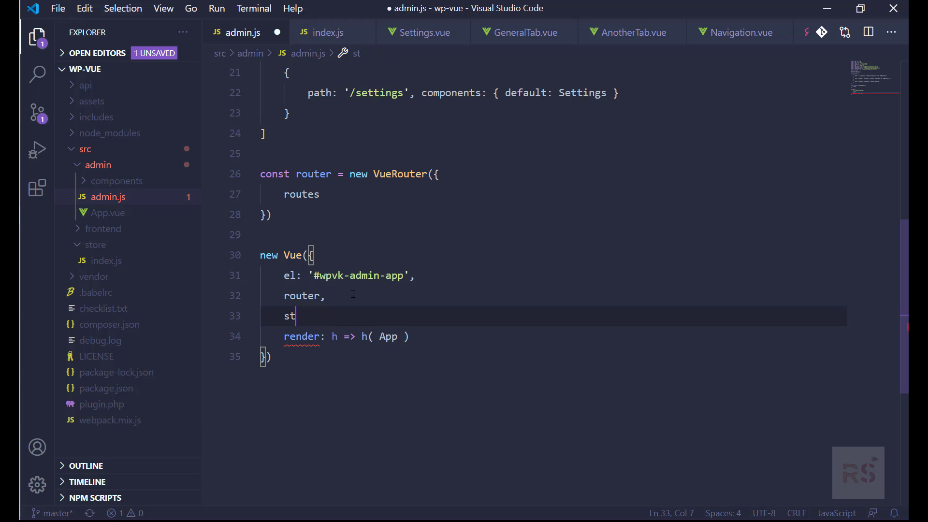
pyautogui.write('ore,')
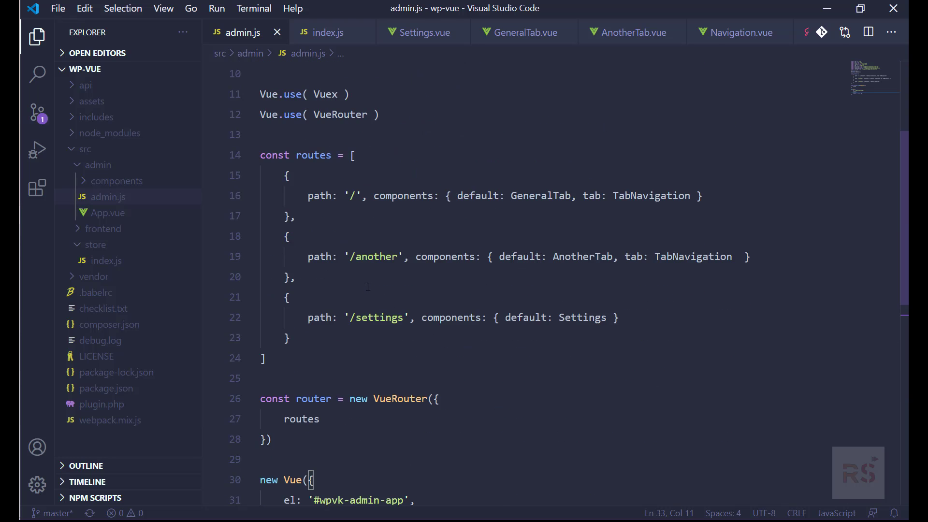
pyautogui.click(107, 260)
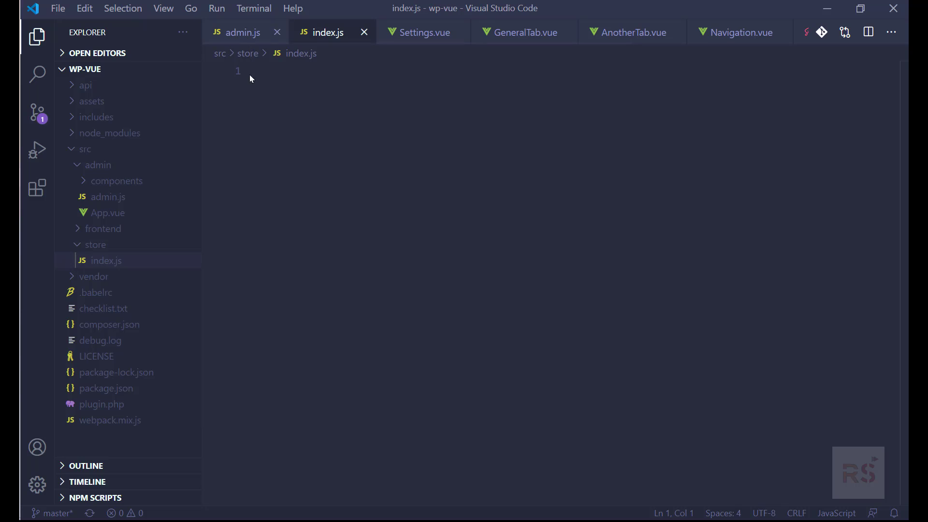
# Import Vue from 'vue' and Vuex from 'vuex' at the top of store/index.js
pyautogui.write('impo')
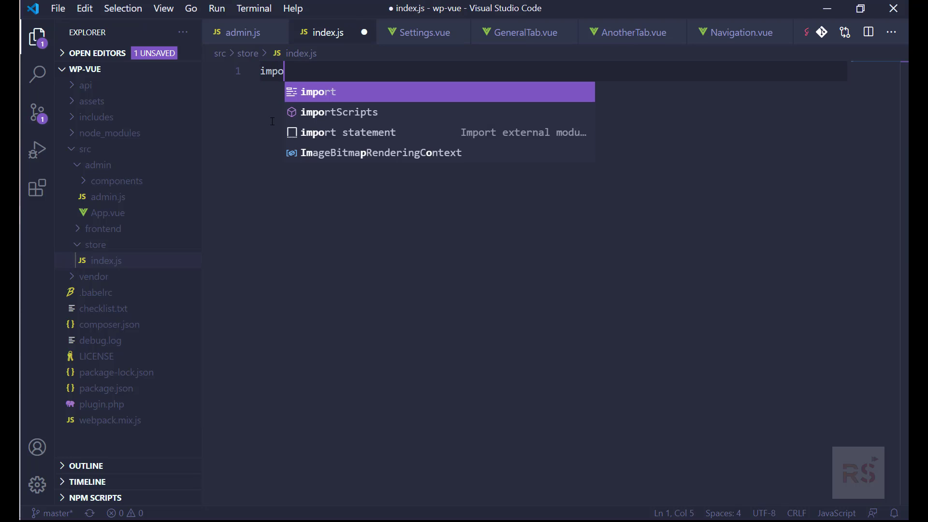
pyautogui.write('rt')
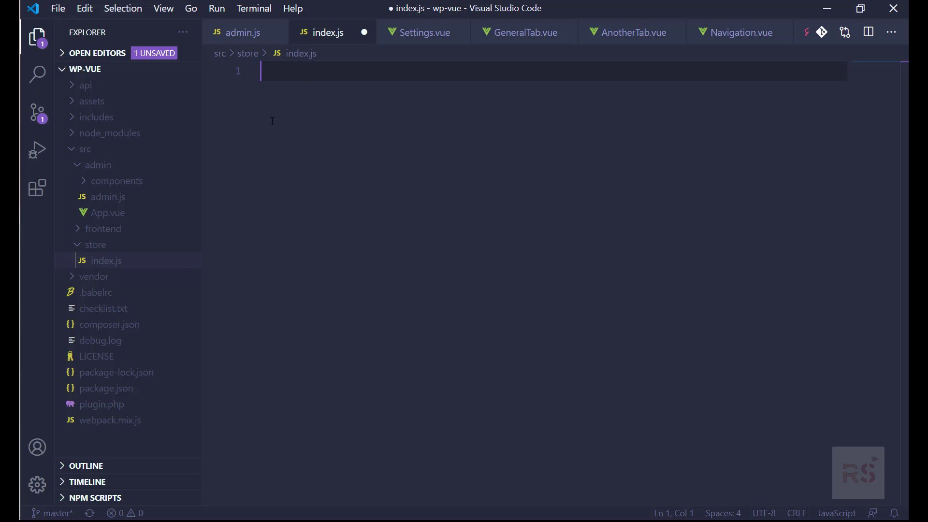
pyautogui.write('import Vue from')
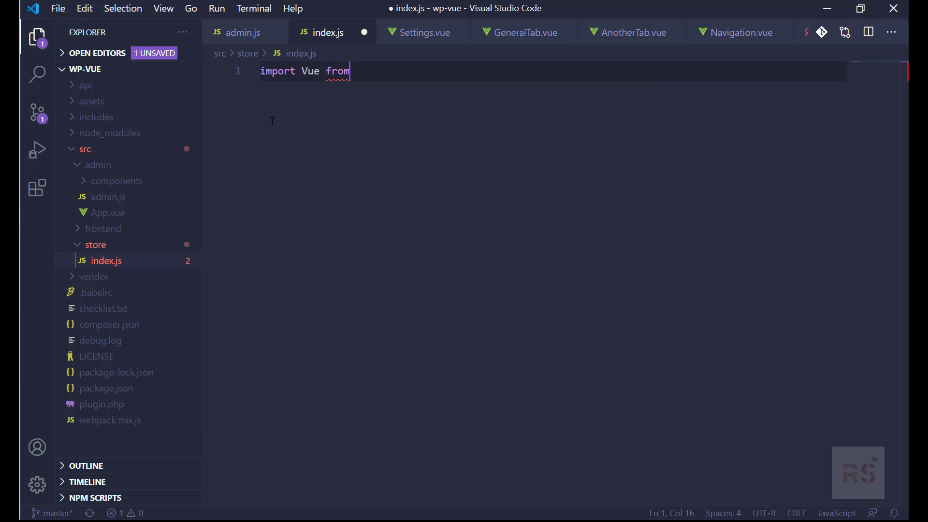
pyautogui.write("'vue'")
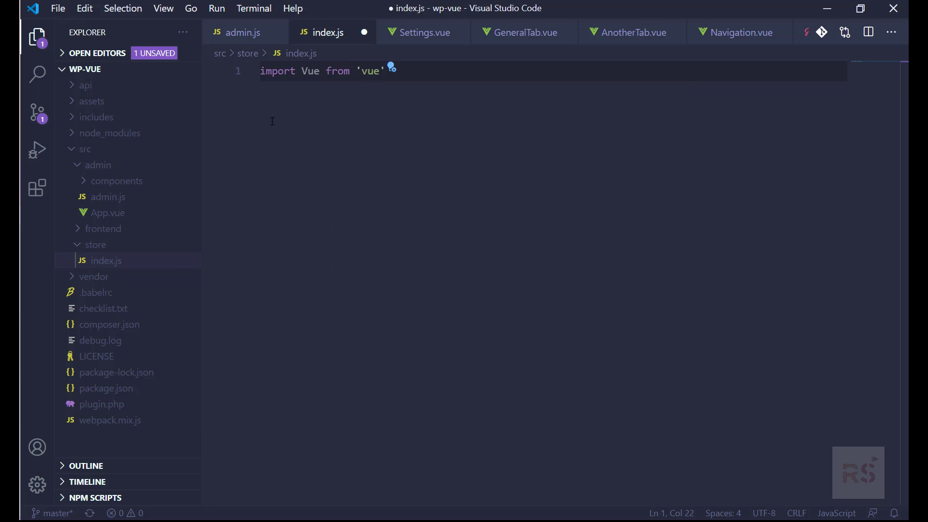
pyautogui.write("import Vuex from 'vue")
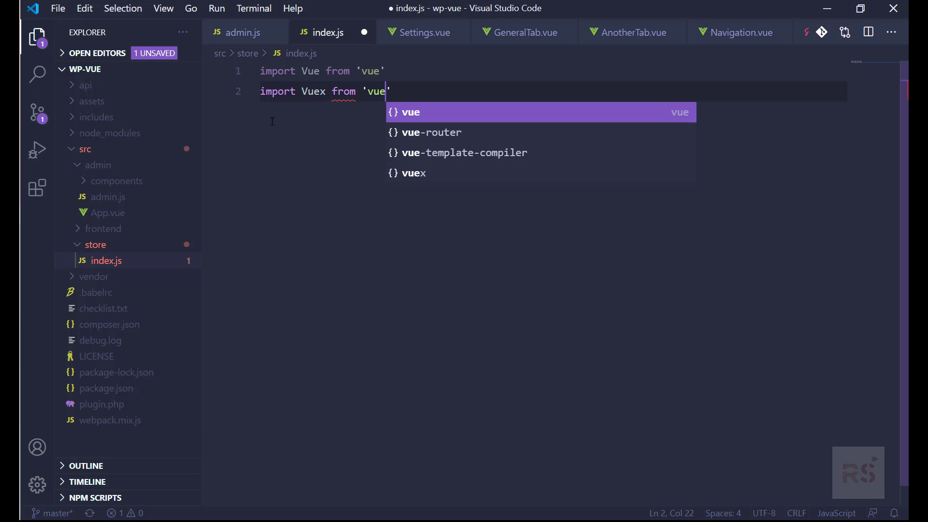
pyautogui.write('x')
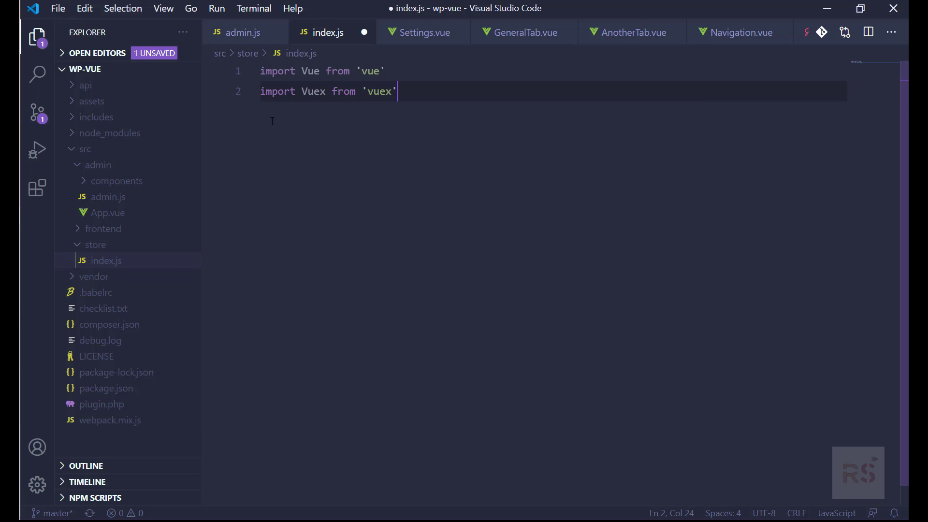
pyautogui.press('Enter')
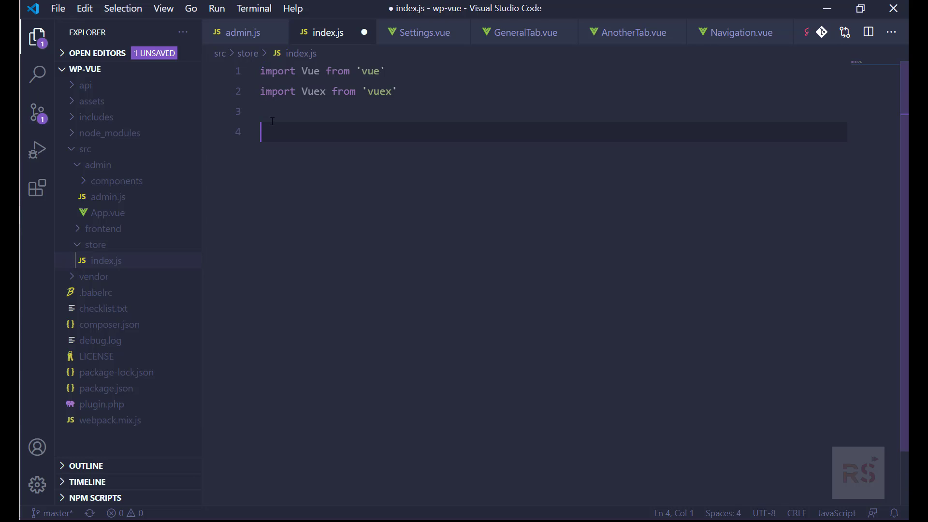
# Add Vue.use( Vuex ) below the imports and save index.js
pyautogui.press('ctrl+s')
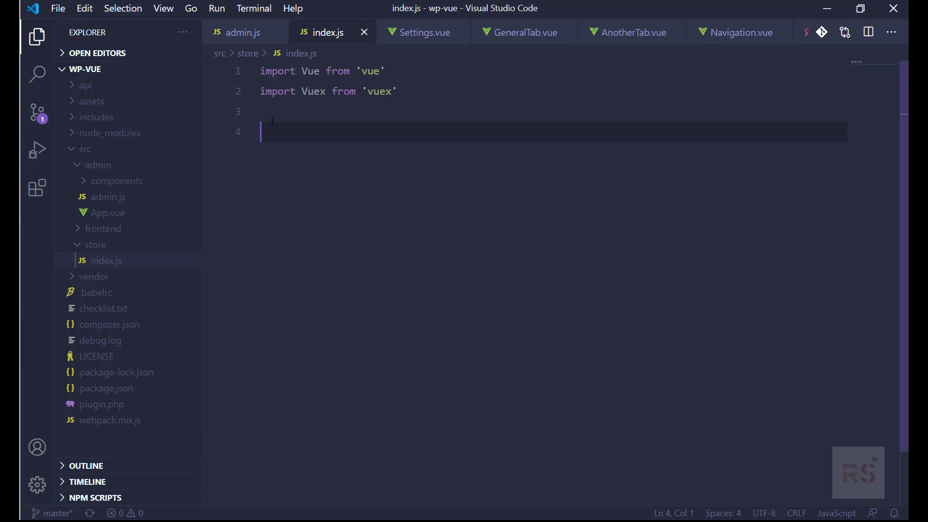
pyautogui.write('Vue')
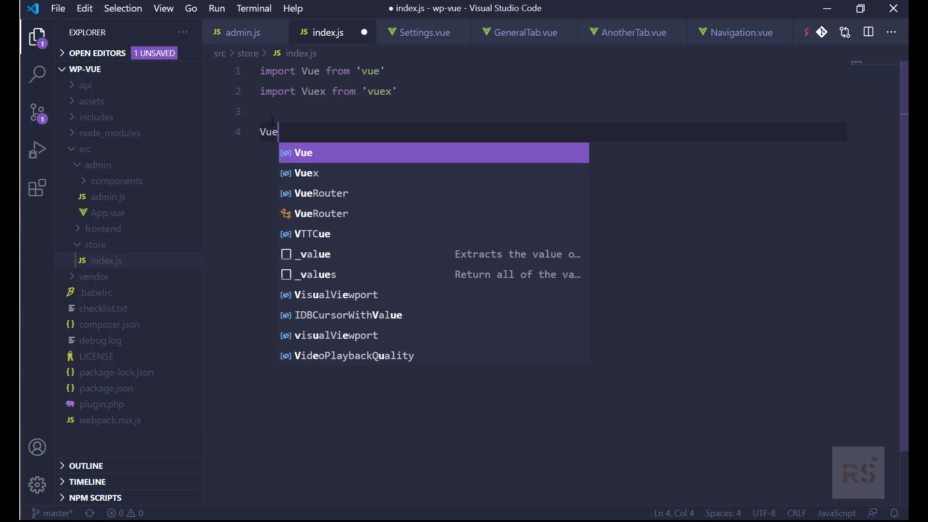
pyautogui.write('.')
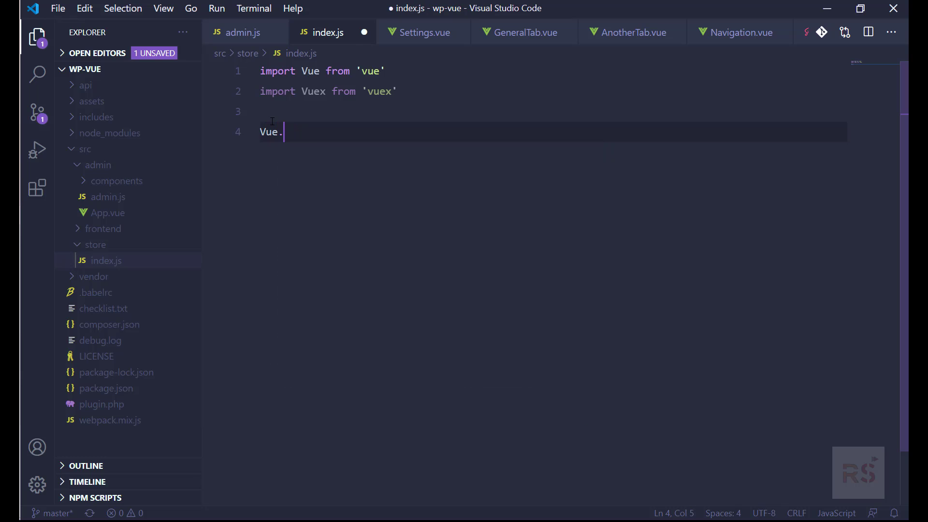
pyautogui.write('use()')
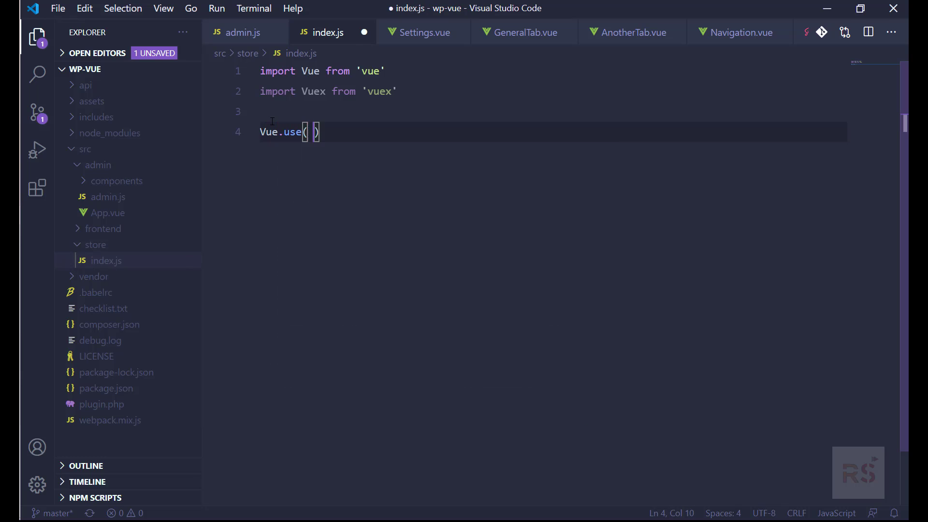
pyautogui.write('Vuex')
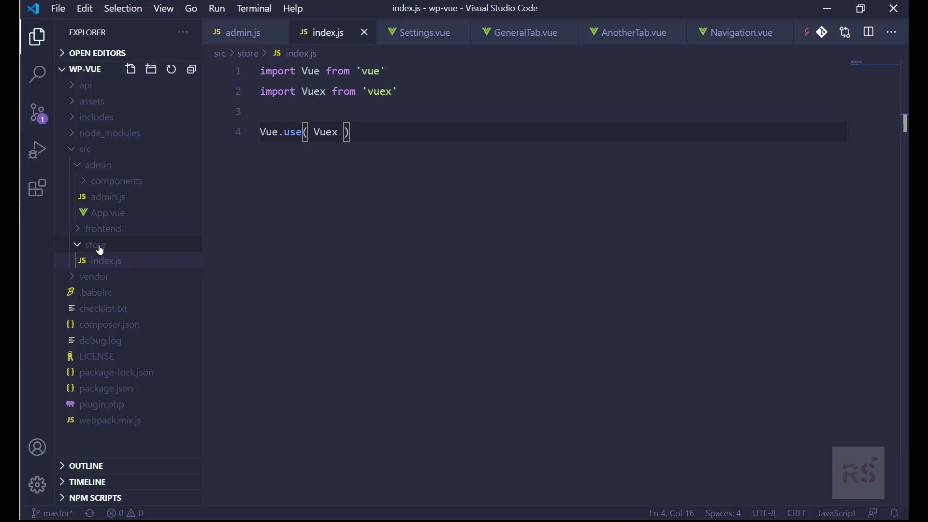
# Create an empty actions.js file in the store folder
pyautogui.rightClick(95, 244)
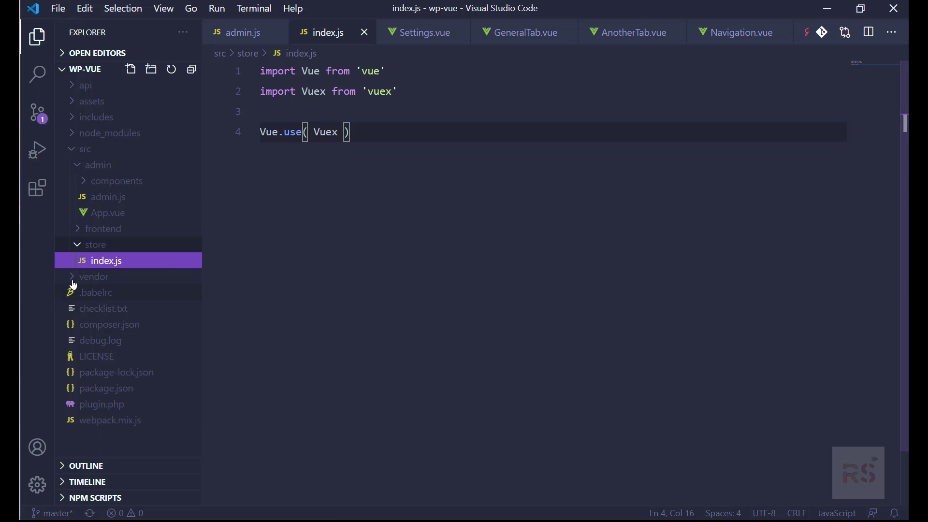
pyautogui.click(130, 69)
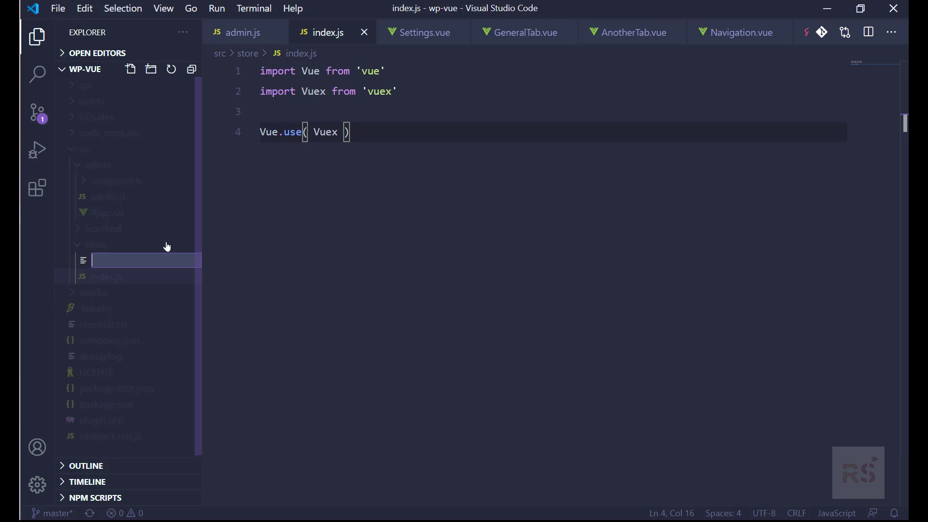
pyautogui.write('actions.j')
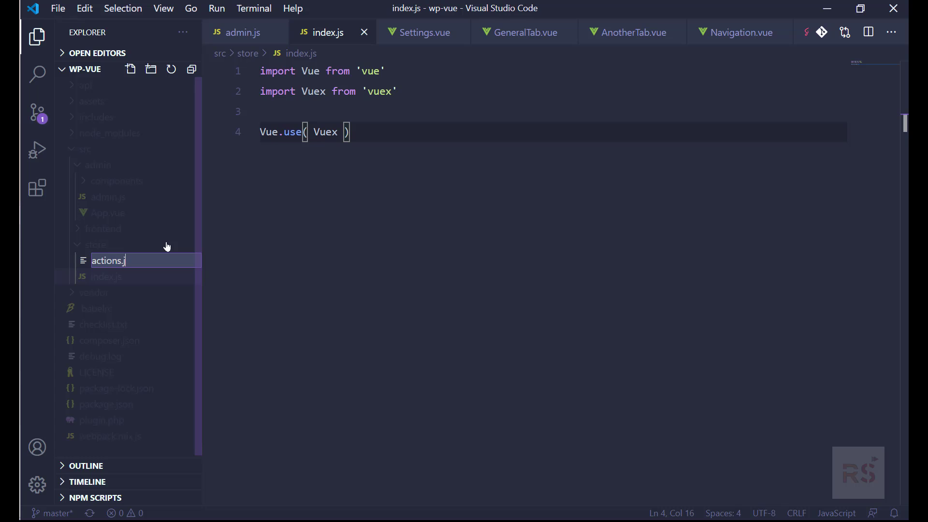
pyautogui.press('Enter')
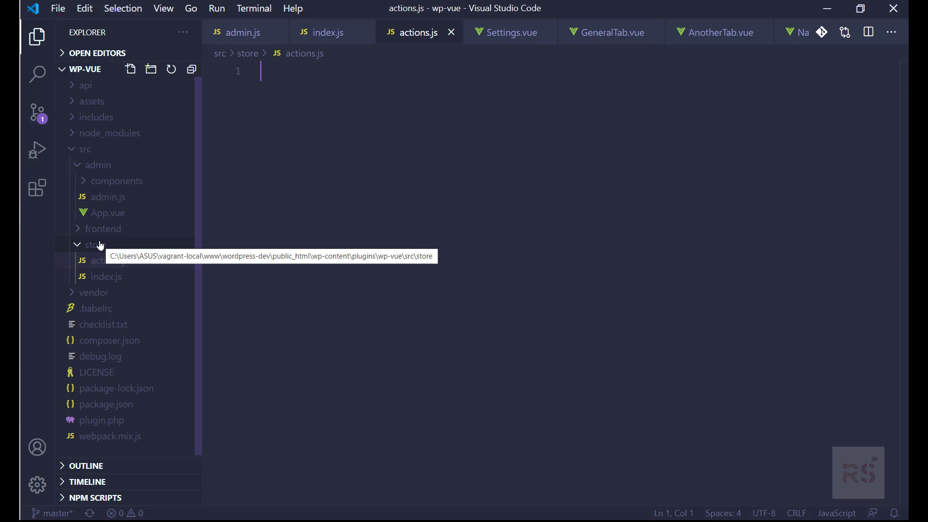
# Create empty getters.js and mutations.js files in the store folder
pyautogui.click(131, 69)
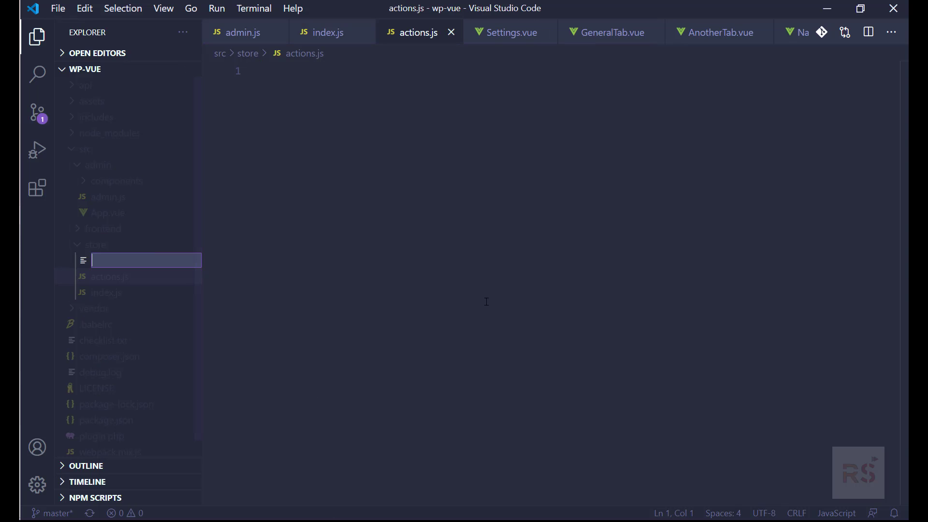
pyautogui.write('geeters')
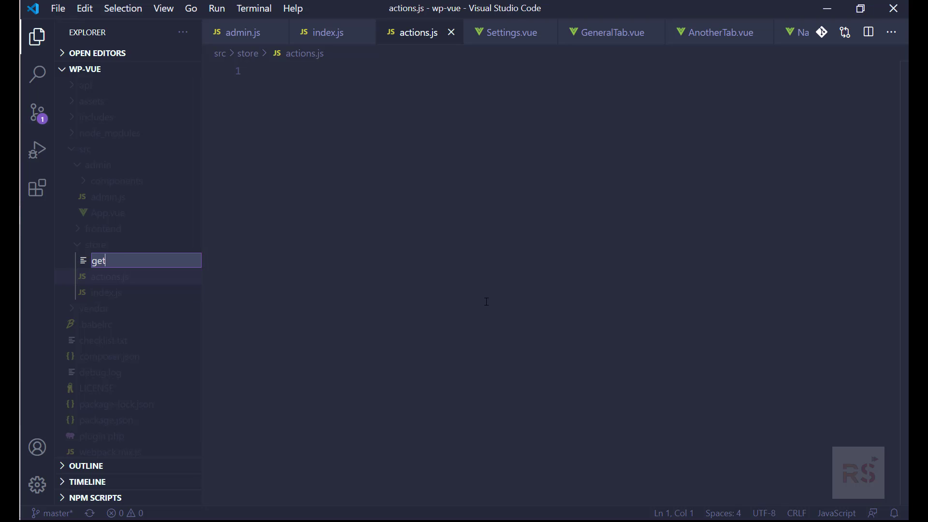
pyautogui.write('ters.js')
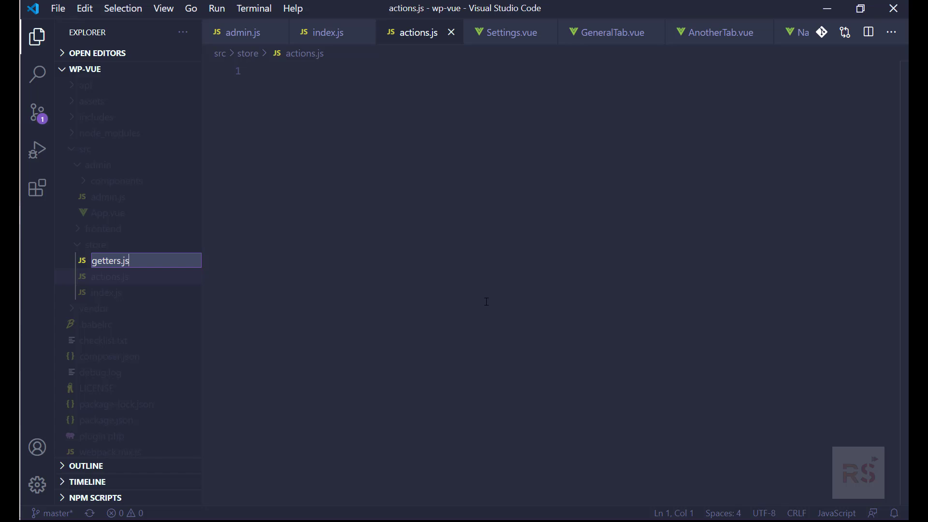
pyautogui.rightClick(110, 260)
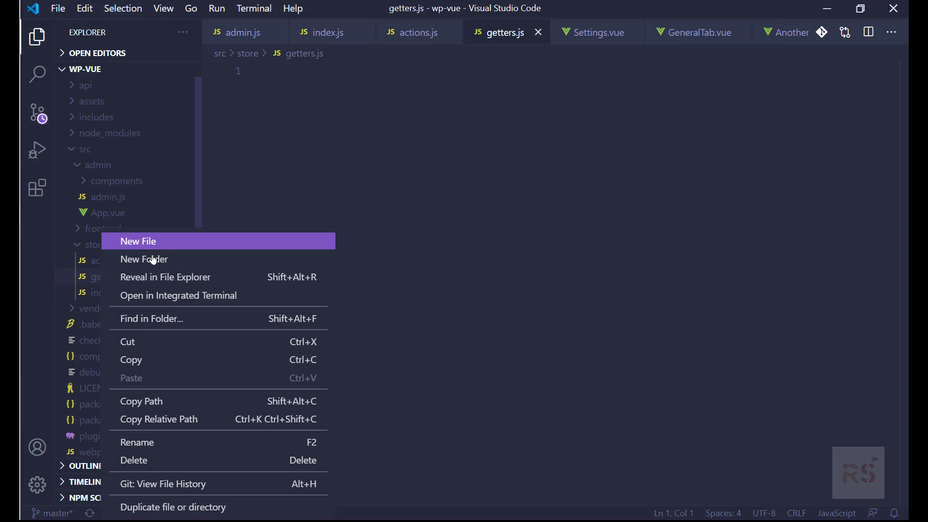
pyautogui.click(139, 241)
pyautogui.write('mutations.js')
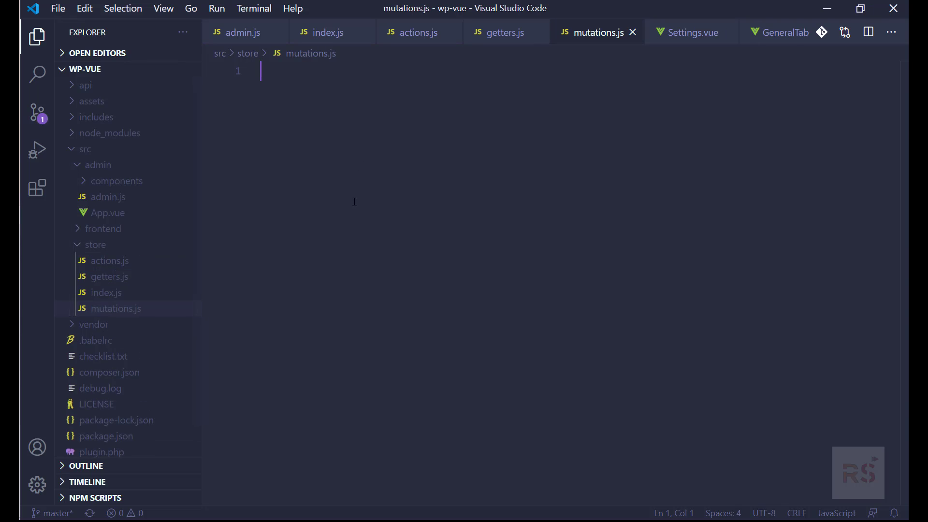
# Write export const actions = { } in actions.js
pyautogui.click(328, 32)
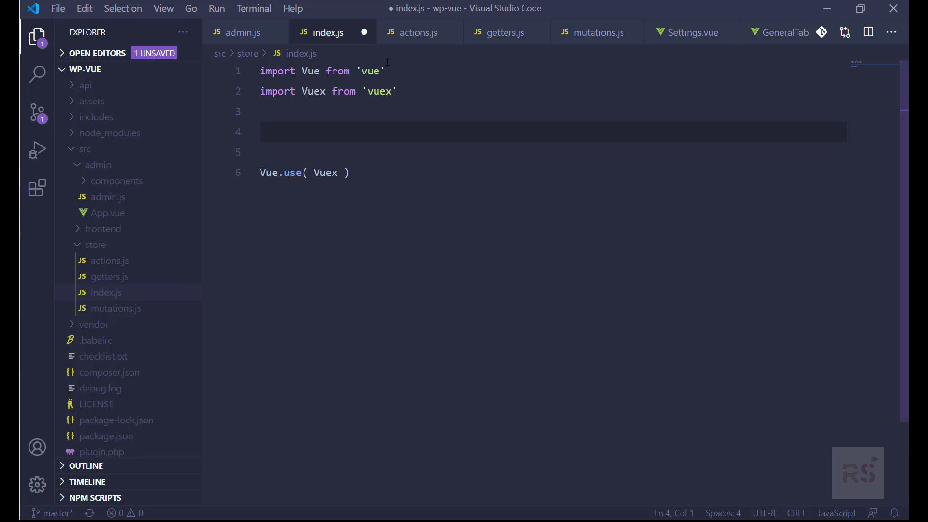
pyautogui.click(418, 32)
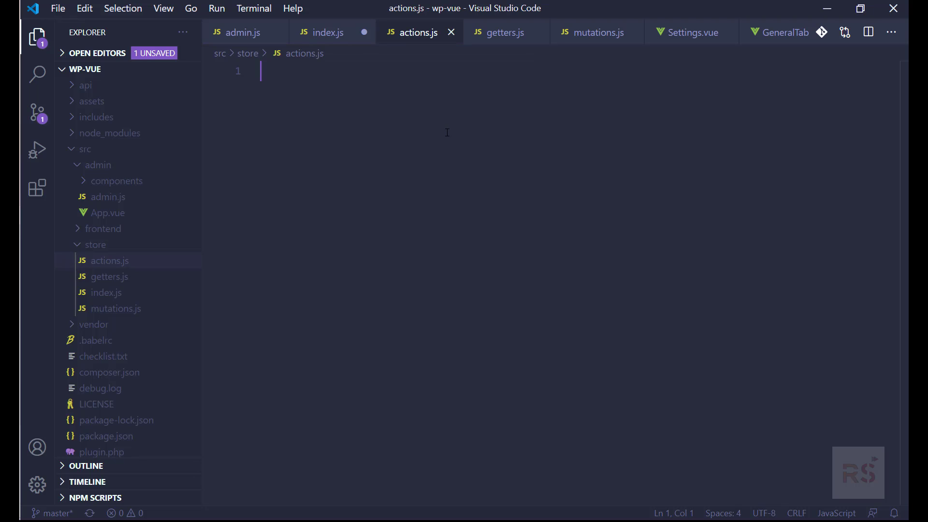
pyautogui.write('3')
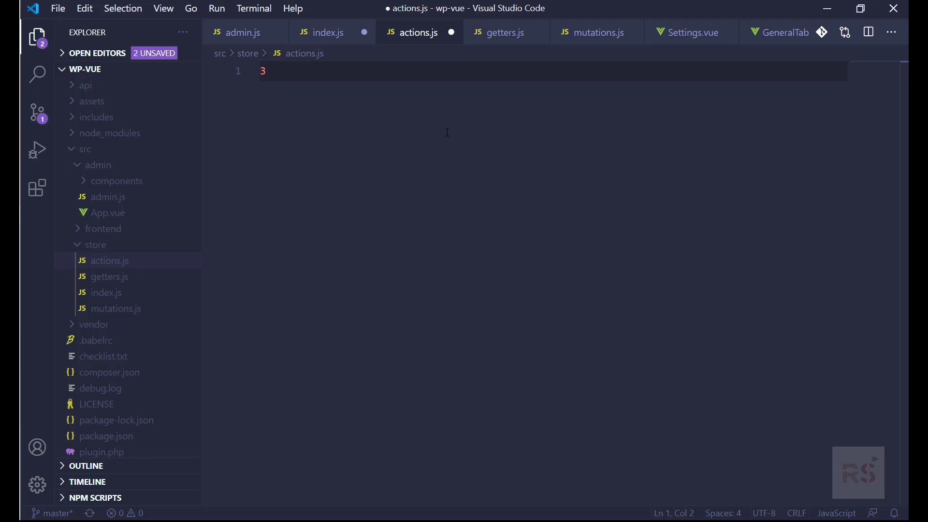
pyautogui.write('export')
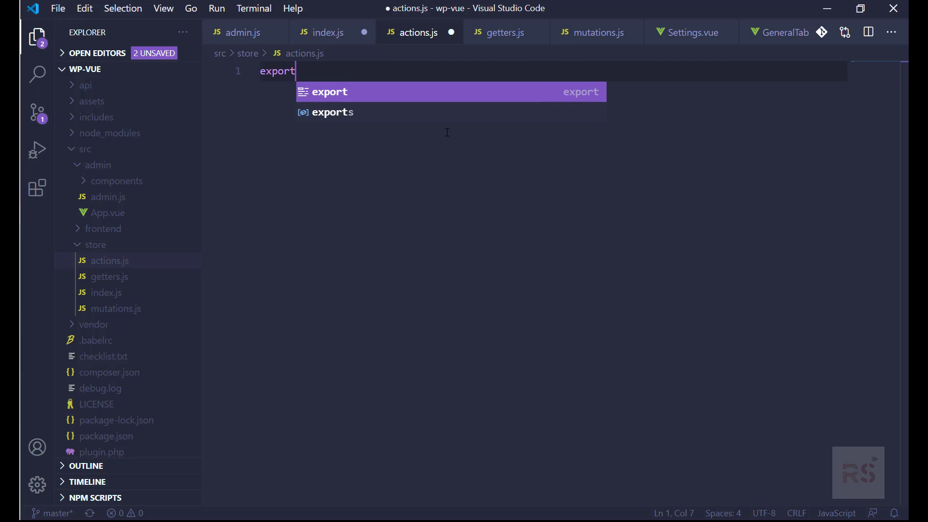
pyautogui.write('defaul')
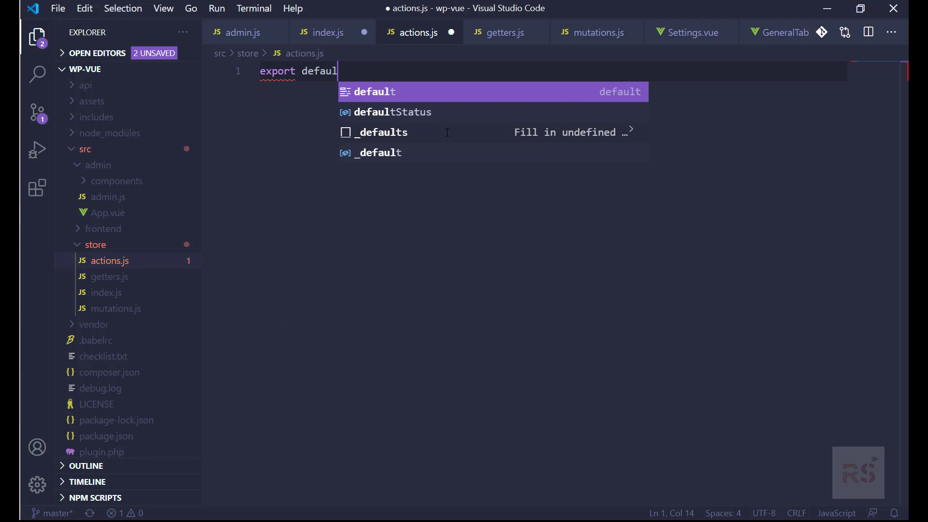
pyautogui.write('t')
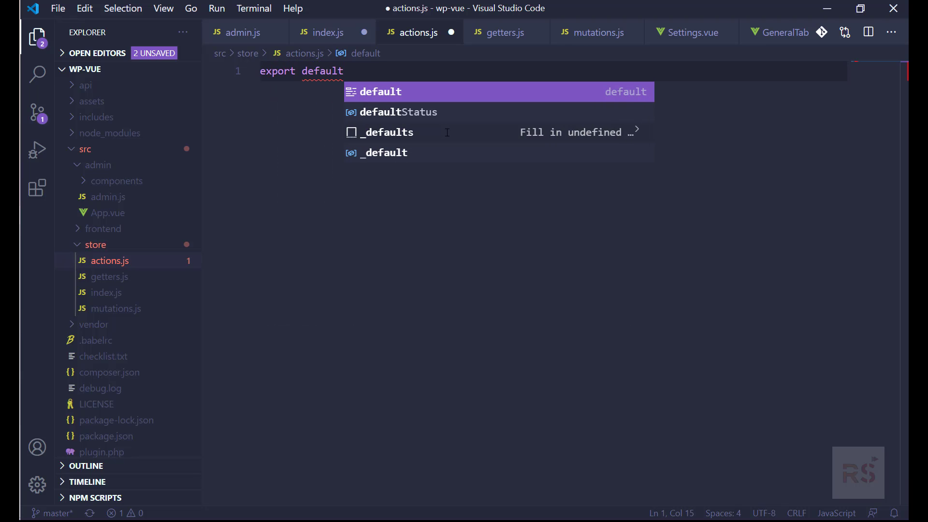
pyautogui.write('con')
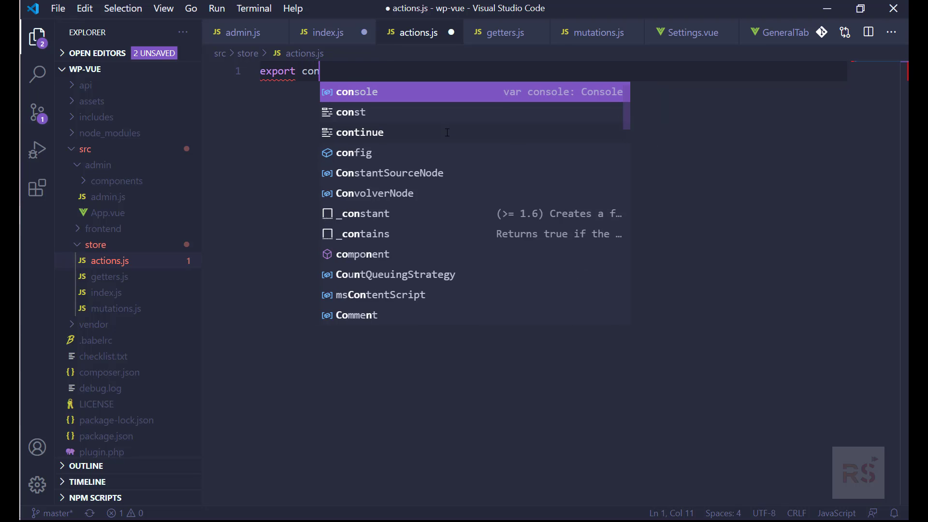
pyautogui.write('st actio')
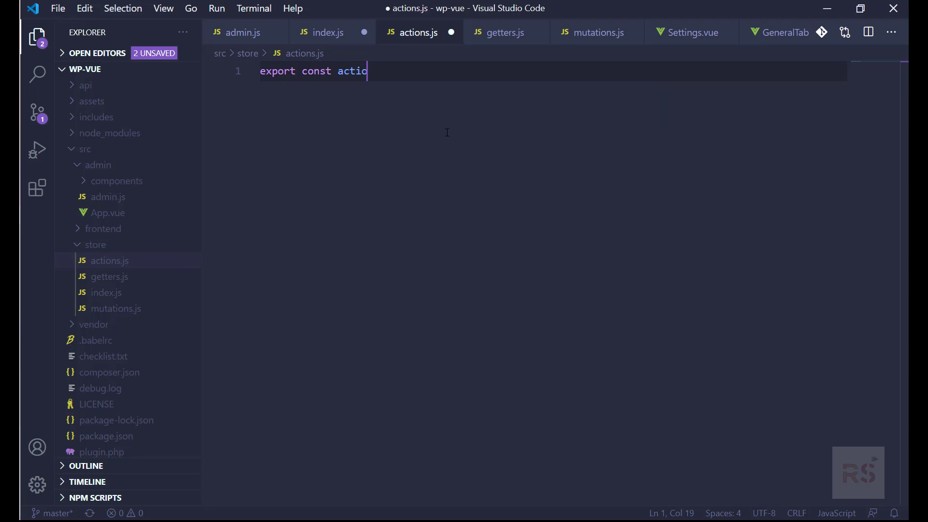
pyautogui.write('ns =')
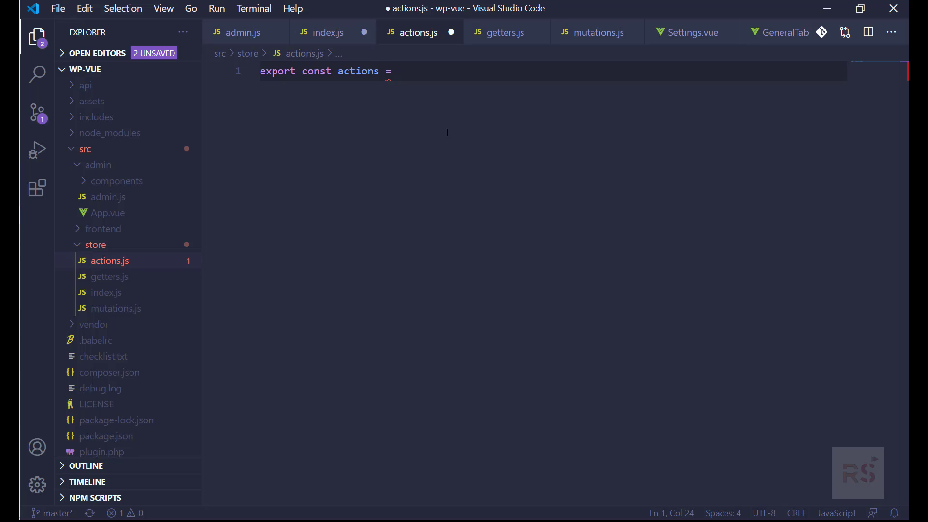
pyautogui.write('{')
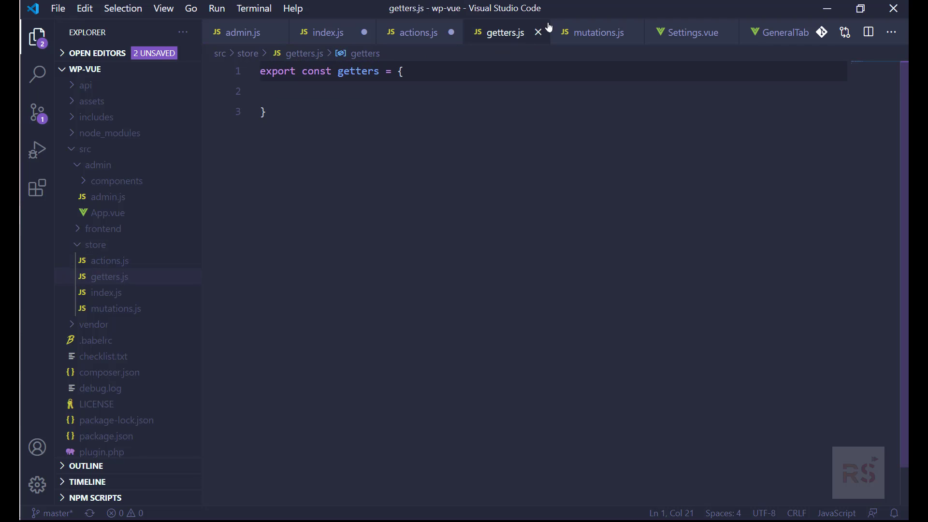
# Copy the export into getters.js and mutations.js, renaming the object to match each file, and save
pyautogui.click(598, 33)
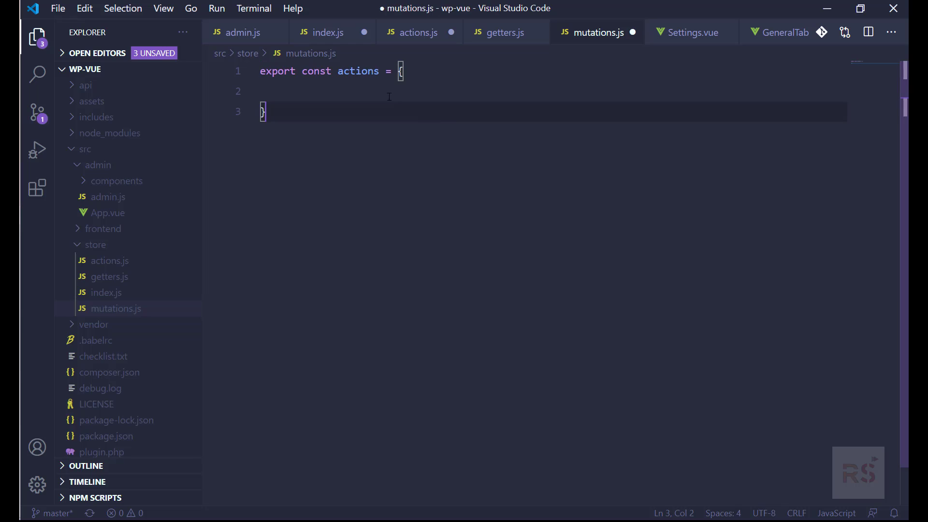
pyautogui.doubleClick(357, 71)
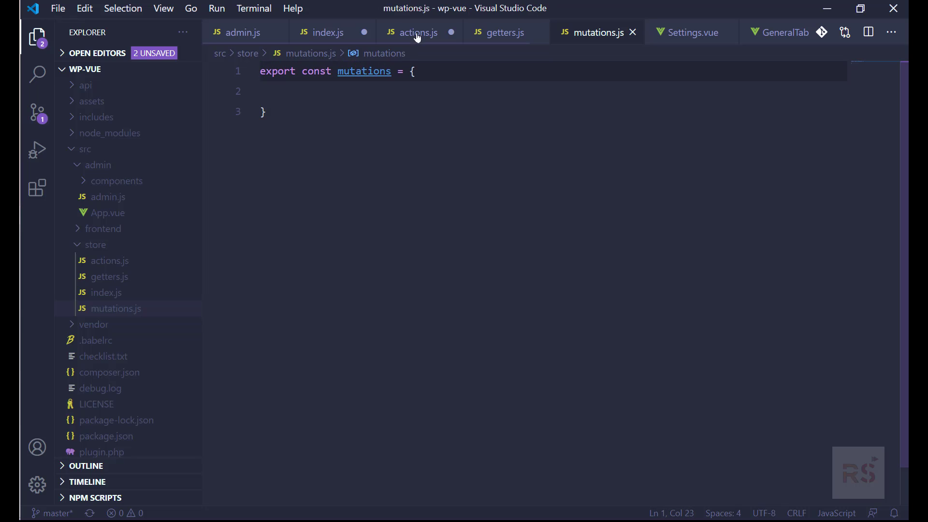
pyautogui.click(413, 32)
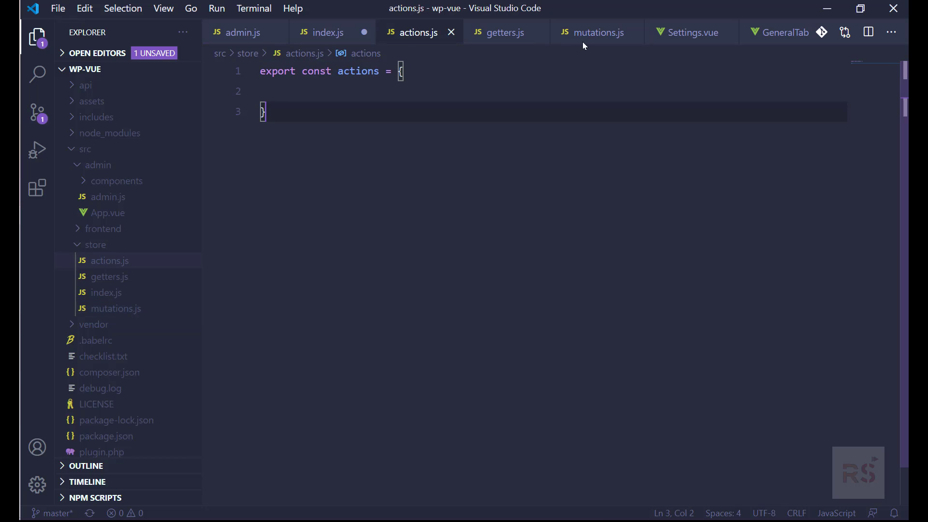
pyautogui.click(328, 32)
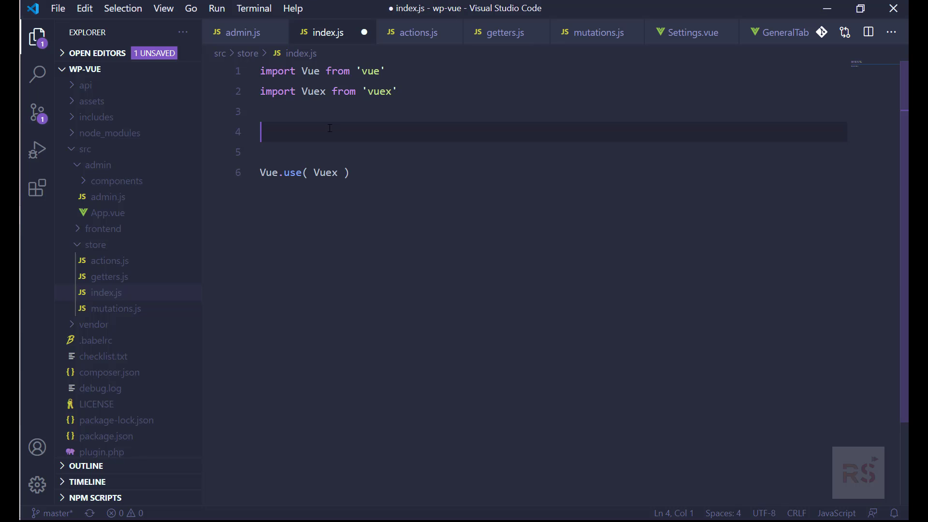
# Add import { getters } from './getters' and duplicate it for mutations and actions
pyautogui.write('import')
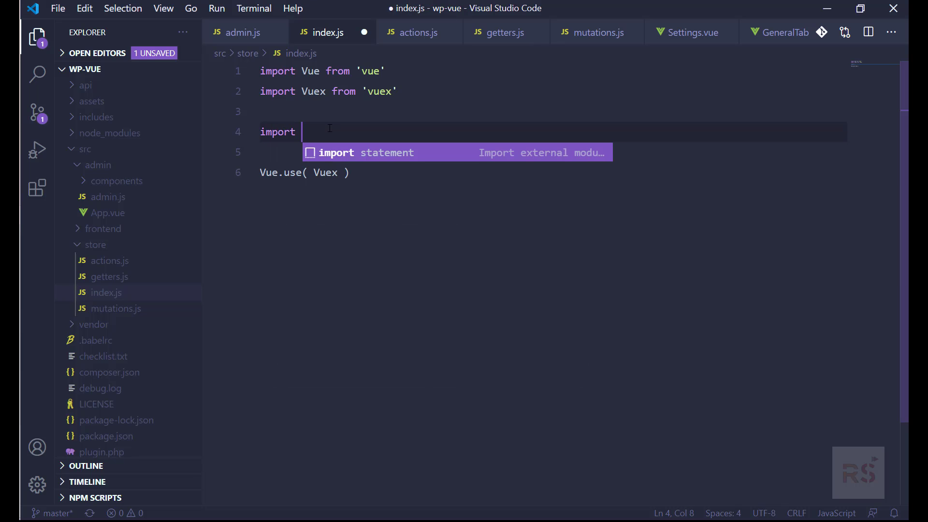
pyautogui.write('{ }')
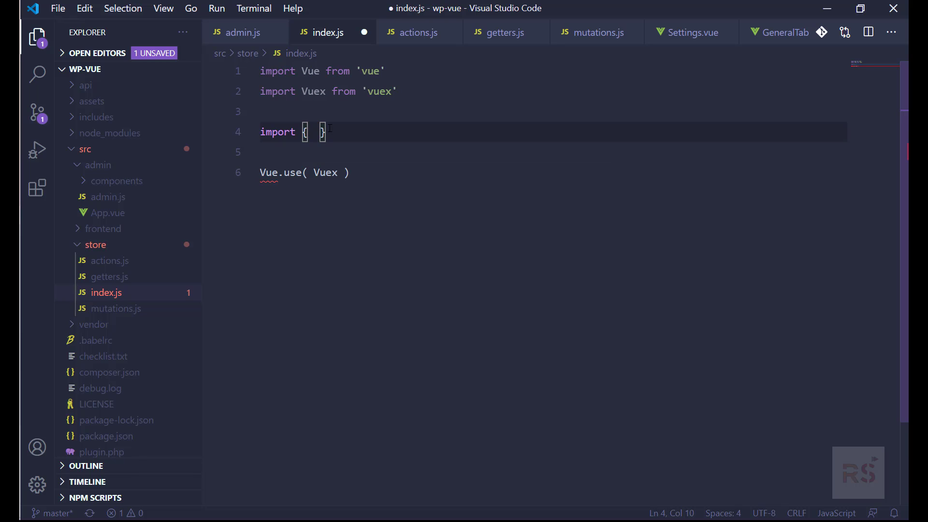
pyautogui.write('getters')
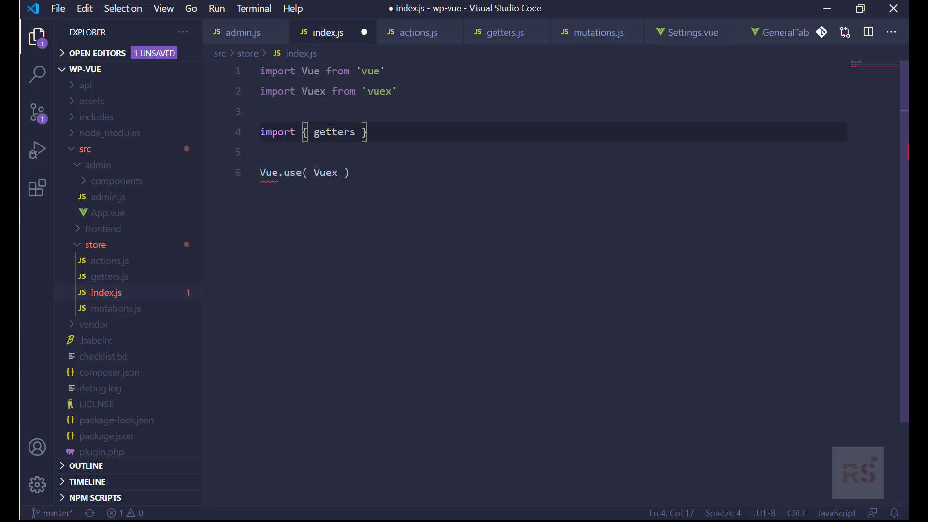
pyautogui.write("from './getters")
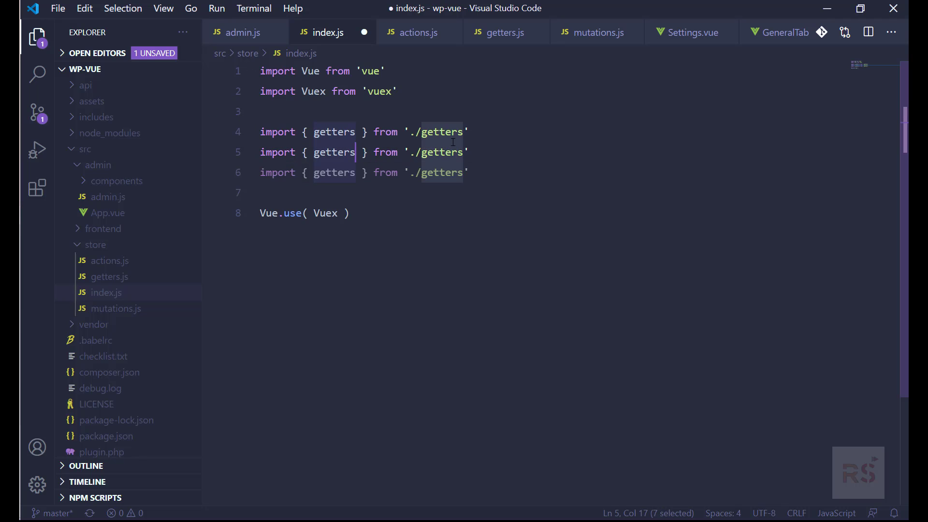
pyautogui.click(504, 32)
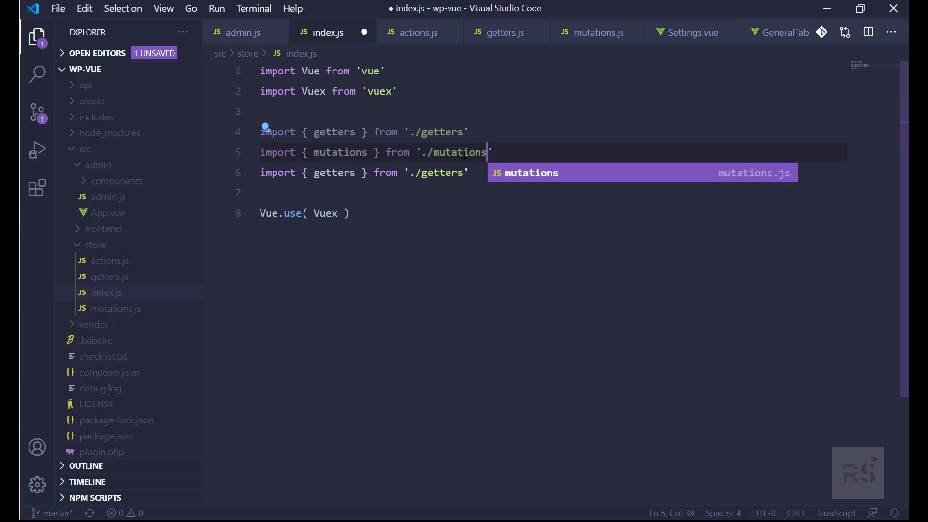
# Rename the duplicate getters import to actions with its autocompleted path and save index.js
pyautogui.doubleClick(333, 172)
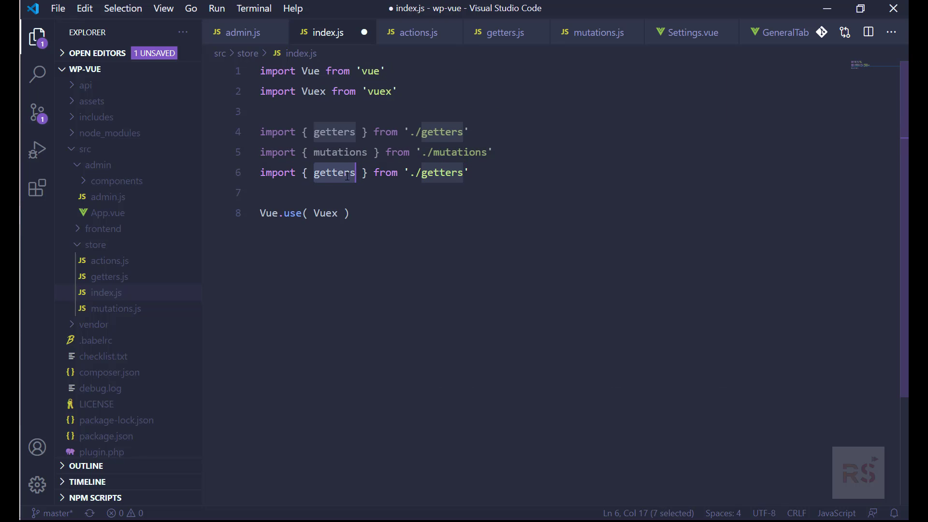
pyautogui.write('actions')
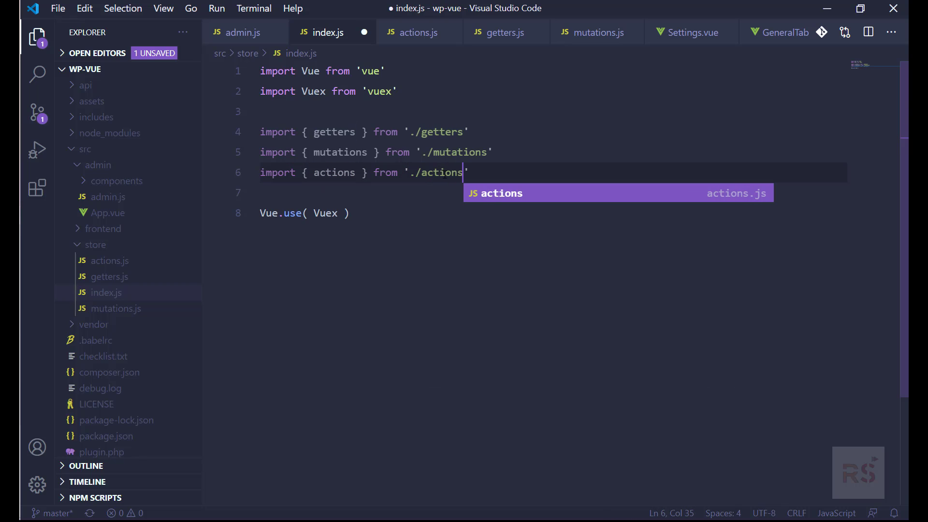
pyautogui.press('ctrl+s')
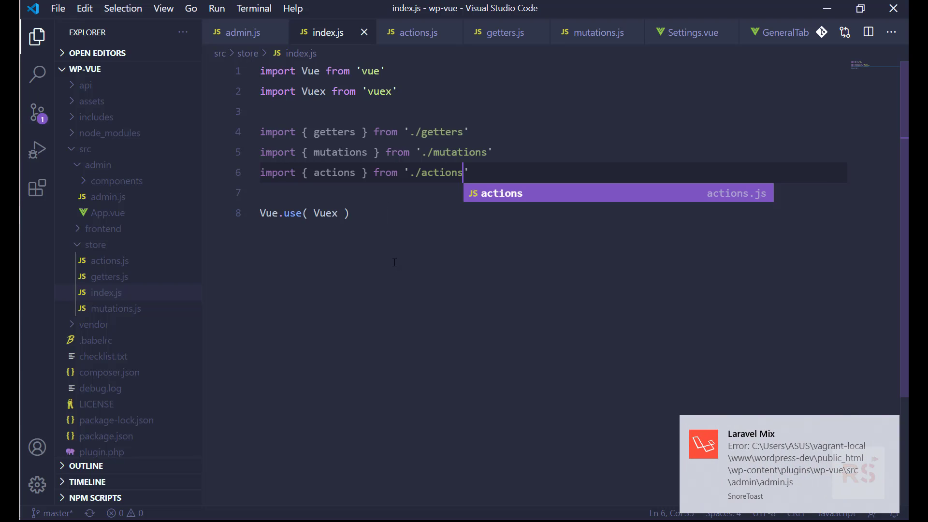
pyautogui.moveTo(383, 229)
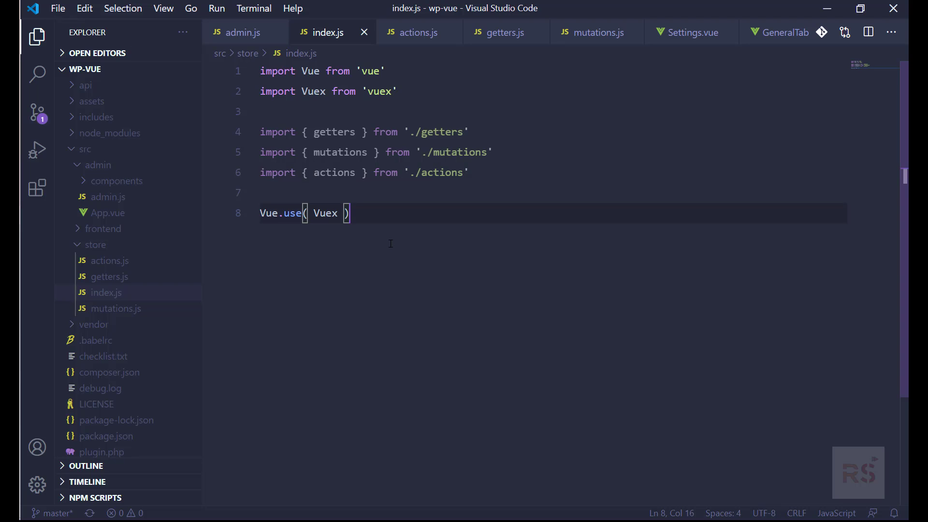
# Start export default new Vuex.Store({ }) below the Vue.use line
pyautogui.press('enter')
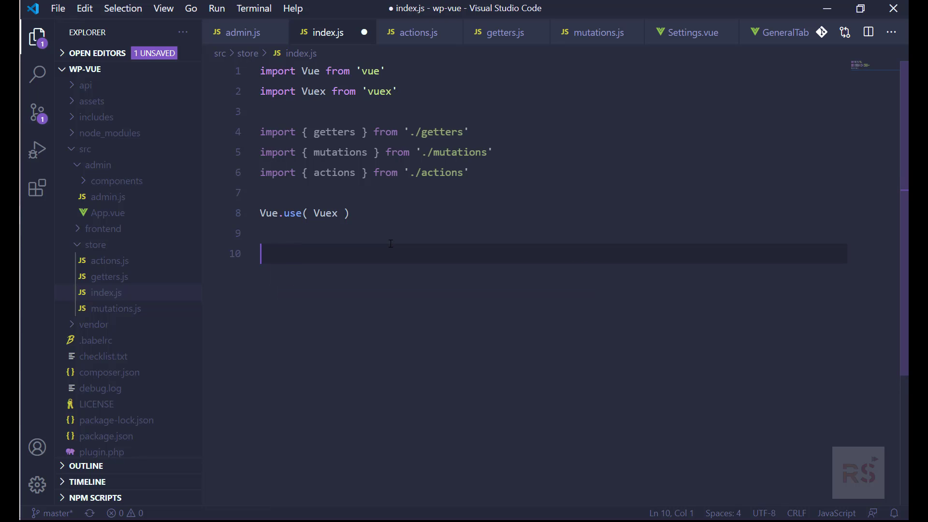
pyautogui.write('export')
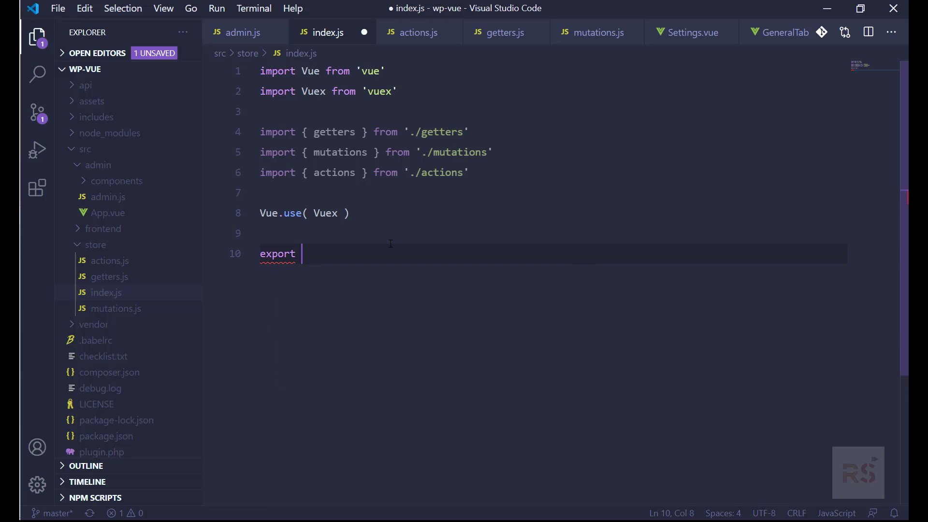
pyautogui.write('default')
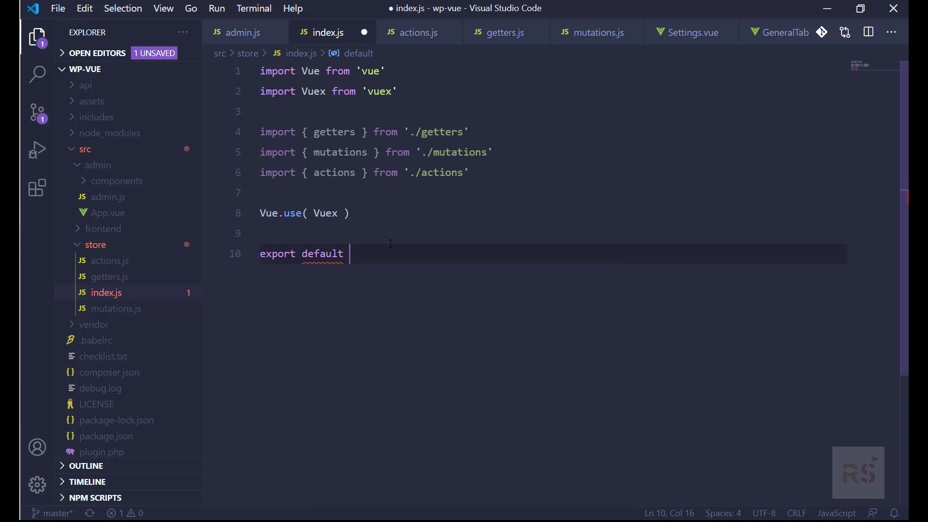
pyautogui.write('new')
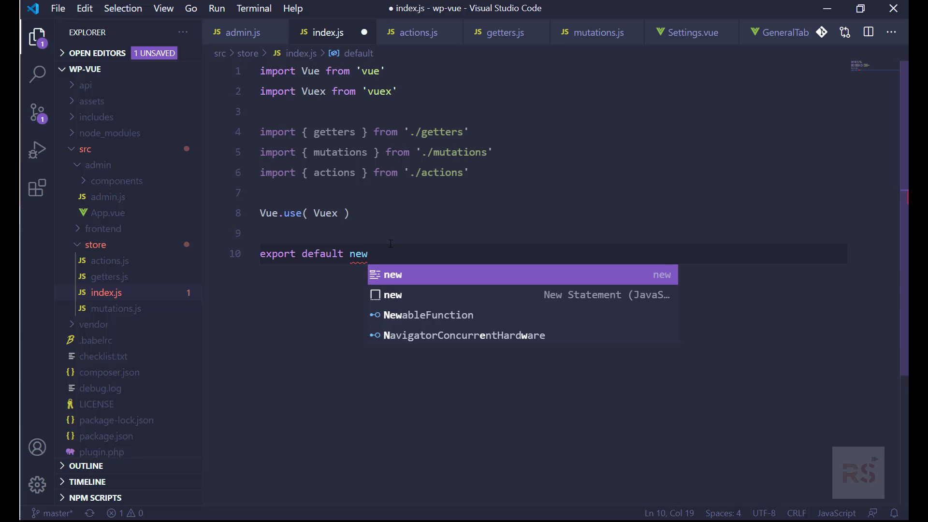
pyautogui.write('Vuex')
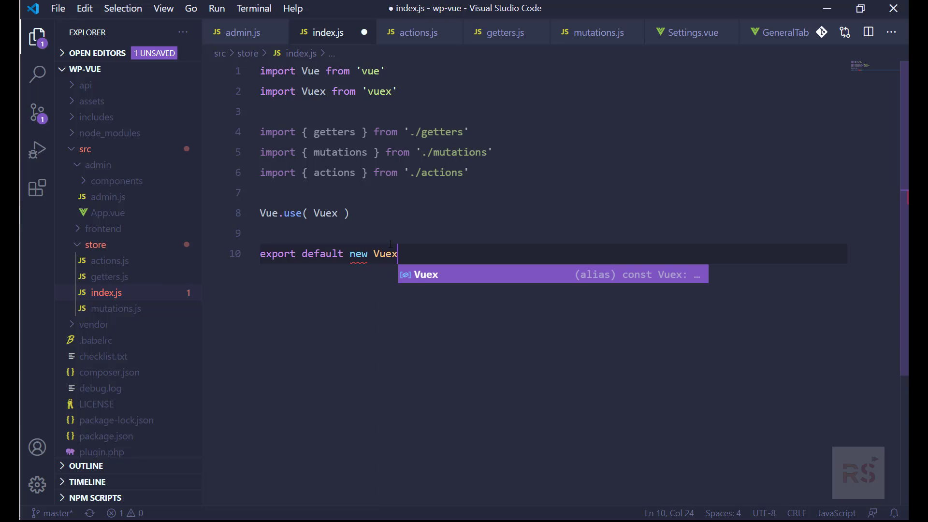
pyautogui.write('.Store(')
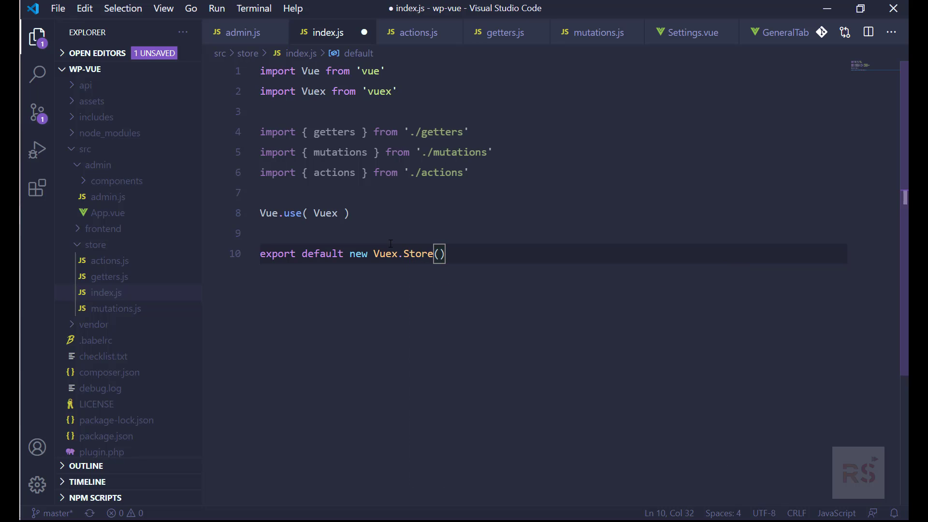
pyautogui.write('{}')
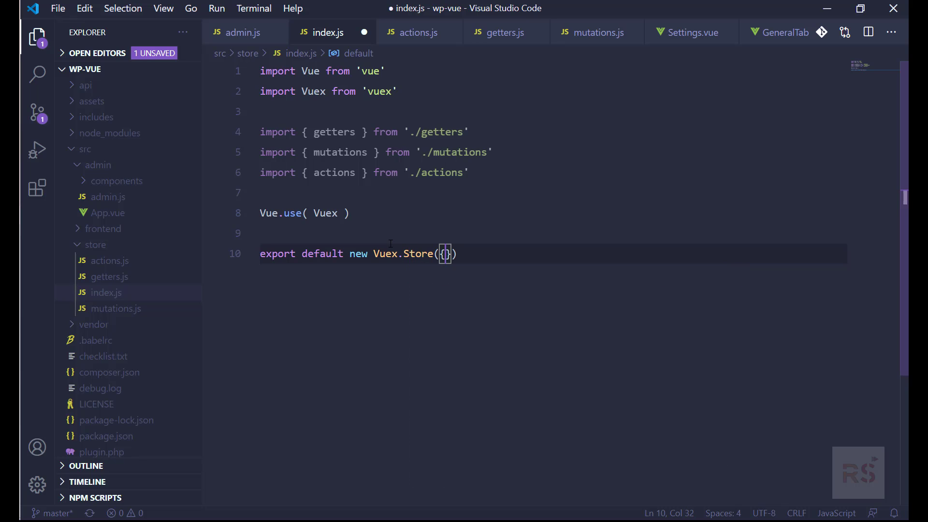
# Fill the store options with state: {}, actions, getters and mutations
pyautogui.write('stat')
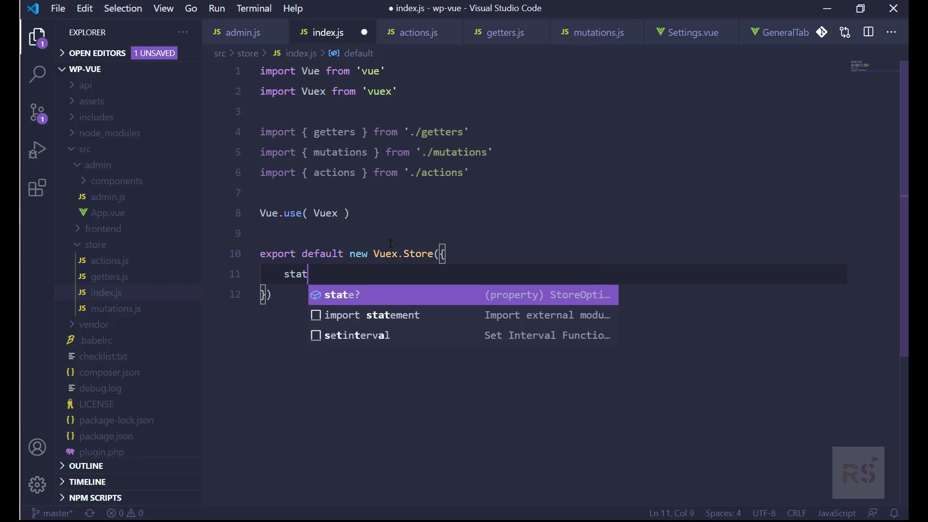
pyautogui.write('e:')
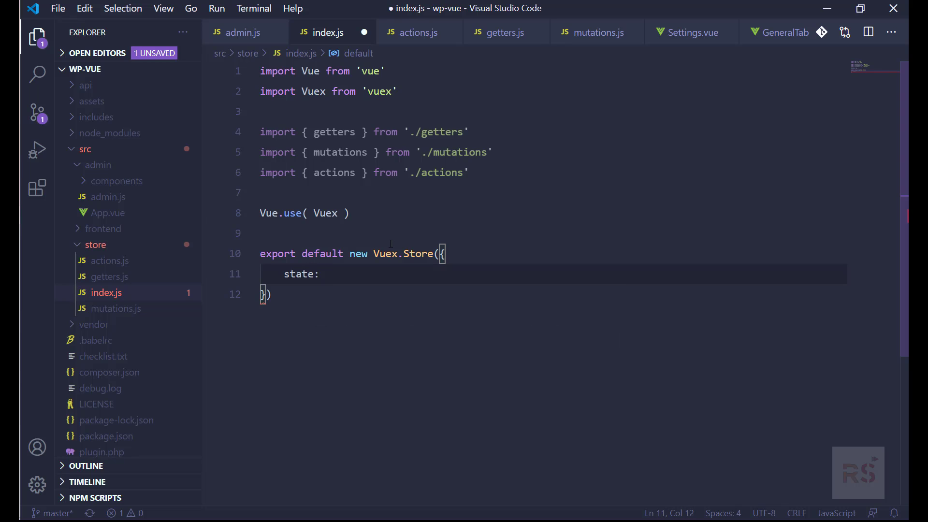
pyautogui.write('{},')
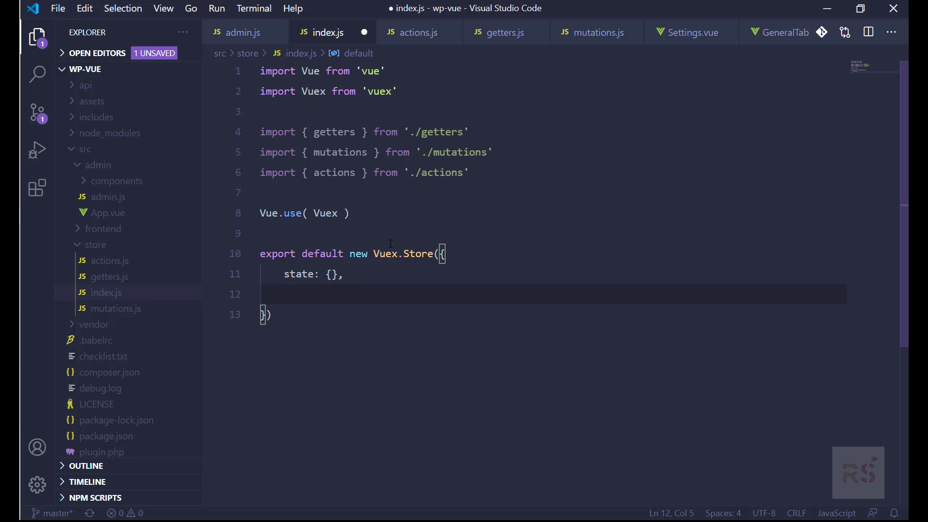
pyautogui.write('a')
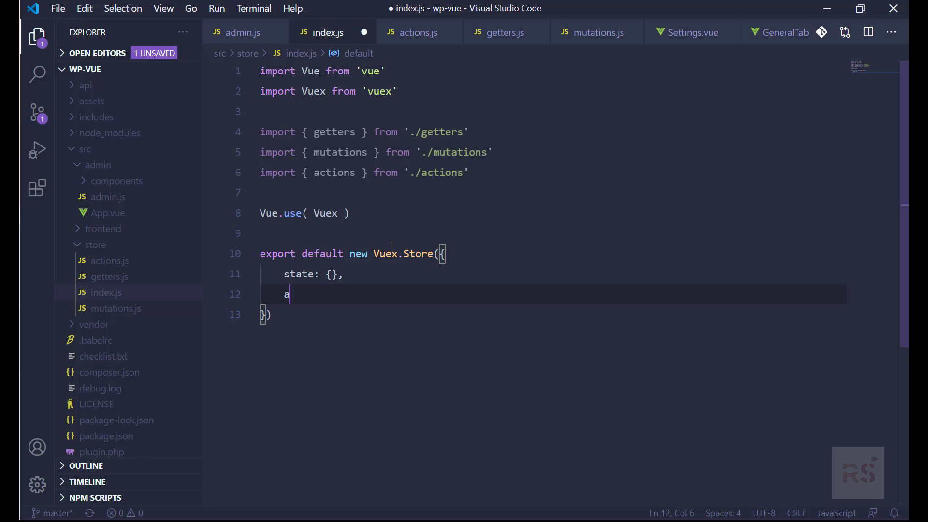
pyautogui.write('ctions,')
pyautogui.write('g')
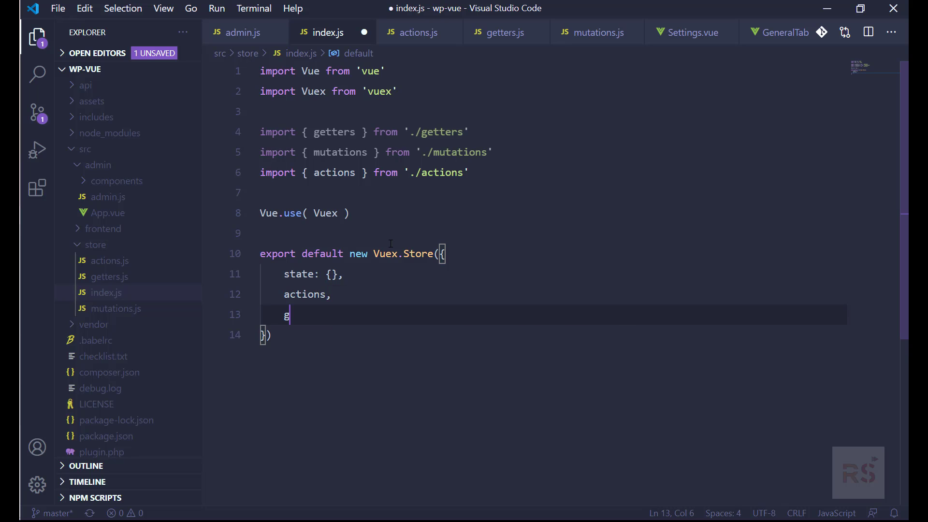
pyautogui.write('etters,')
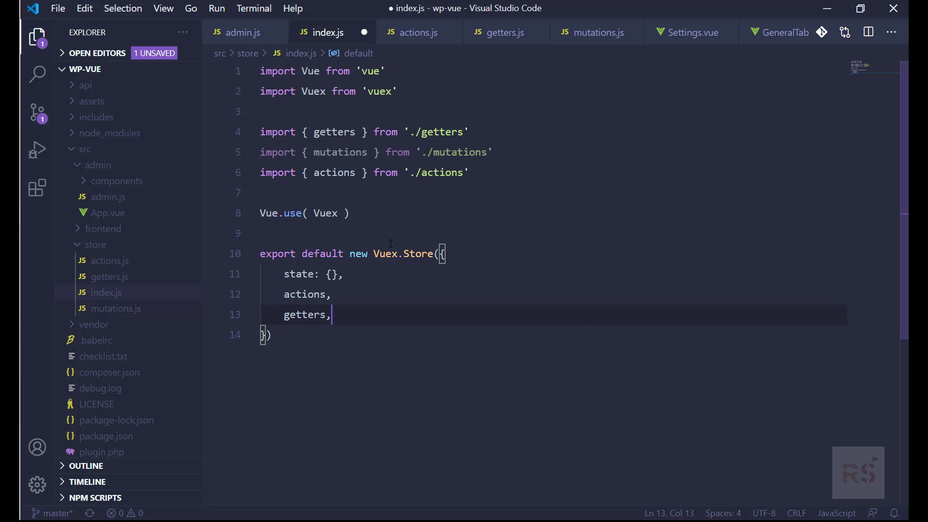
pyautogui.write('mut')
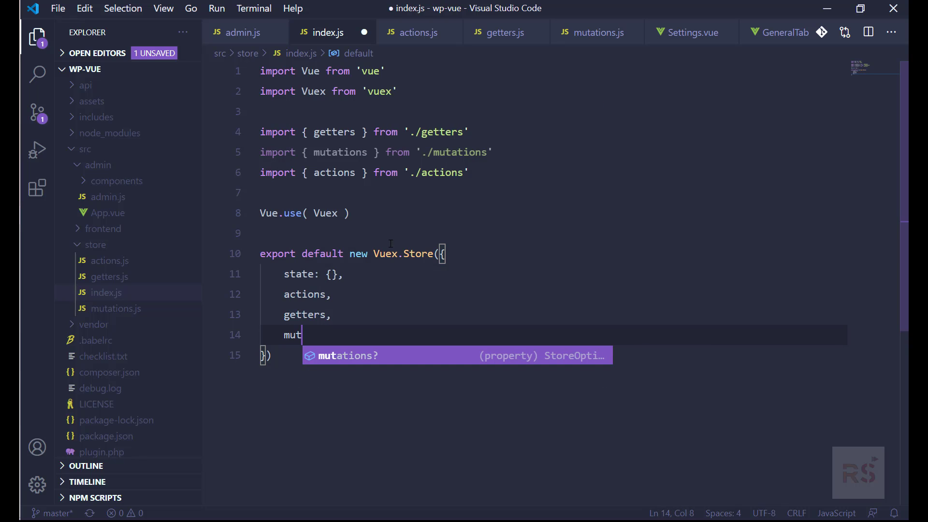
pyautogui.write('ations')
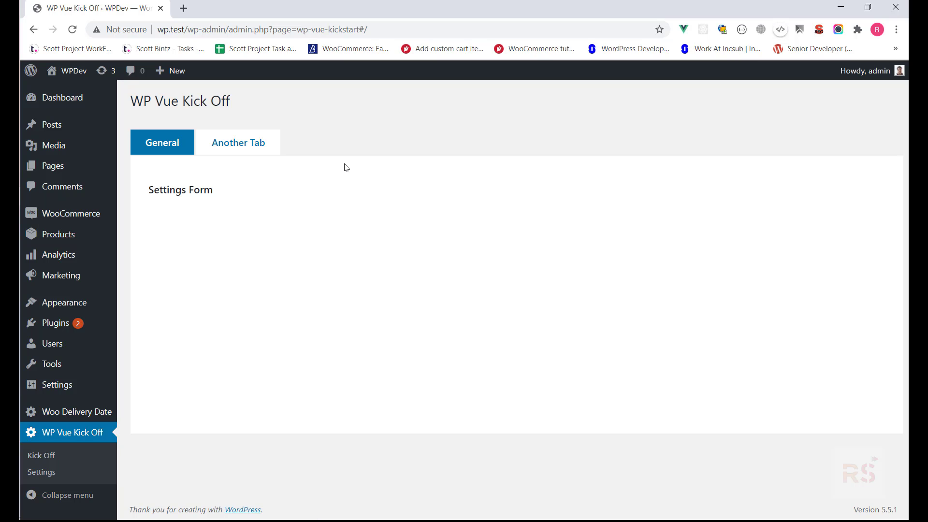
# Inspect the WP Vue Kick Off General tab with DevTools open, then open GeneralTab.vue for editing
pyautogui.press('F12')
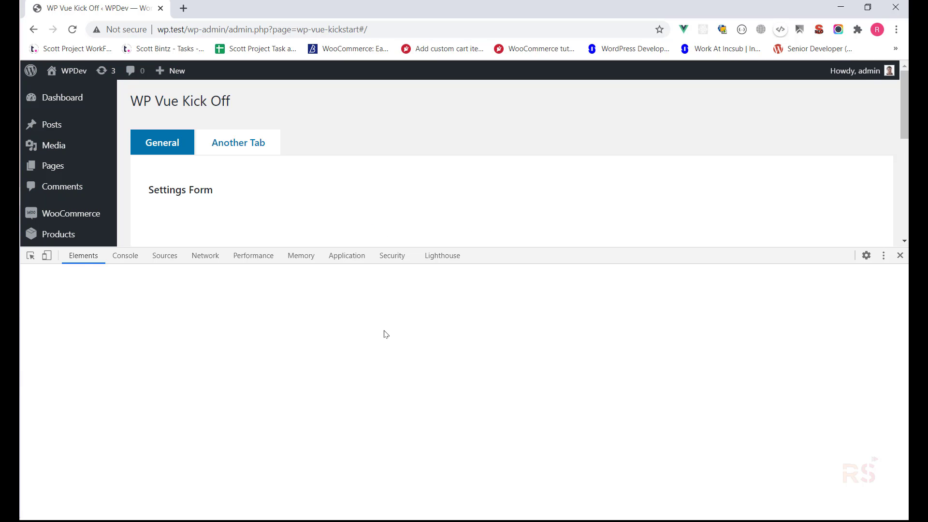
pyautogui.click(125, 256)
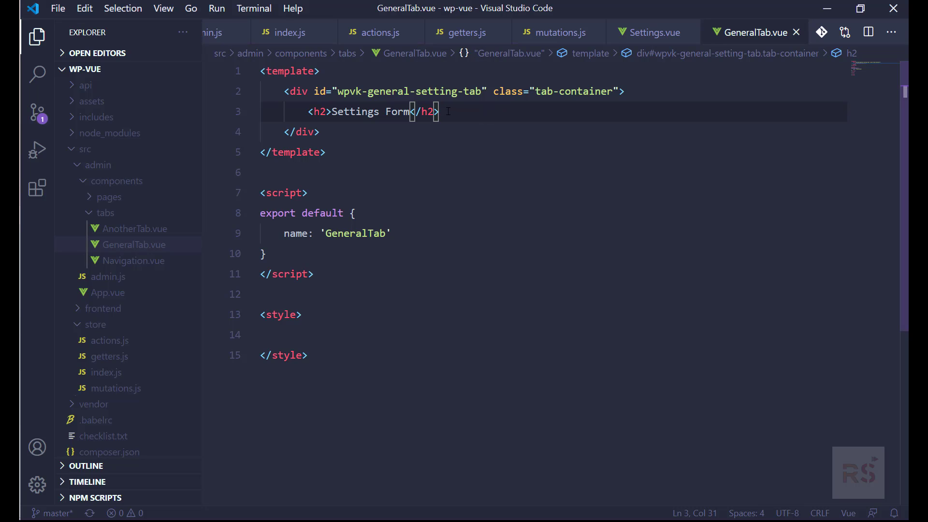
# Add <form id="wpvk-general-settings-form"></form> below the Settings Form heading
pyautogui.write('fo')
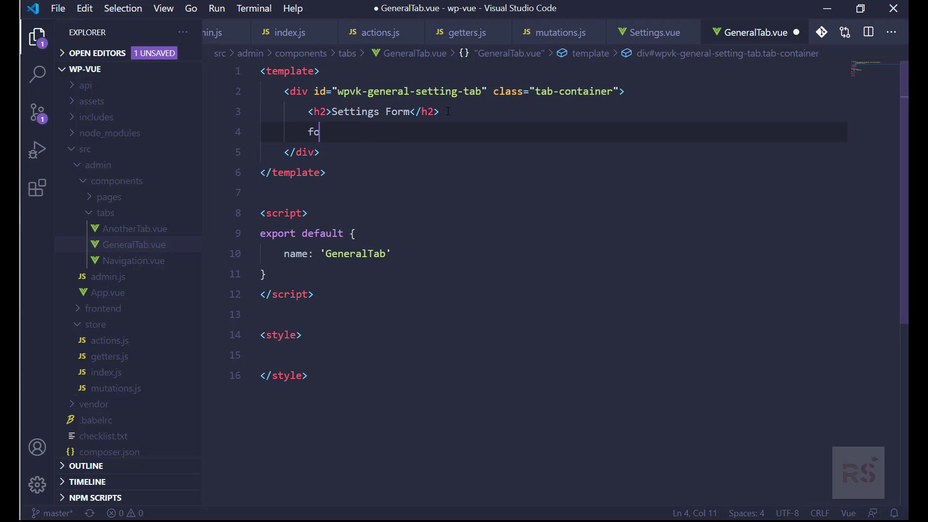
pyautogui.write('rm ></form>')
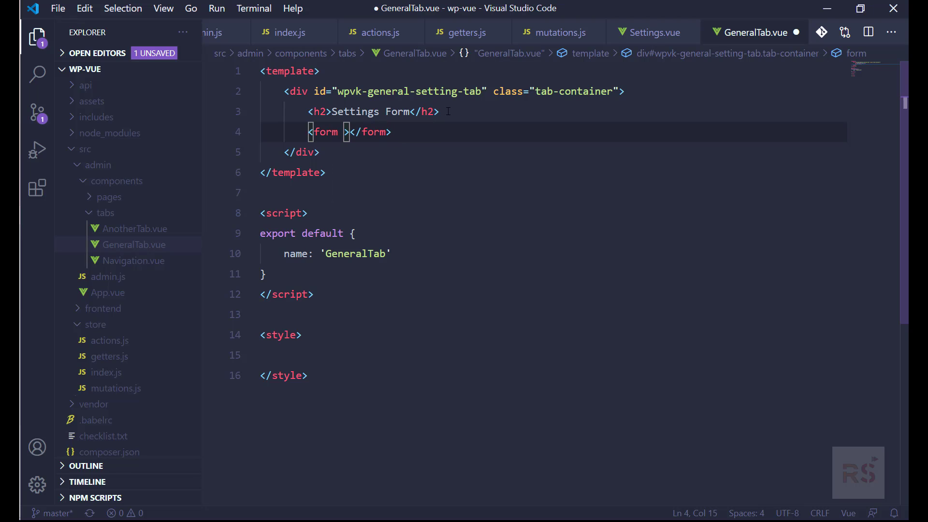
pyautogui.write('id=')
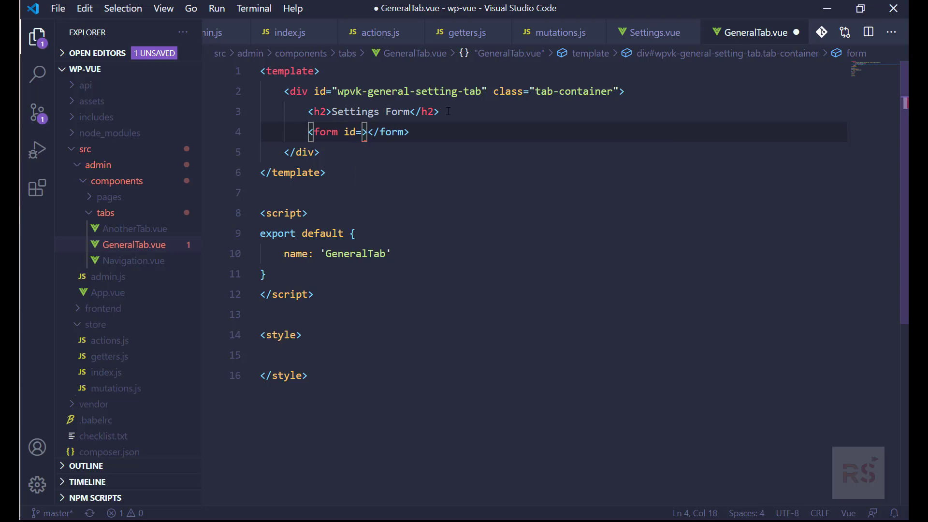
pyautogui.write('""')
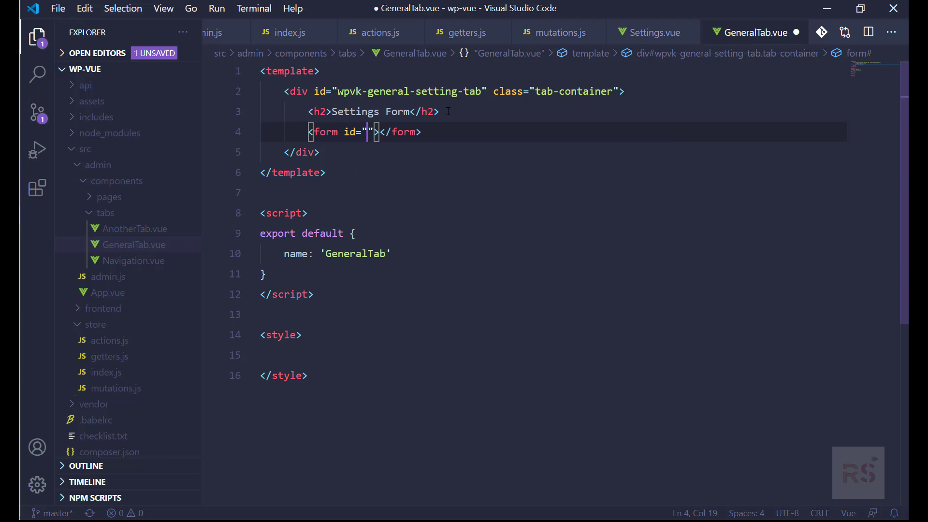
pyautogui.write('w')
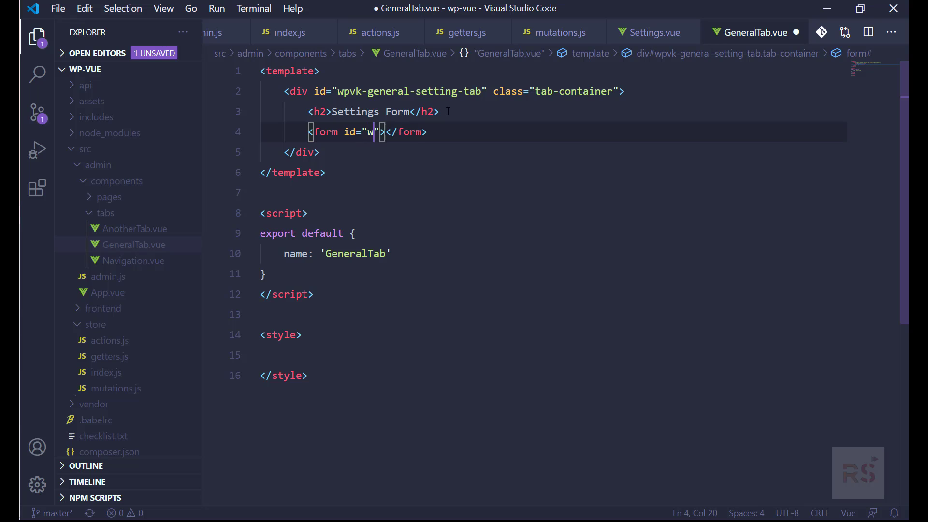
pyautogui.write('pvk-')
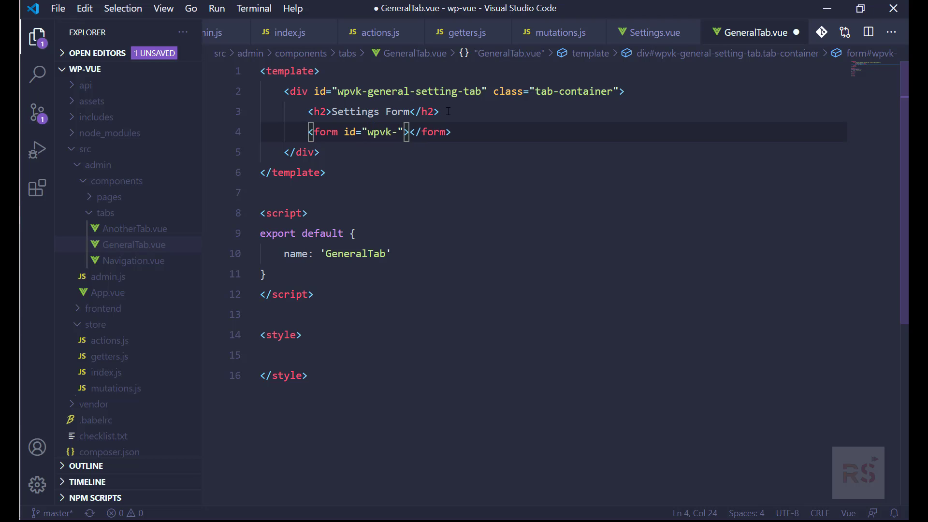
pyautogui.write('general-settings-form')
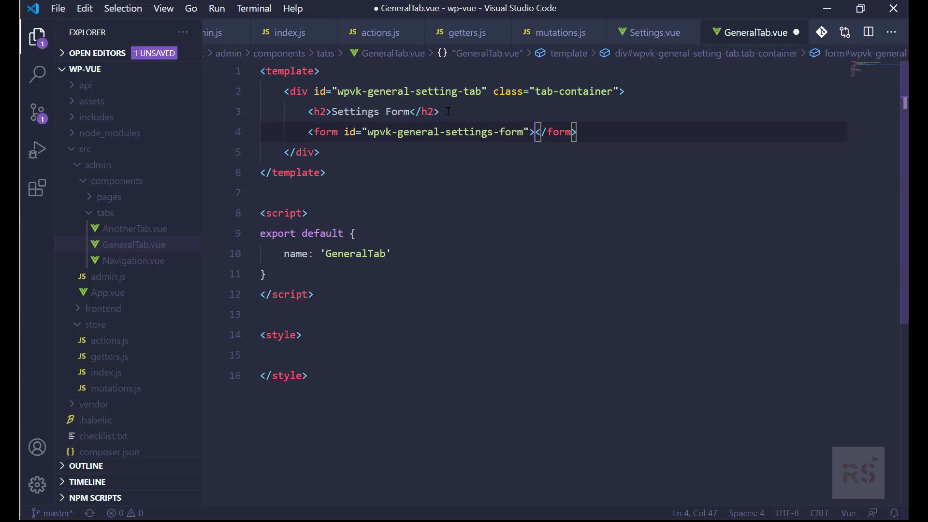
# Begin a table element on a new line inside the form
pyautogui.press('Enter')
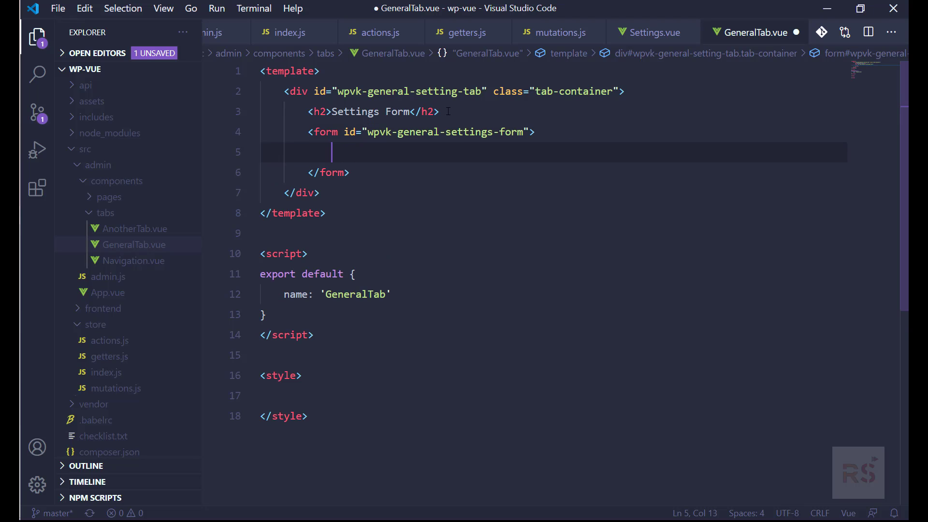
pyautogui.write('table')
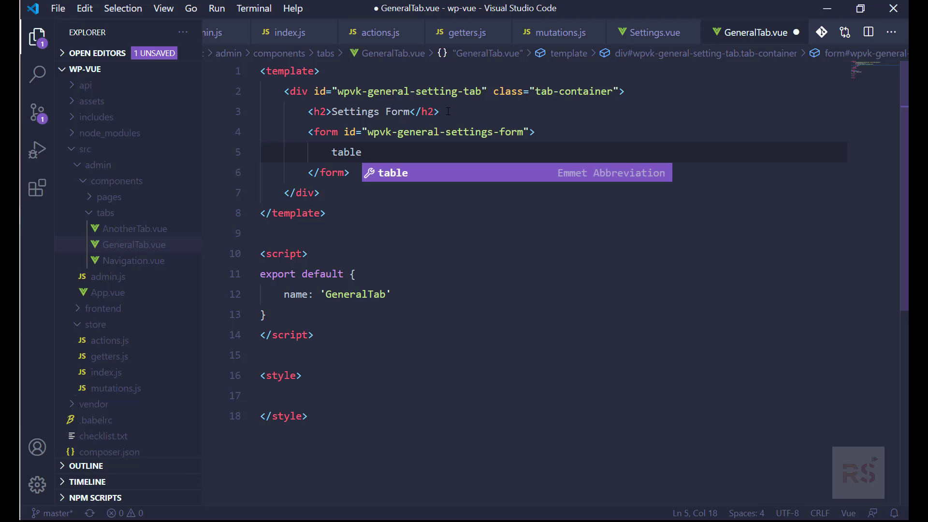
# Add a table of class form-table with role="presentation" inside the form
pyautogui.write('.form')
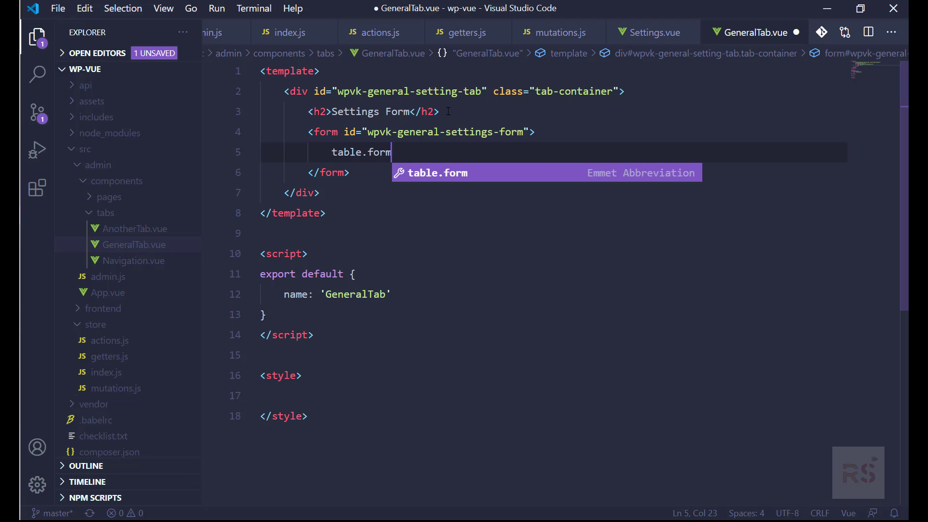
pyautogui.write('-table')
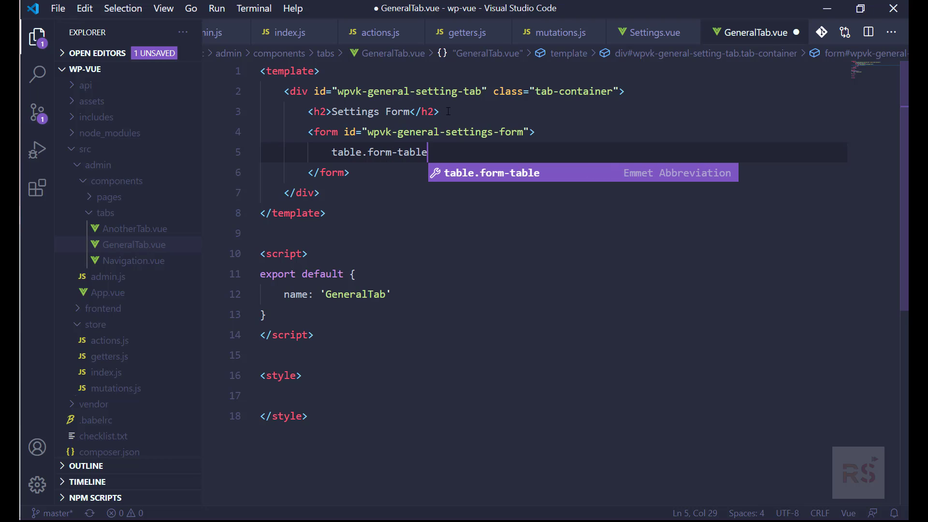
pyautogui.press('Tab')
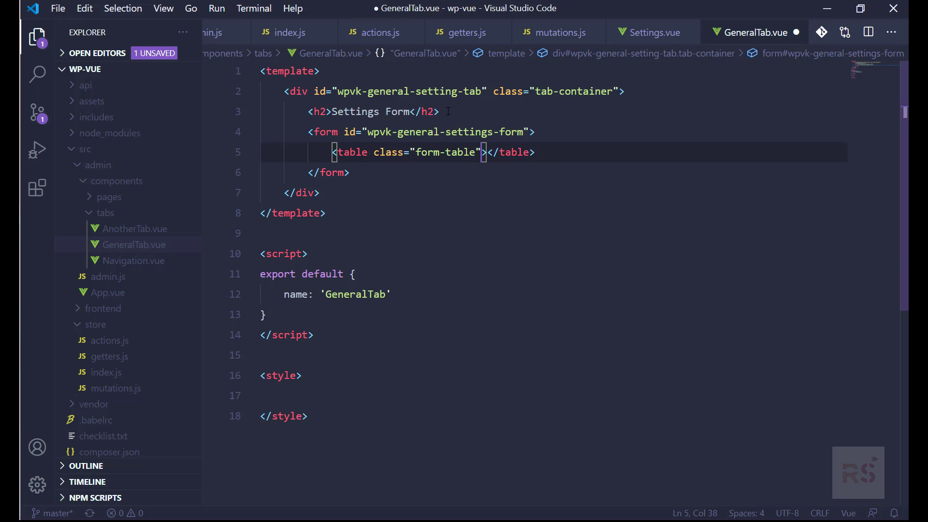
pyautogui.write('role=""')
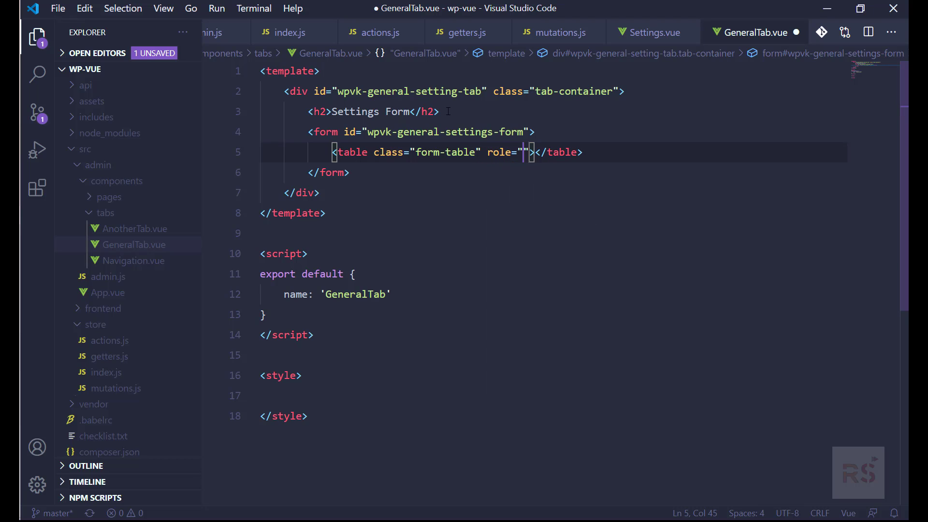
pyautogui.write('presentation')
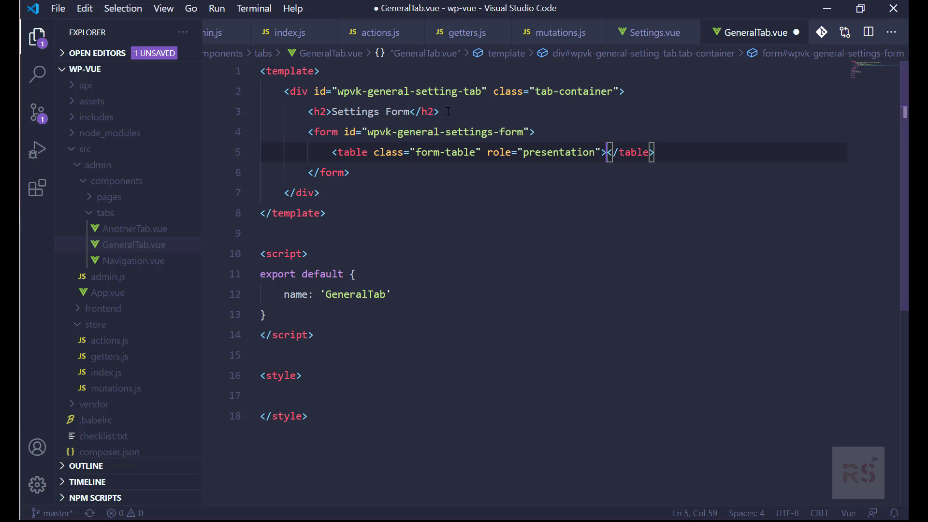
pyautogui.write('th')
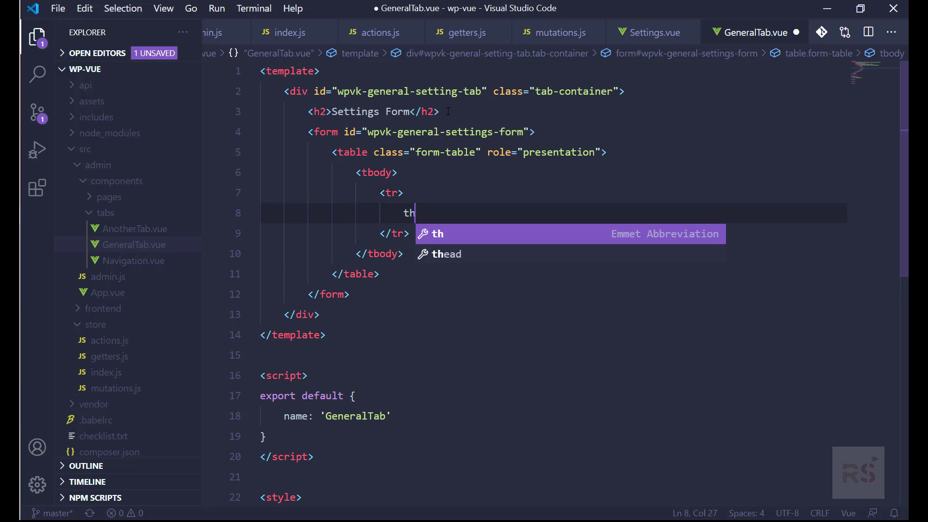
# Add a first row whose th scope="row" holds a Firstname label for firstname
pyautogui.write('scope=""></th>')
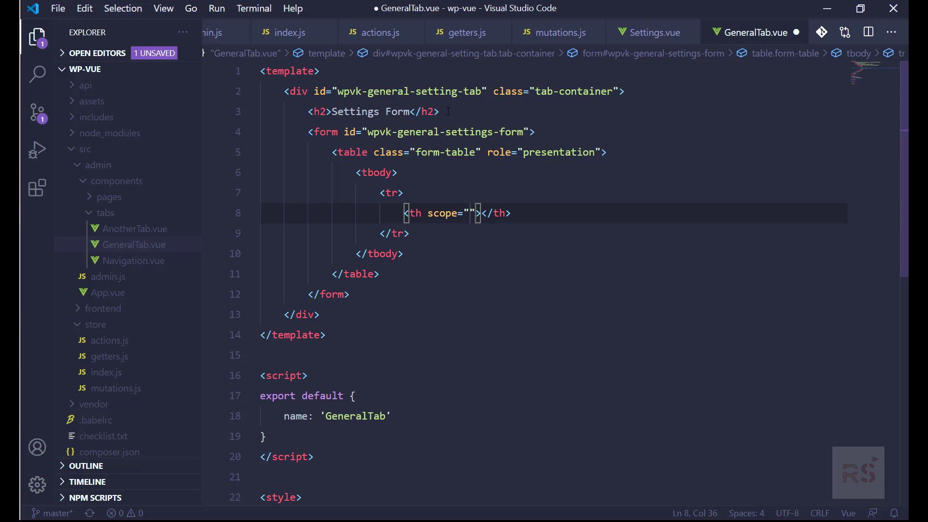
pyautogui.write('row')
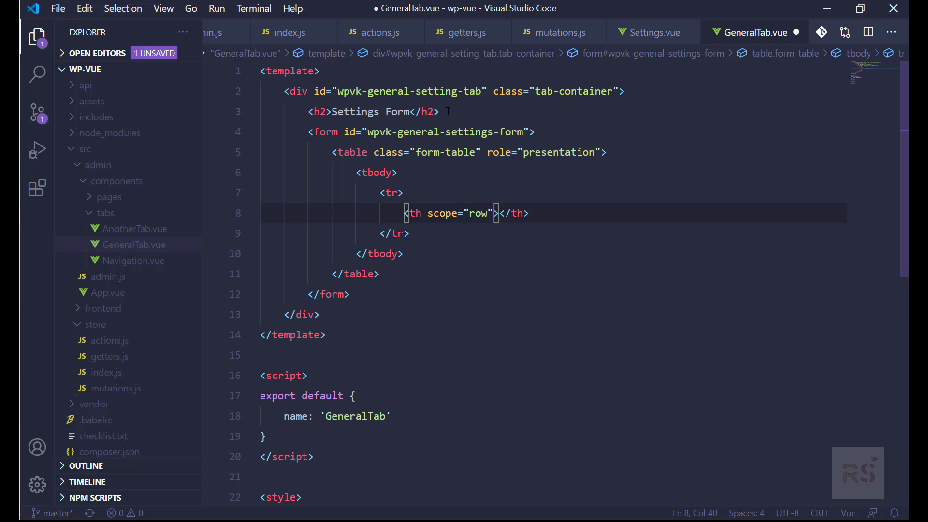
pyautogui.press('Enter')
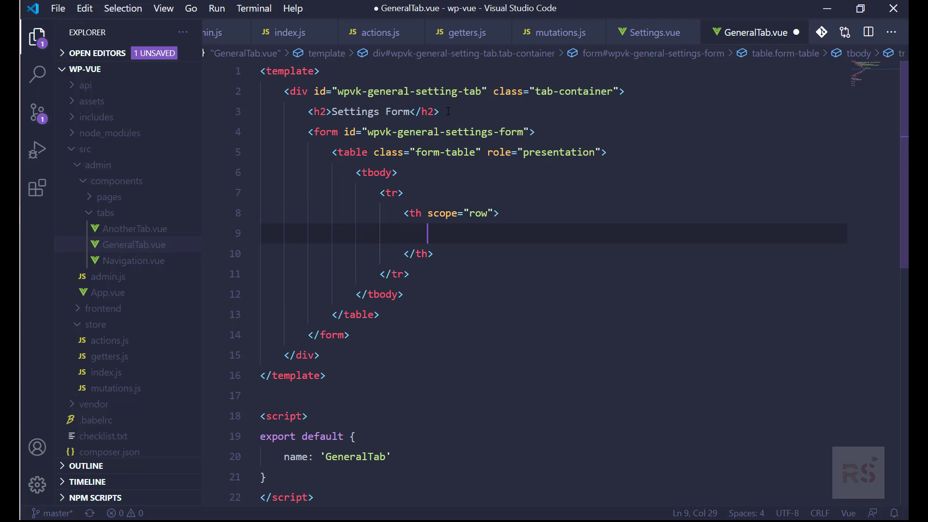
pyautogui.write('lable')
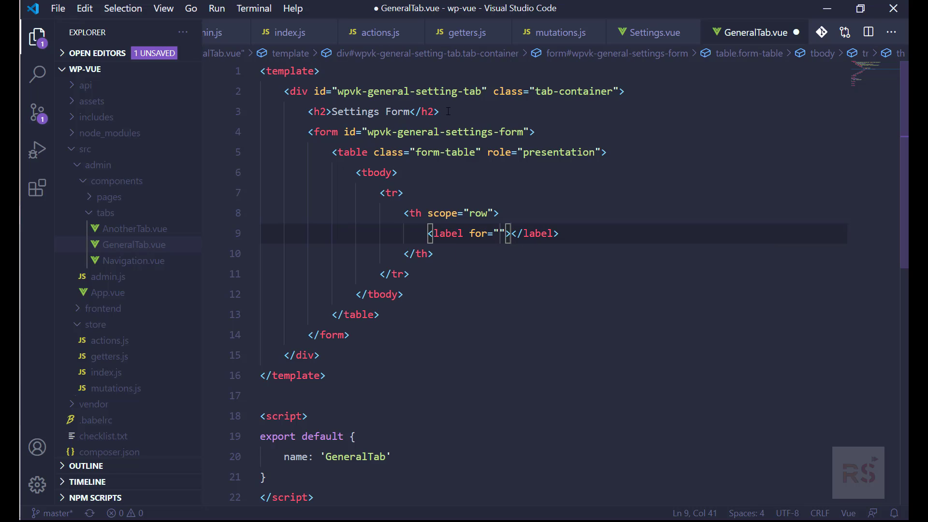
pyautogui.write('fir')
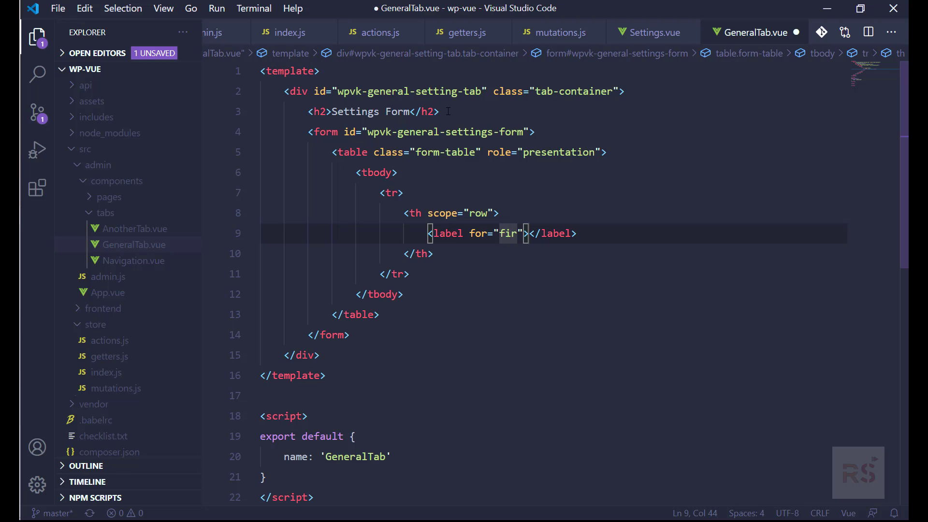
pyautogui.write('s')
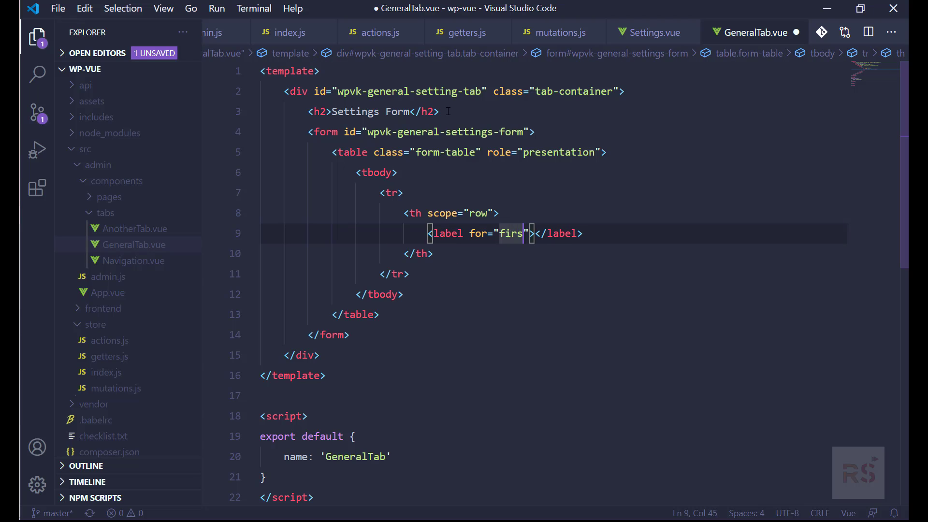
pyautogui.write('tname')
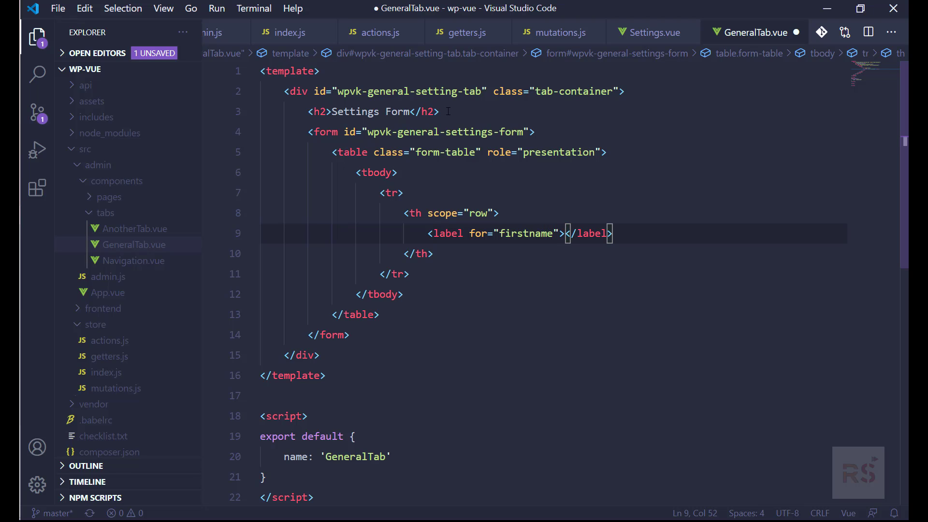
pyautogui.write('Firstnam')
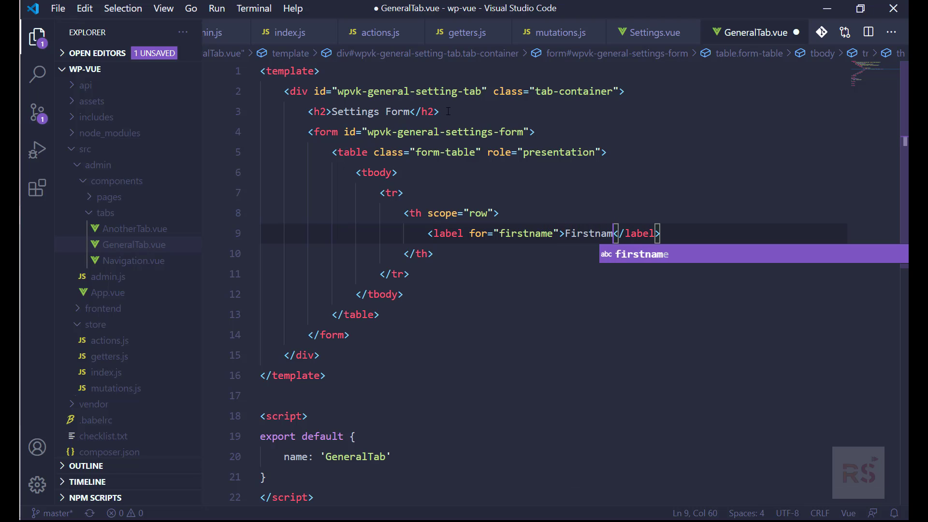
pyautogui.write('e')
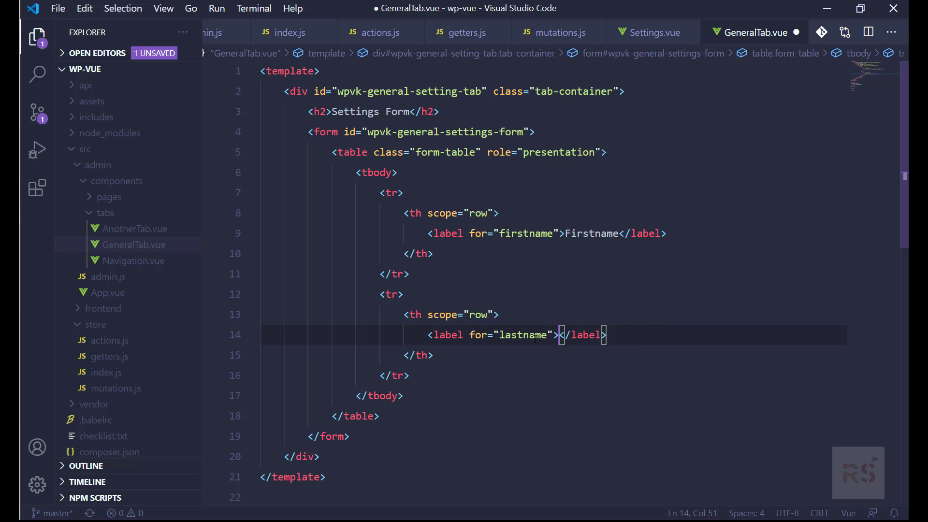
# Add Lastname and Email label rows beneath the Firstname row
pyautogui.write('lastname')
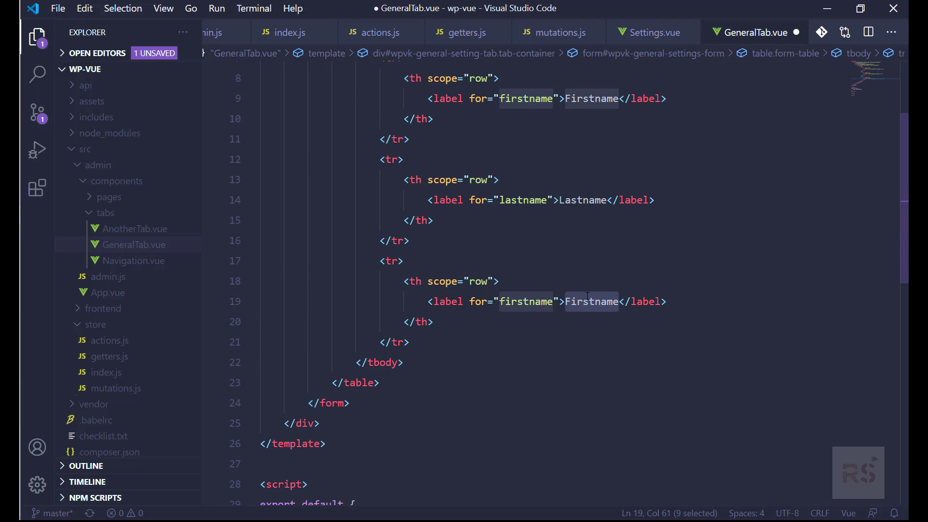
pyautogui.write('Email')
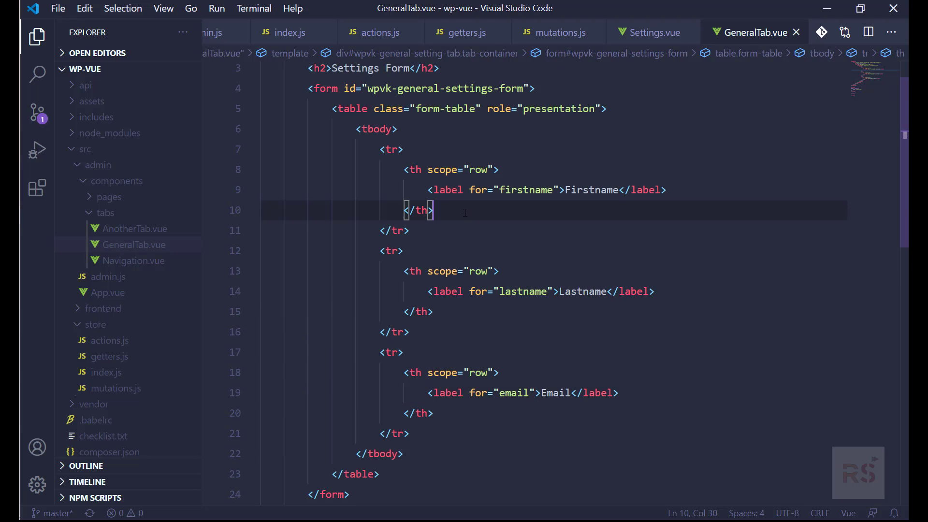
# Add regular-text inputs per row: text firstname, text lastname, email email
pyautogui.write('td')
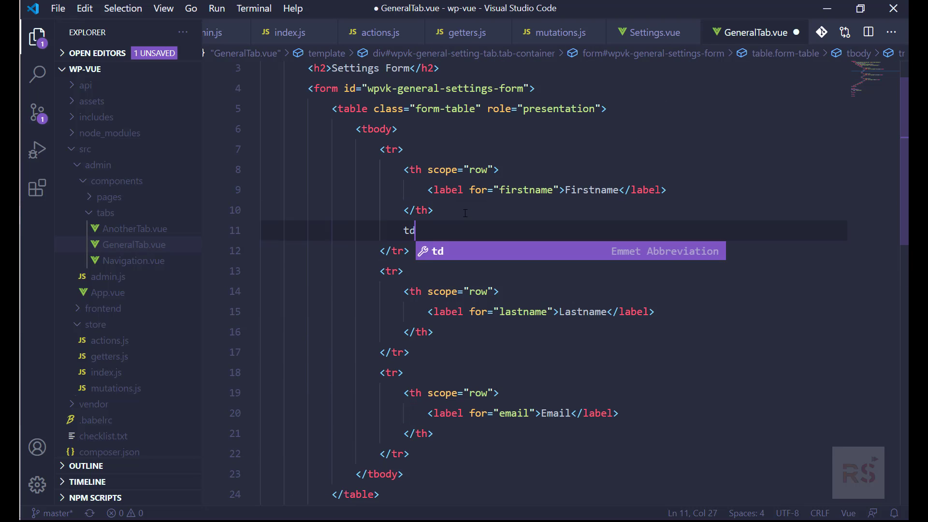
pyautogui.press('Tab')
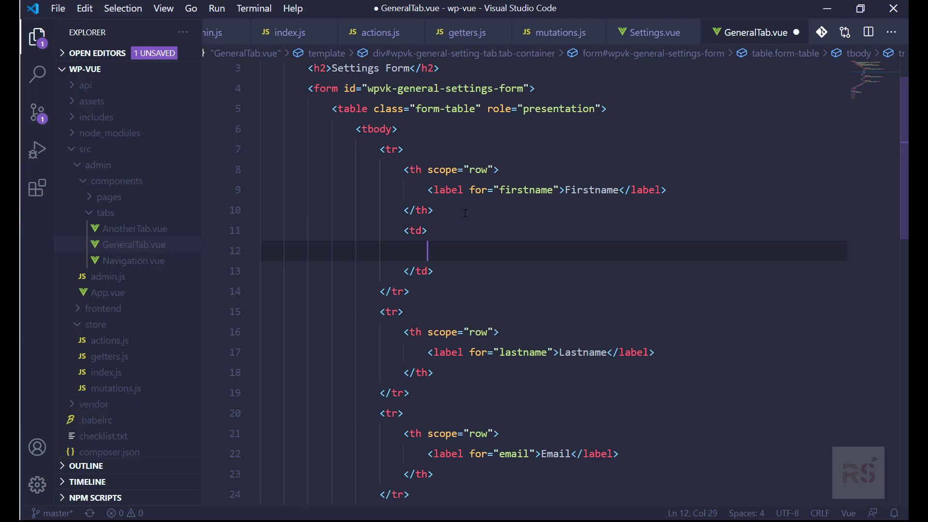
pyautogui.write('<input type="text">')
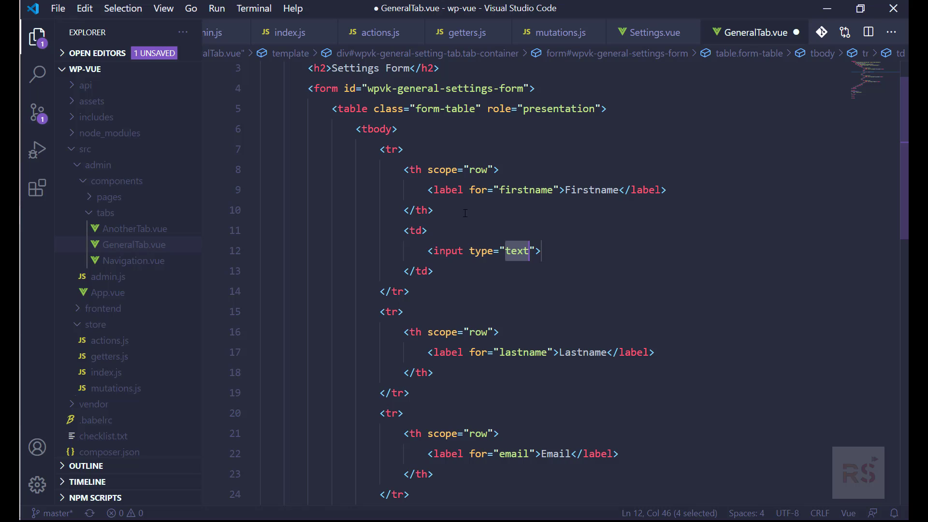
pyautogui.write('id="firstn')
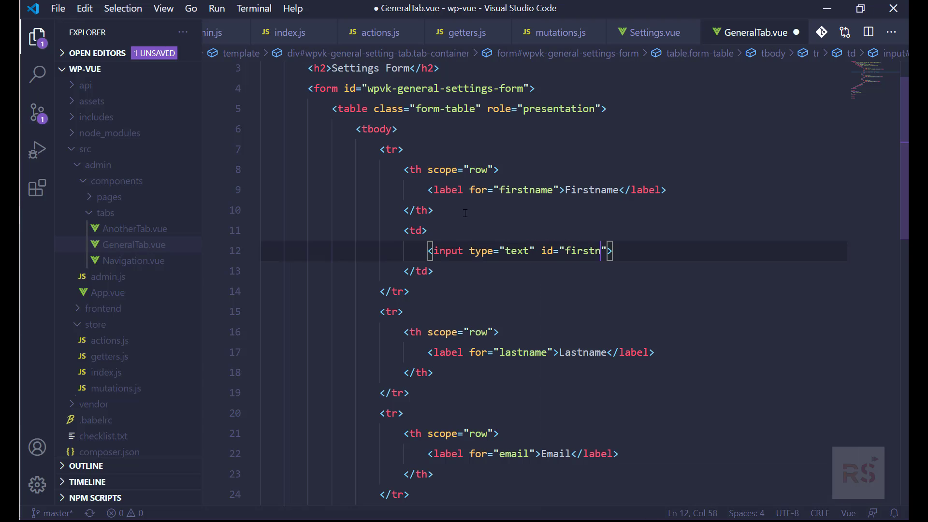
pyautogui.write('ame" class=')
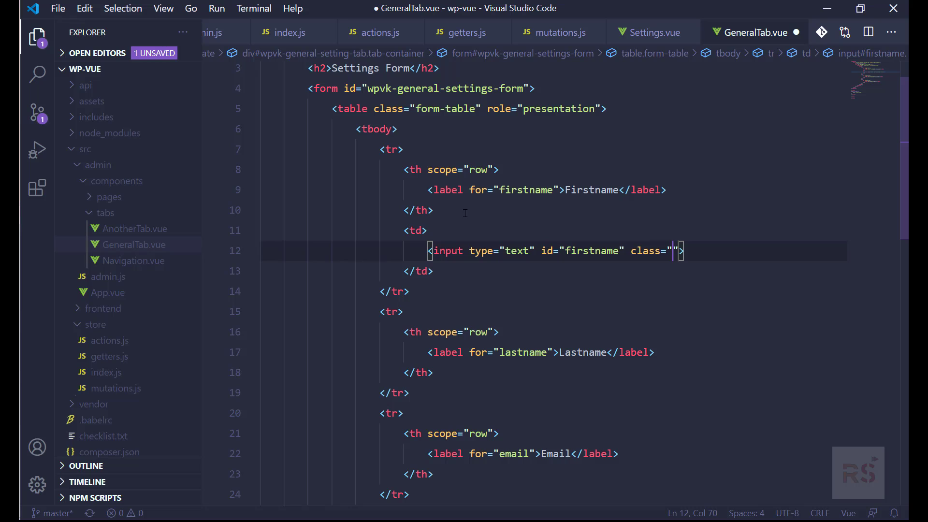
pyautogui.write('regular')
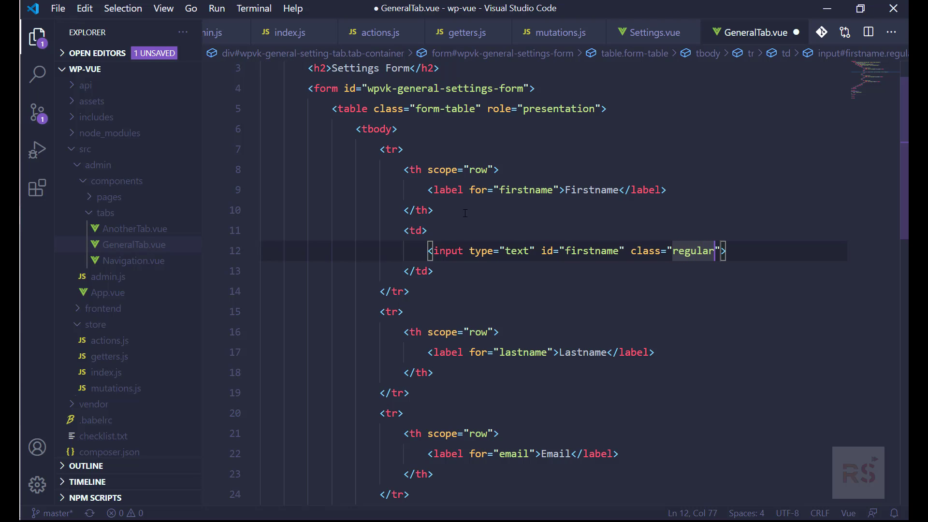
pyautogui.write('-text')
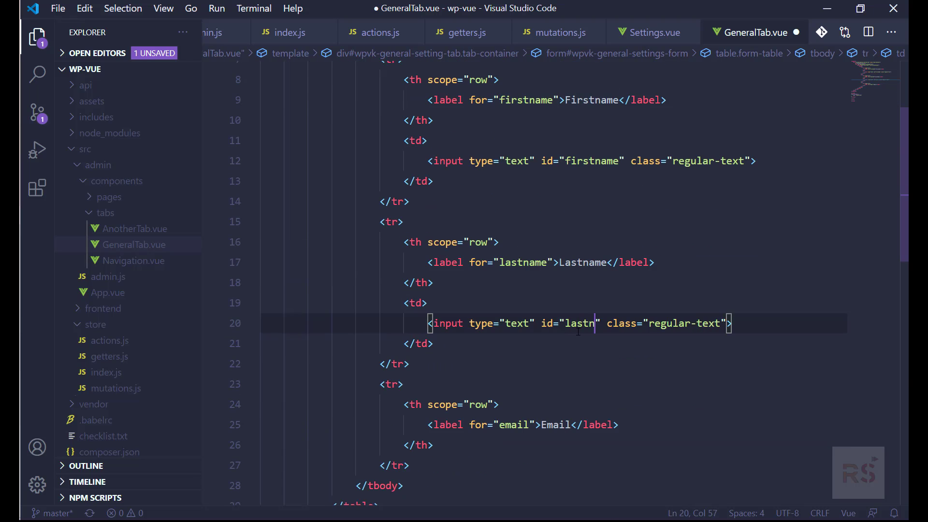
pyautogui.write('ame')
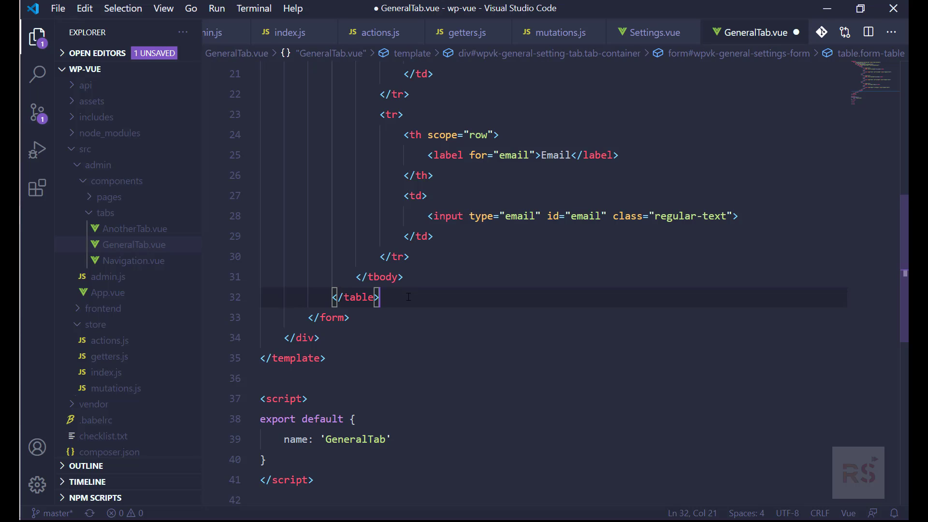
# Add a p.submit paragraph below the table holding a button element
pyautogui.write('p')
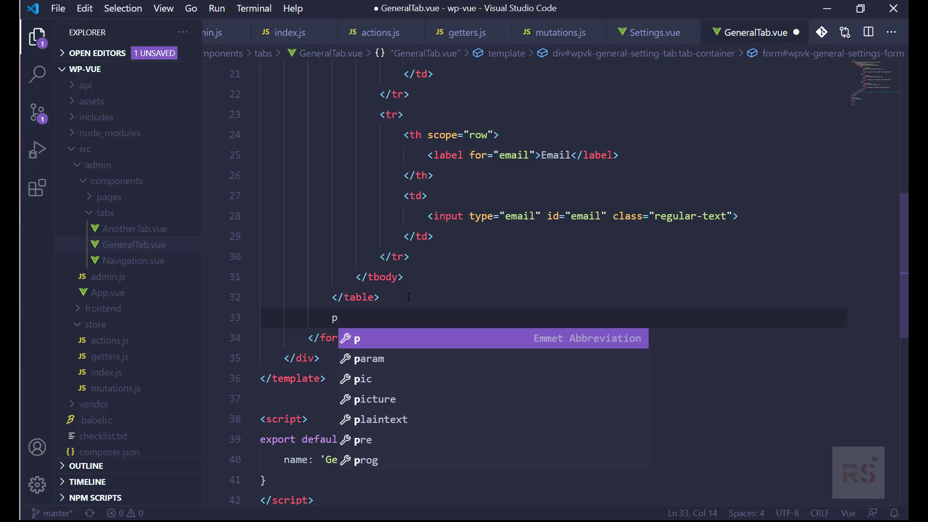
pyautogui.write('.su')
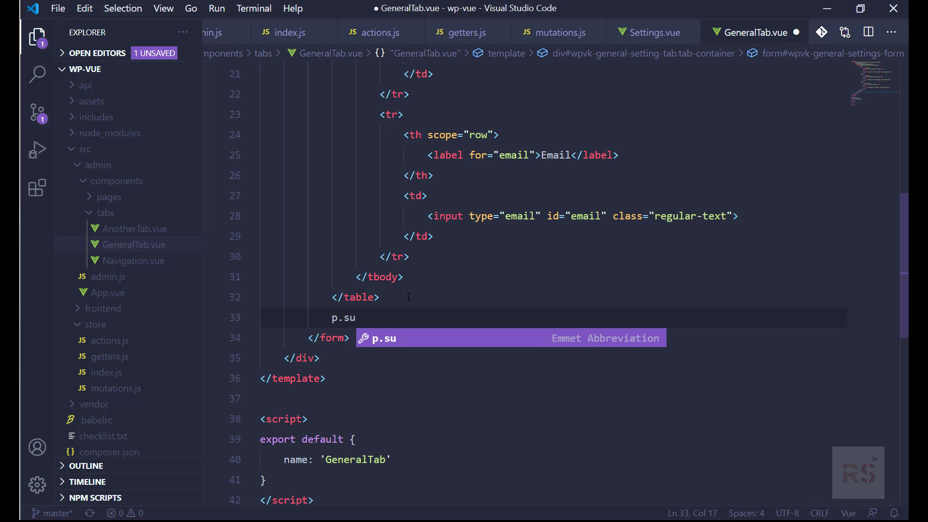
pyautogui.write('bmit')
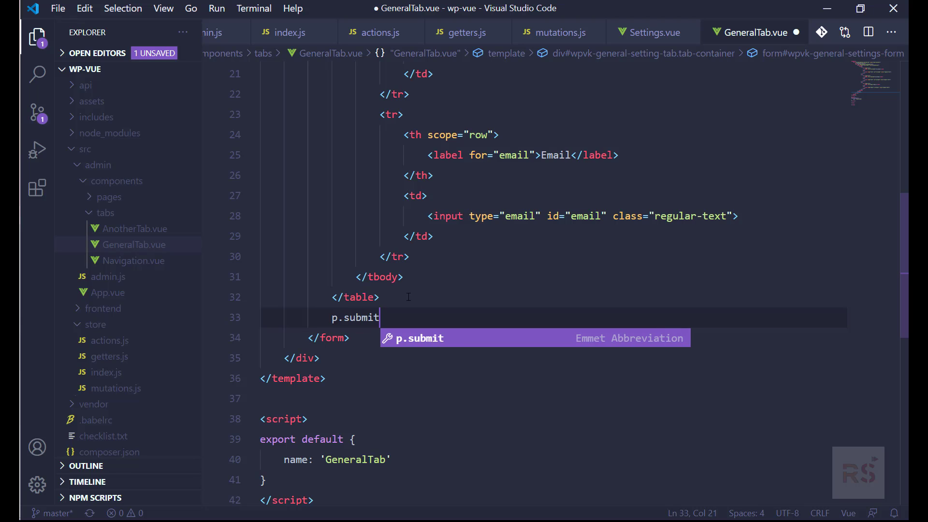
pyautogui.press('Tab')
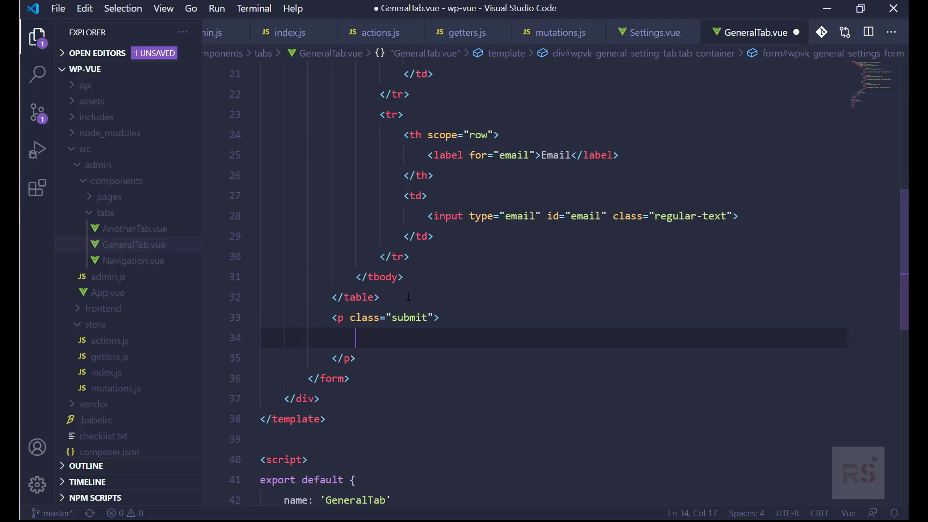
pyautogui.write('butto')
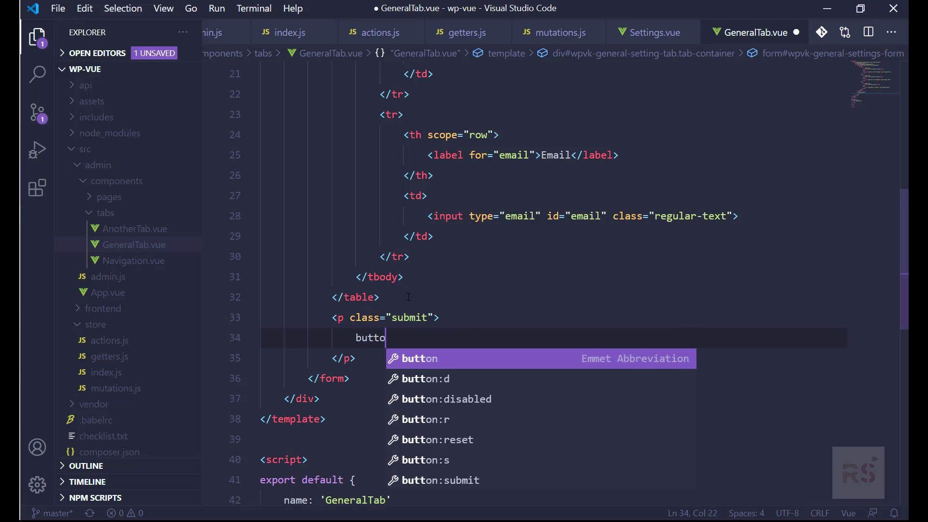
pyautogui.press('Tab')
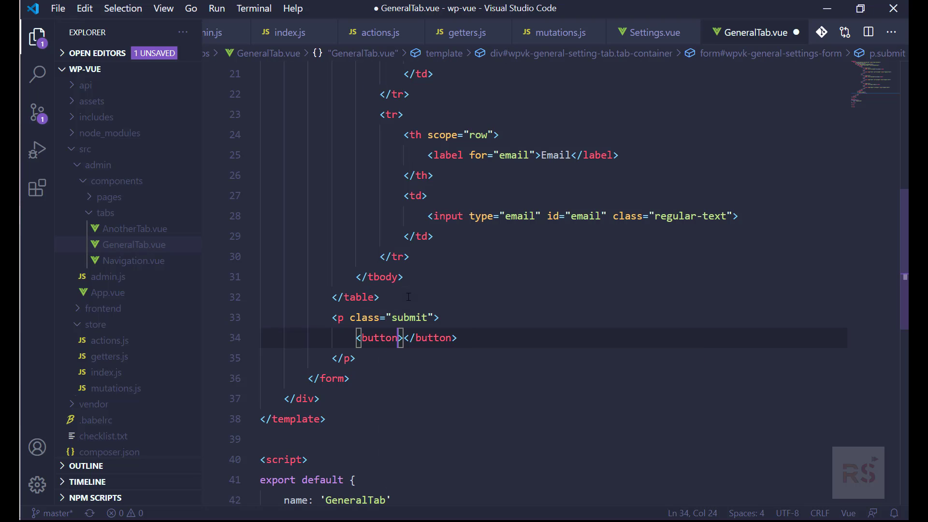
# Make it a submit button with classes button button-primary labelled Save
pyautogui.write('type=""')
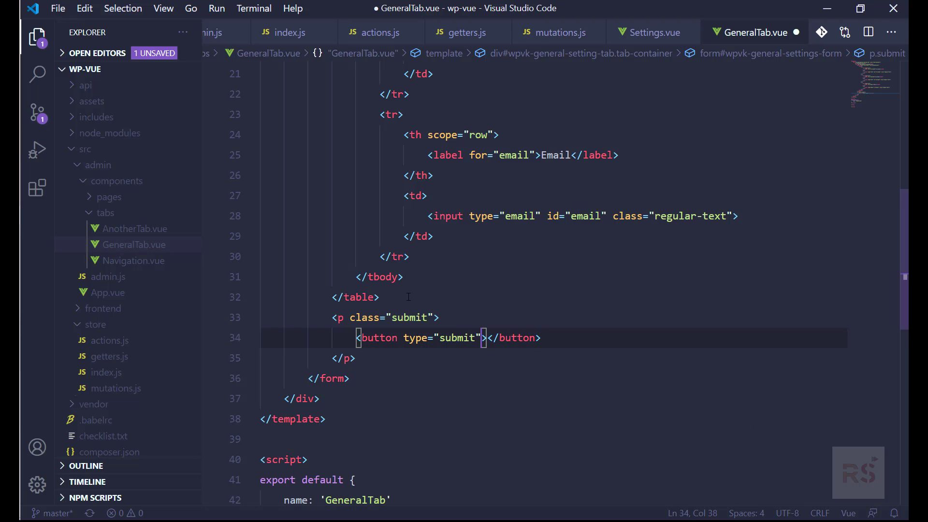
pyautogui.write('class="button b')
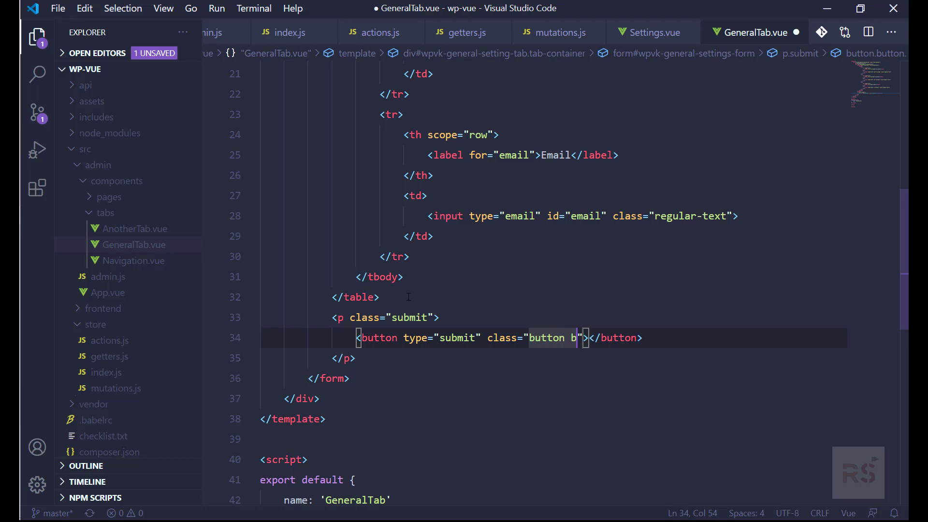
pyautogui.write('utton')
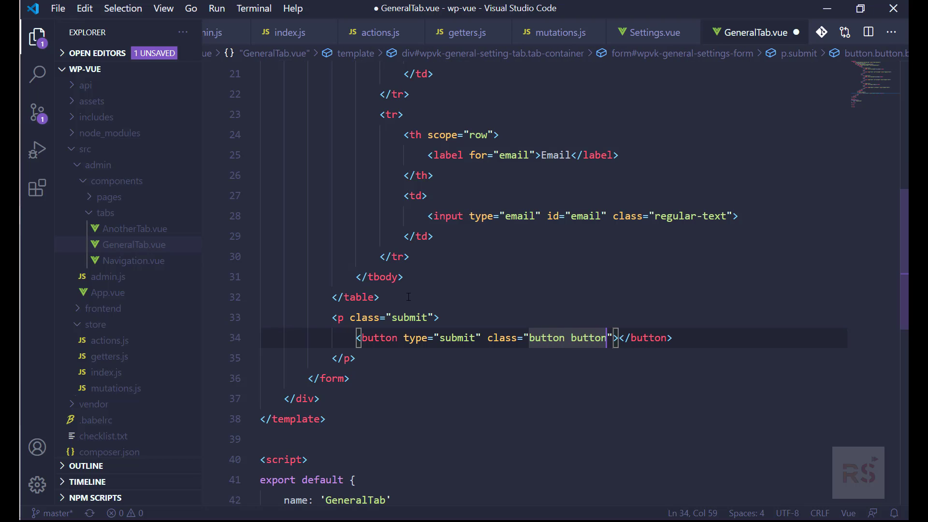
pyautogui.write('-primary')
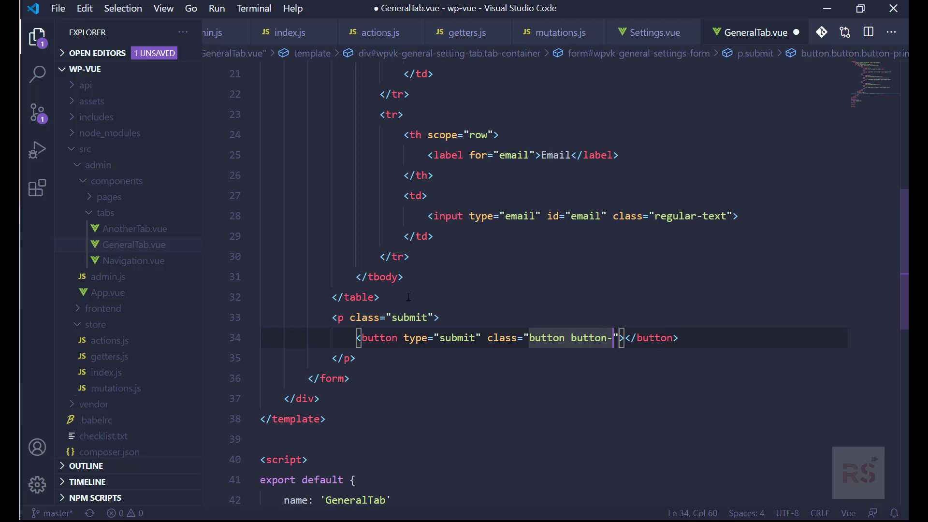
pyautogui.write('primary')
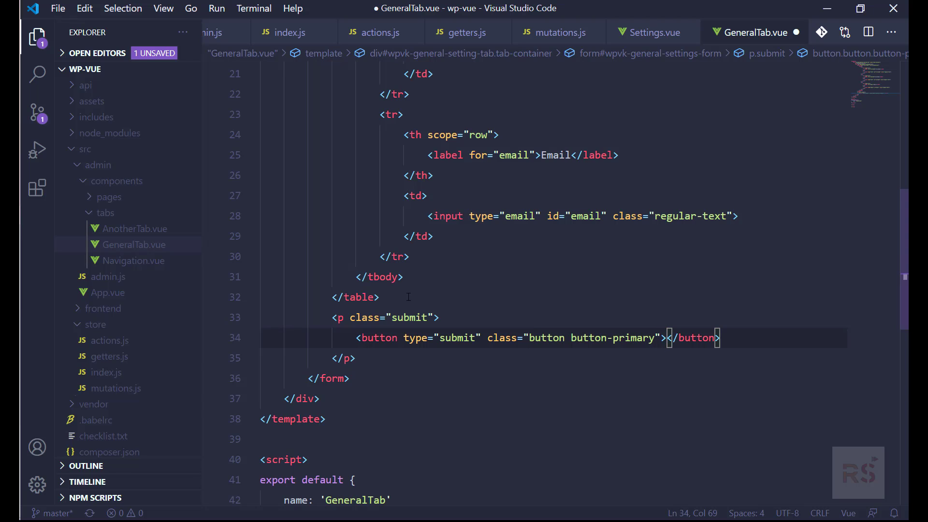
pyautogui.write('Save')
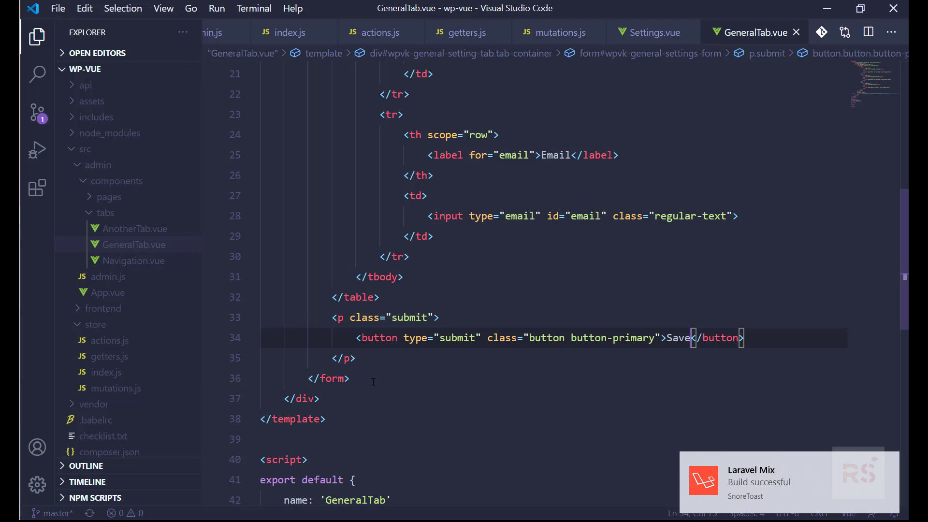
# Insert an empty classed div on a new line just below the form
pyautogui.click(318, 398)
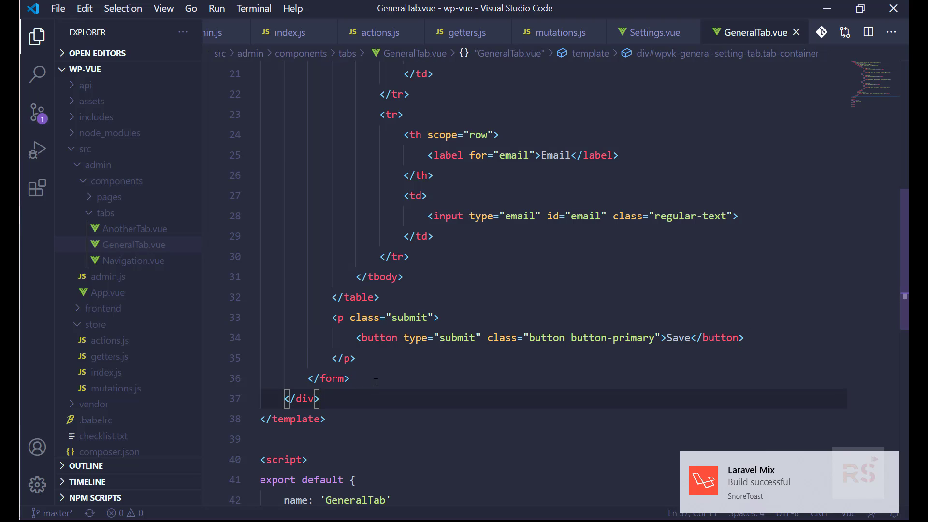
pyautogui.press('Enter')
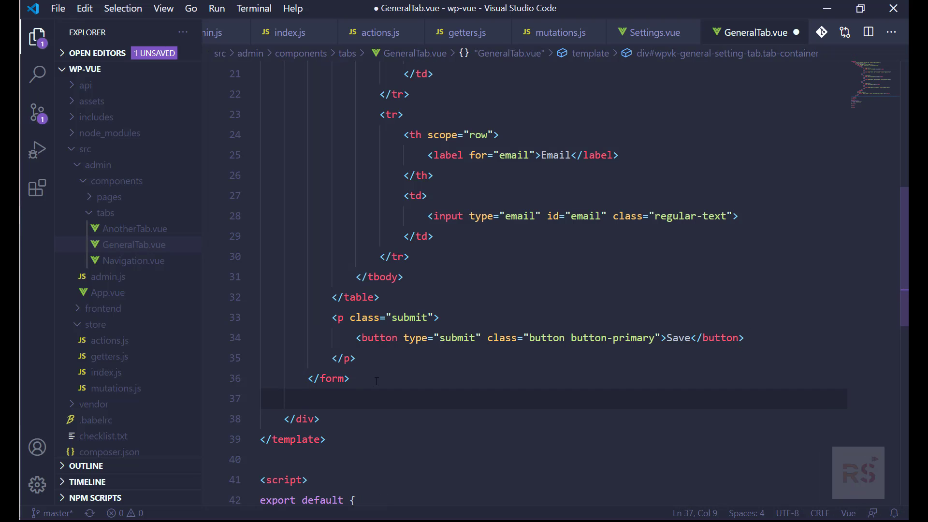
pyautogui.write('<div')
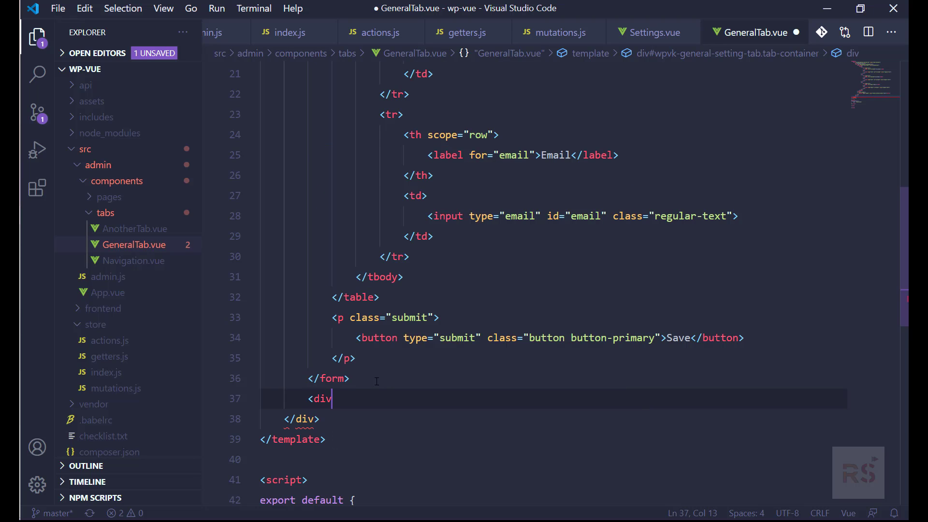
pyautogui.press('Backspace')
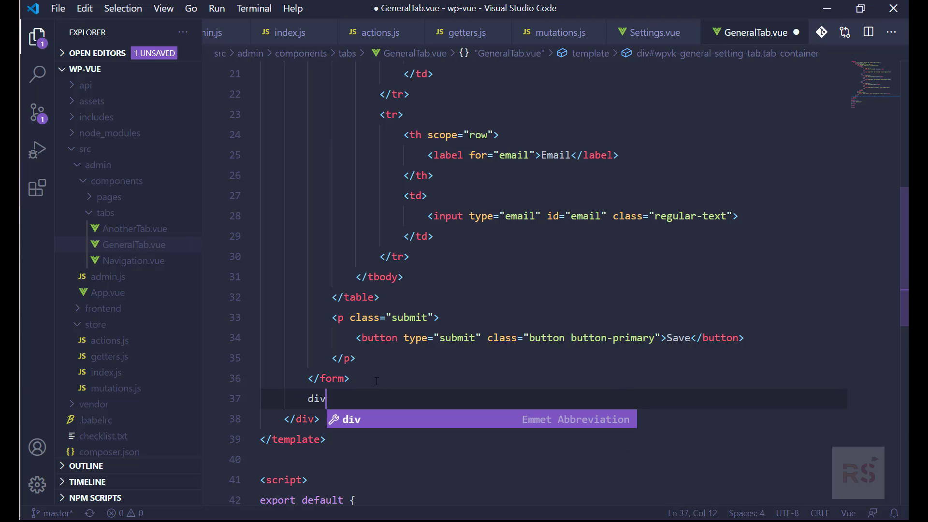
pyautogui.write('.cl')
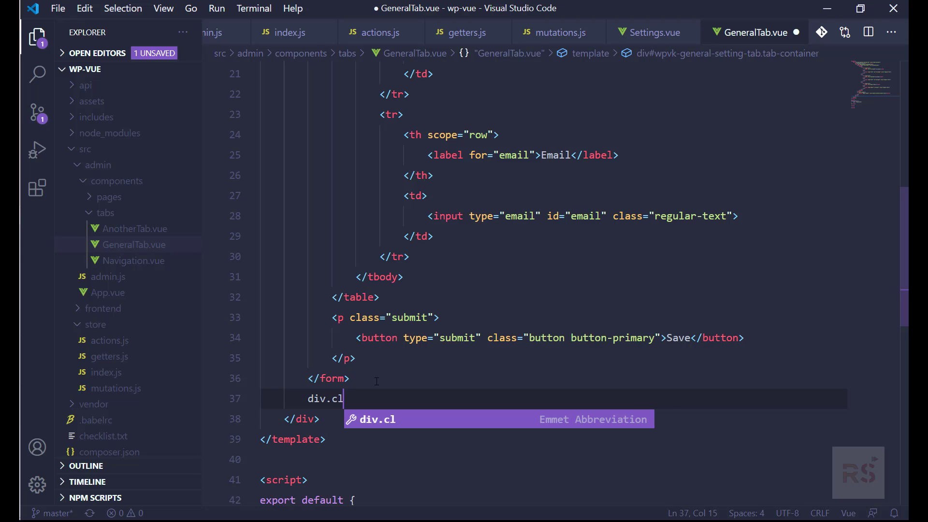
pyautogui.press('Tab')
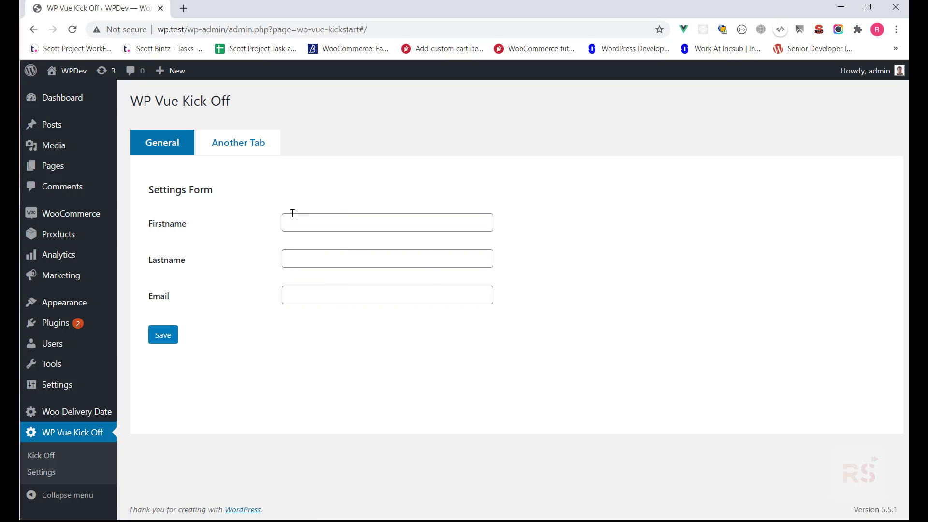
# Inspect the rendered Firstname field in Chrome, then return to the editor
pyautogui.rightClick(387, 222)
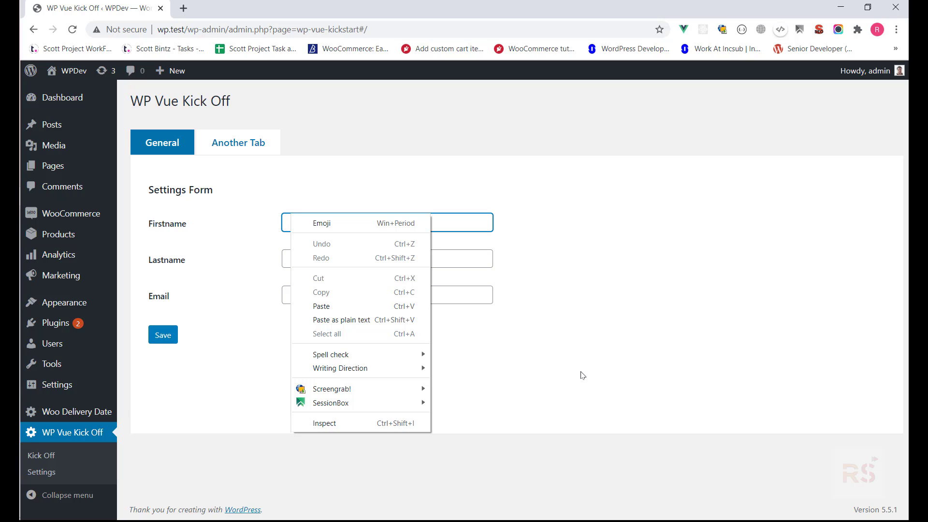
pyautogui.click(269, 310)
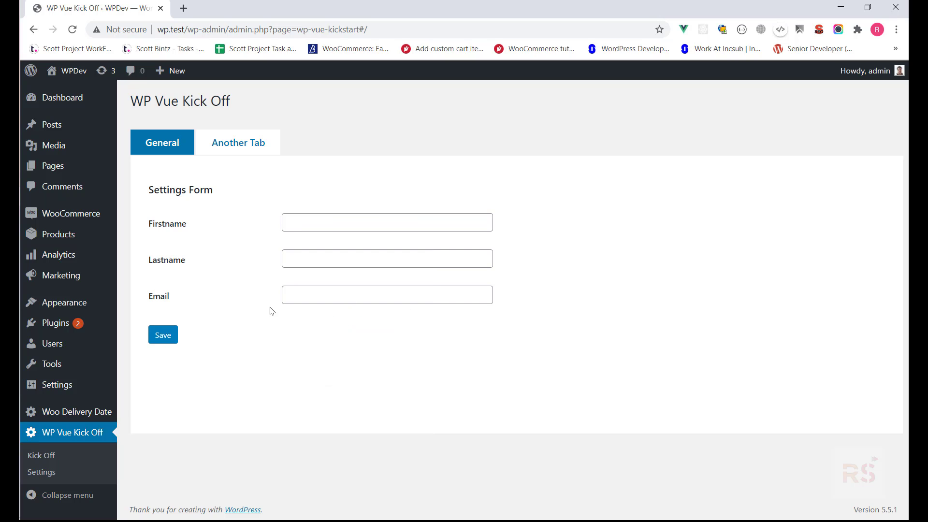
pyautogui.press('alt+tab')
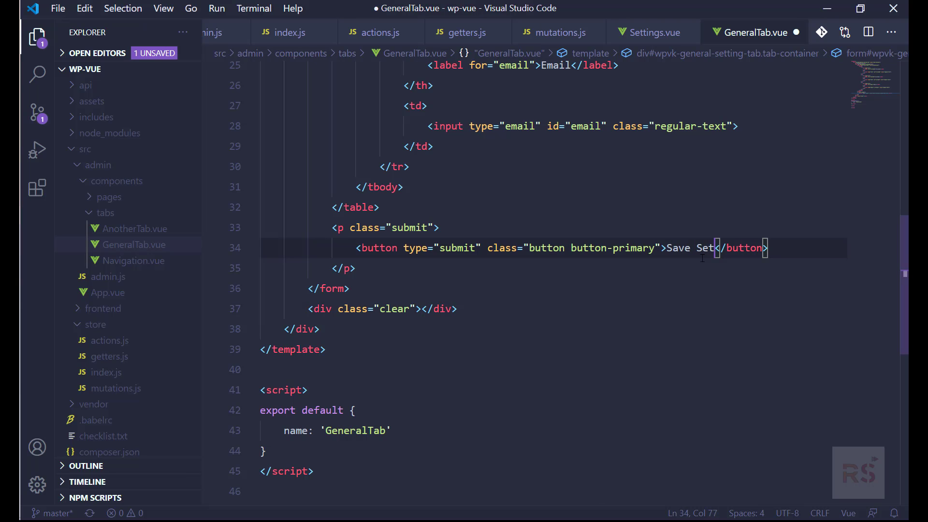
# Change the submit button text from Save to Save Settings
pyautogui.write('rings')
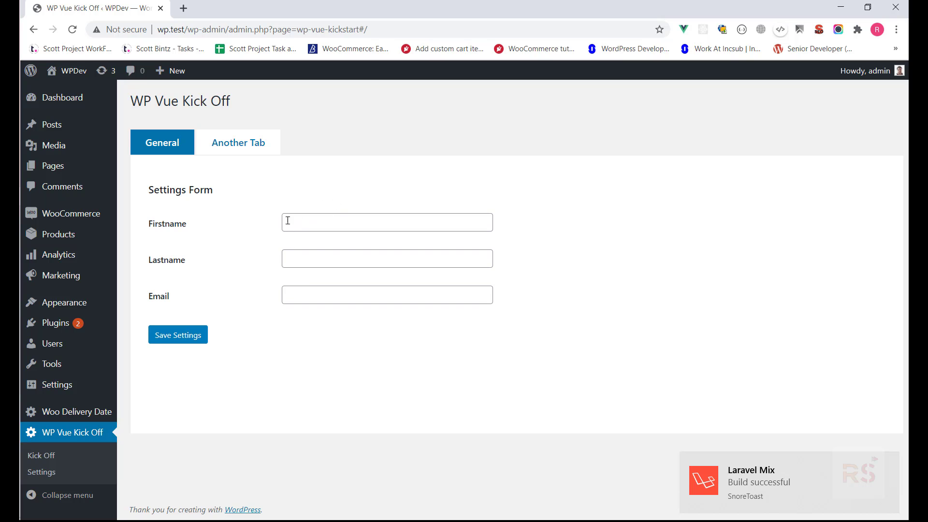
pyautogui.moveTo(318, 275)
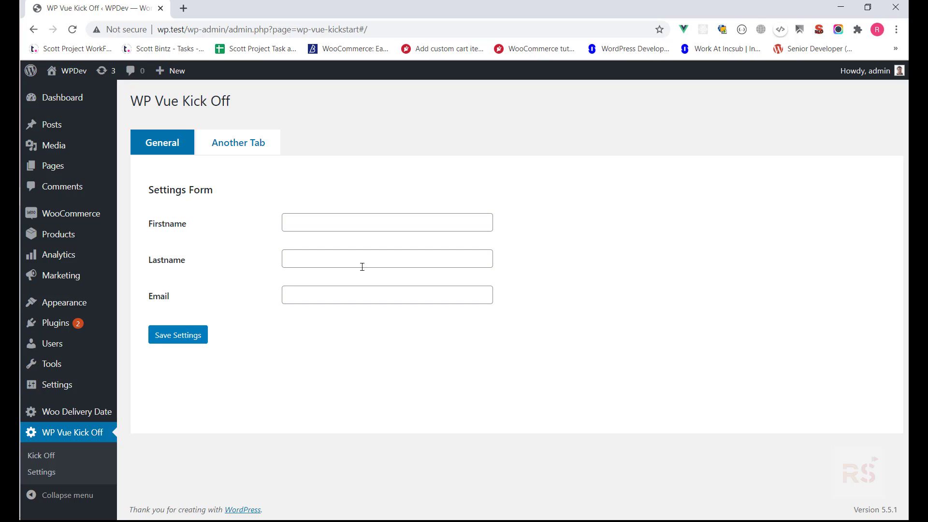
pyautogui.moveTo(444, 383)
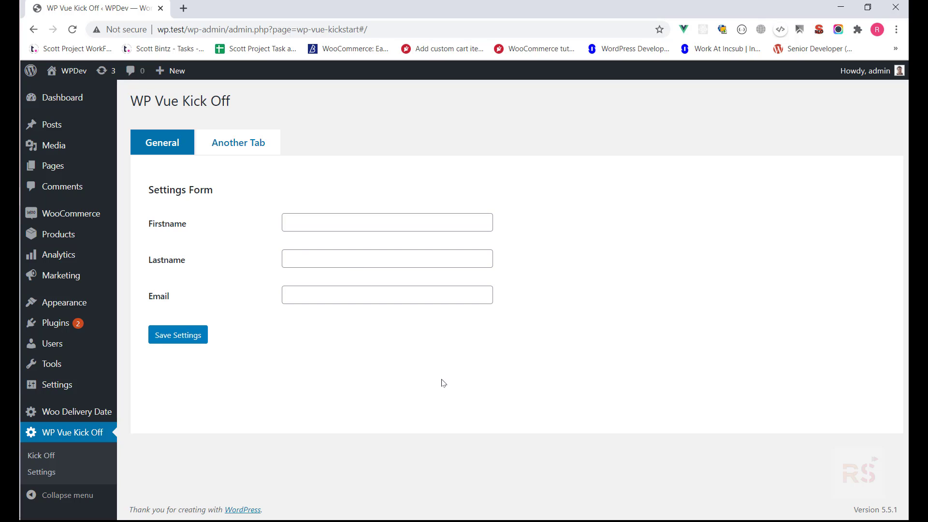
pyautogui.moveTo(286, 198)
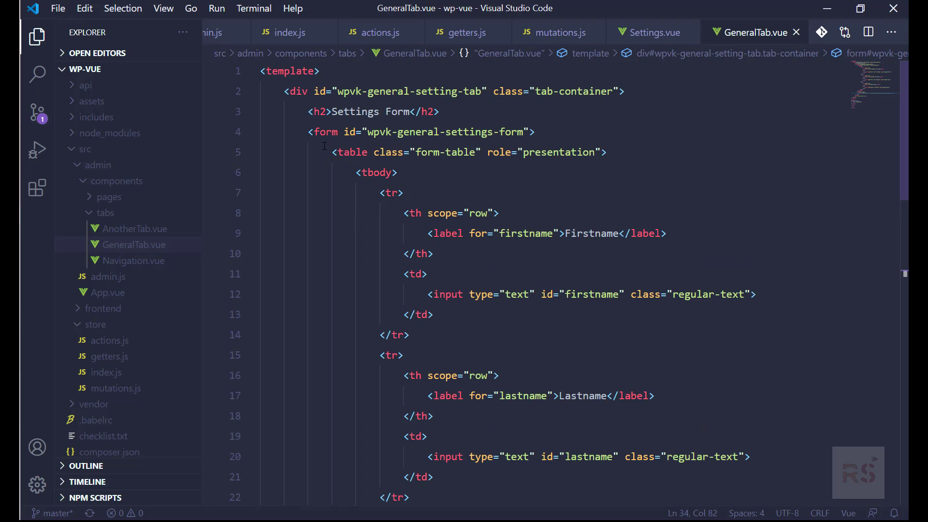
# Scroll through admin.js's routes and the Vue instance receiving the store
pyautogui.scroll(-3)
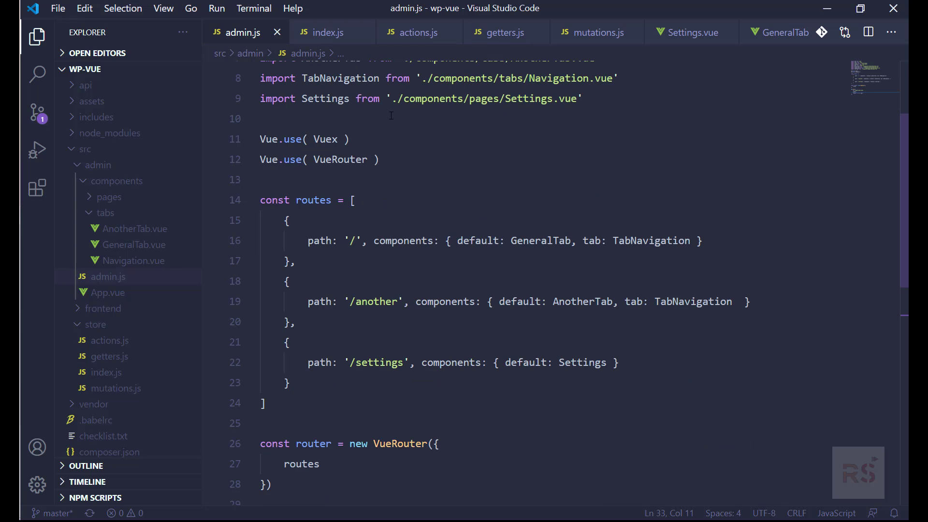
pyautogui.scroll(-3)
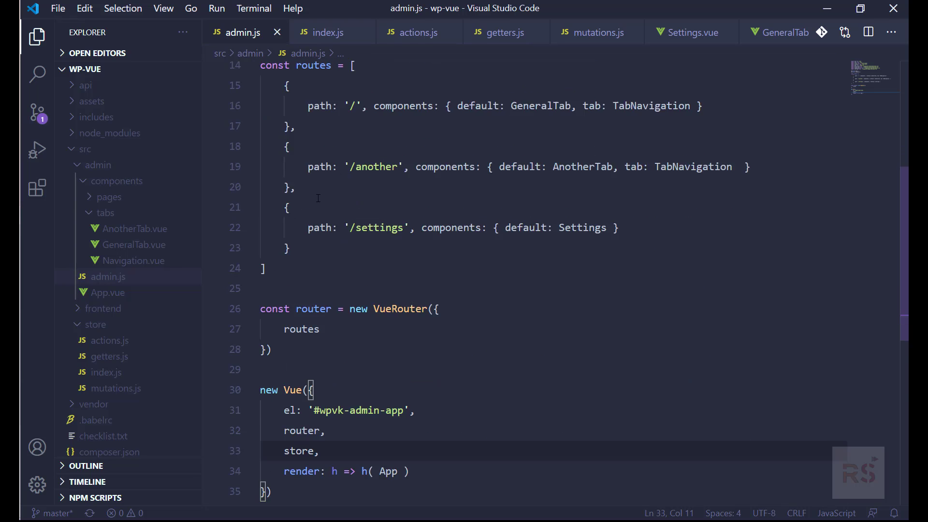
pyautogui.scroll(-3)
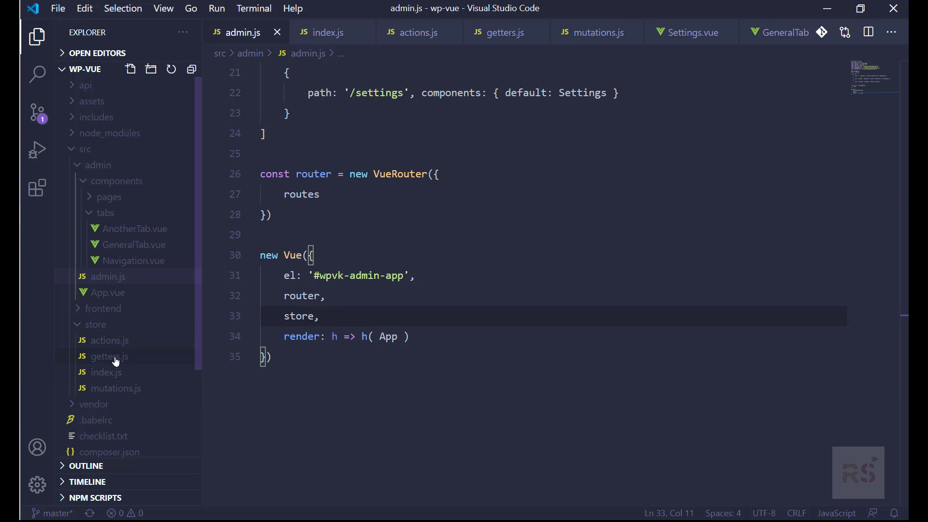
# Open store/index.js from the Explorer and review the Vuex store export
pyautogui.click(106, 277)
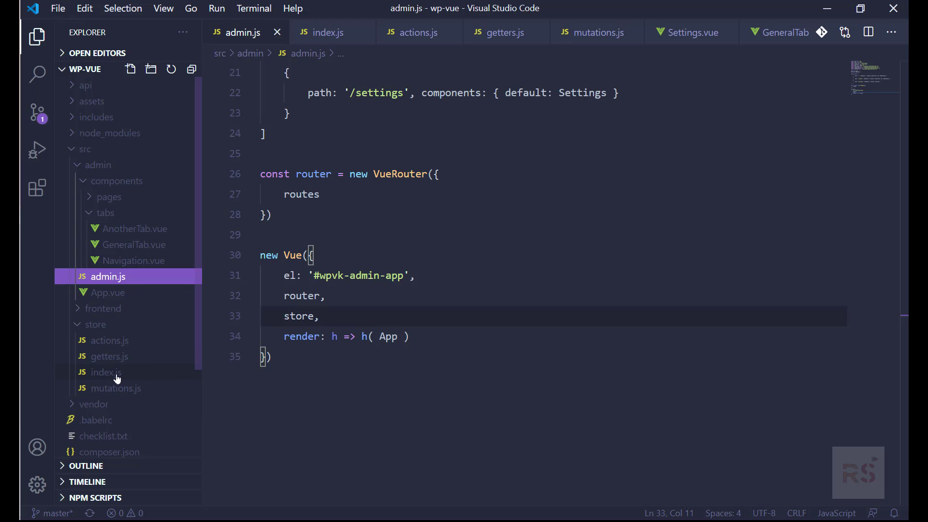
pyautogui.click(105, 372)
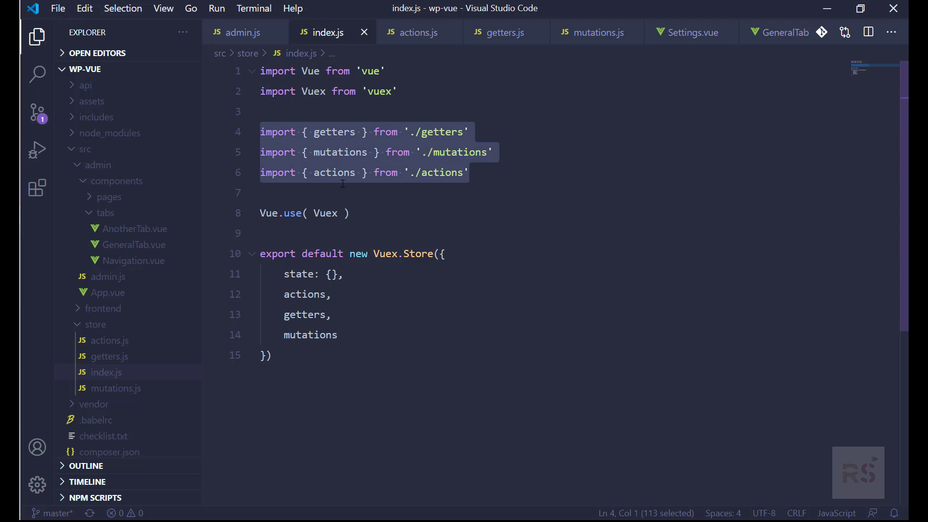
pyautogui.moveTo(435, 172)
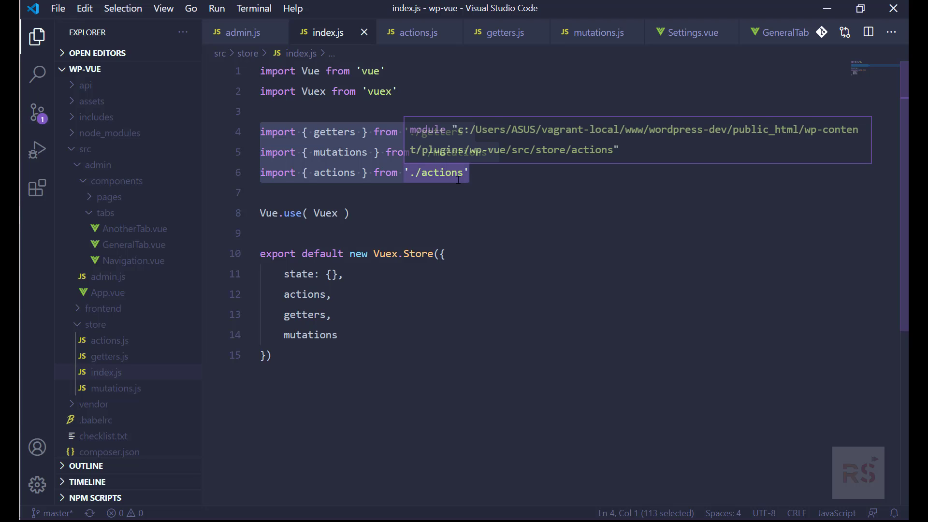
pyautogui.scroll(-3)
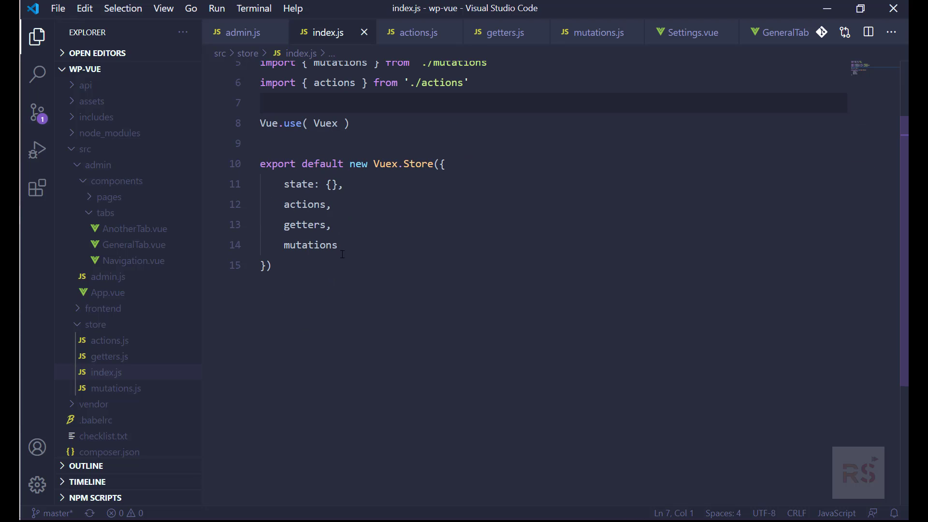
pyautogui.click(269, 265)
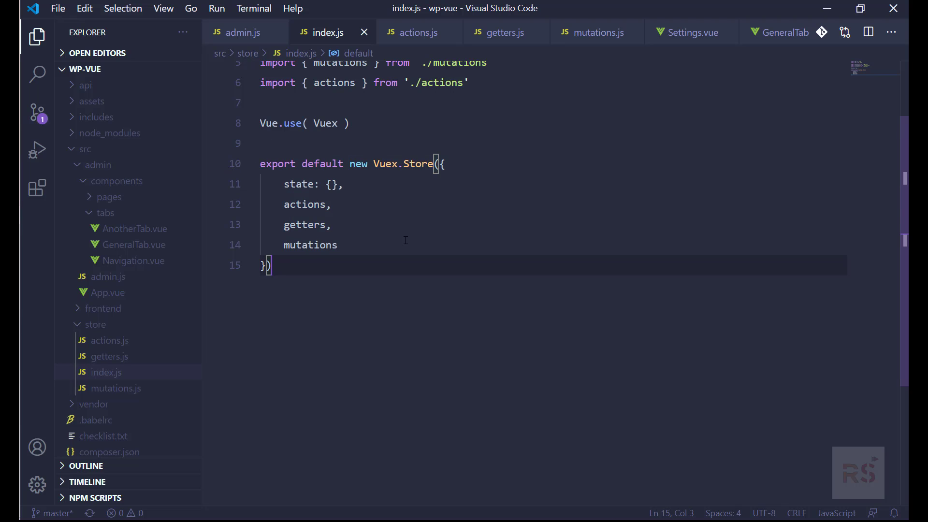
pyautogui.moveTo(381, 246)
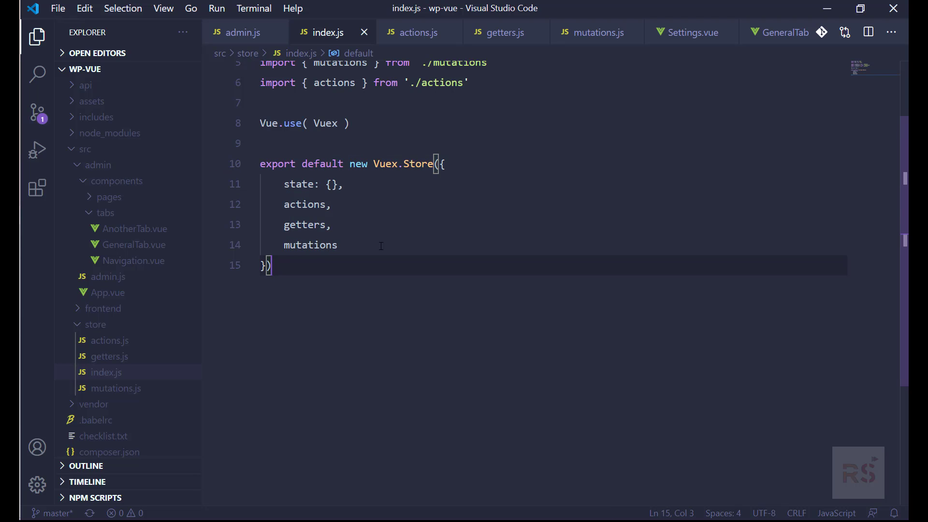